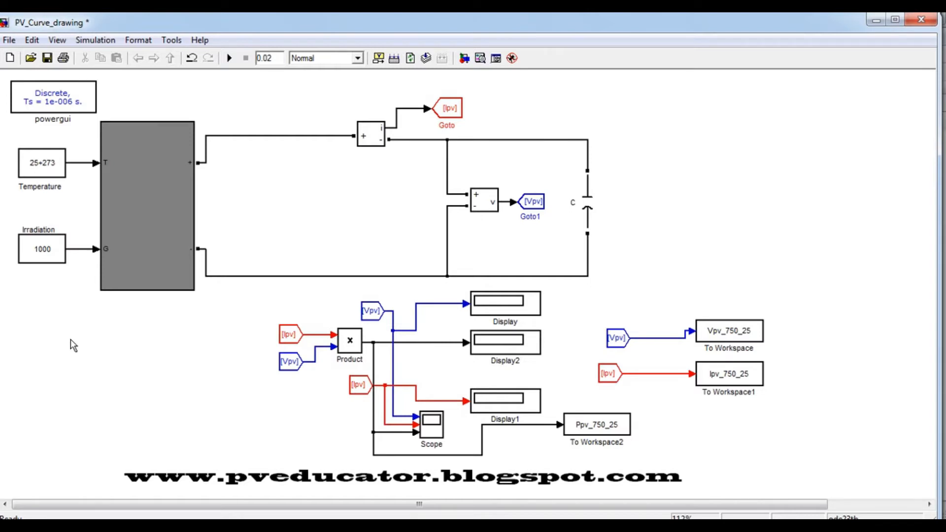
pyautogui.moveTo(202, 395)
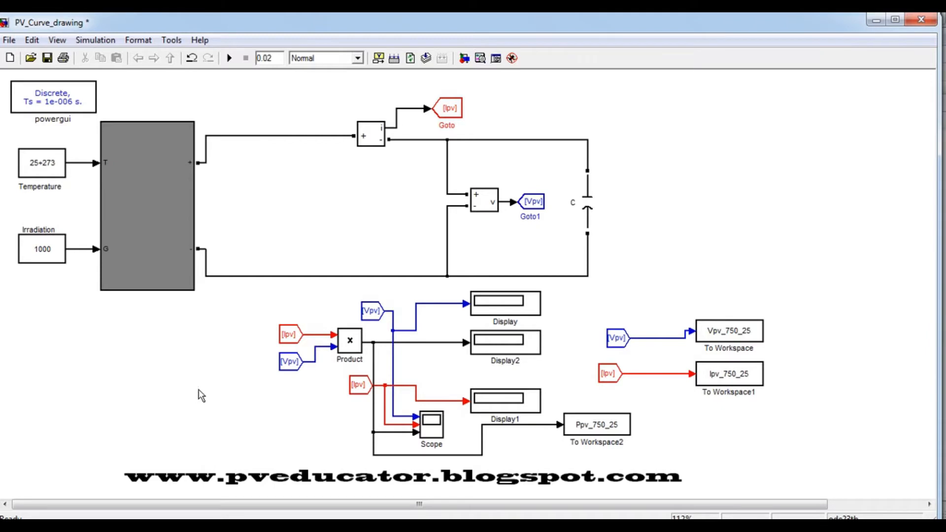
# Step: Review the PV module parameters (29.1*2, Isc 7.7*2) and capacitor C settings
pyautogui.doubleClick(147, 208)
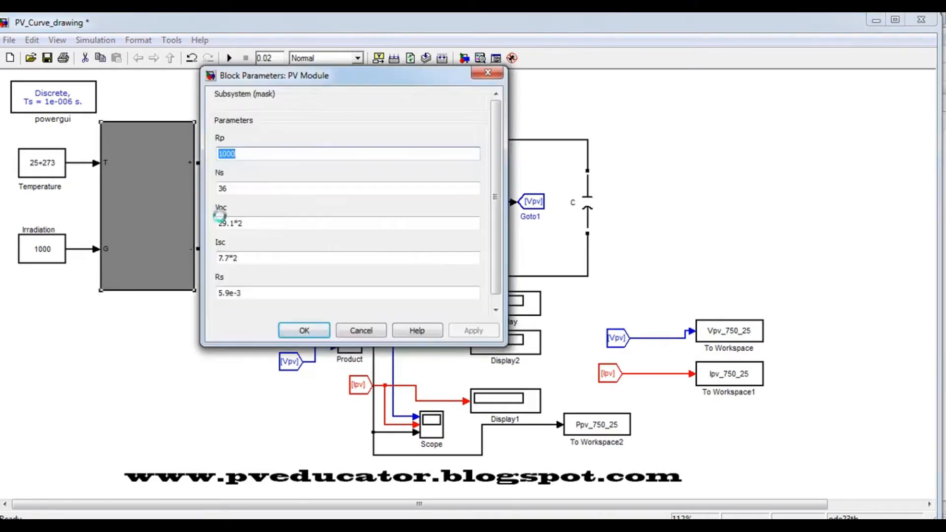
pyautogui.moveTo(250, 159)
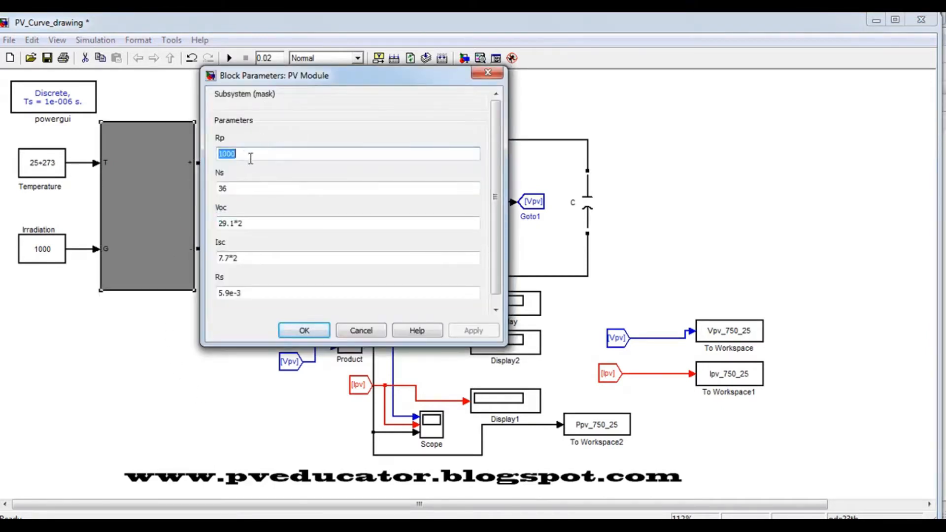
pyautogui.moveTo(256, 245)
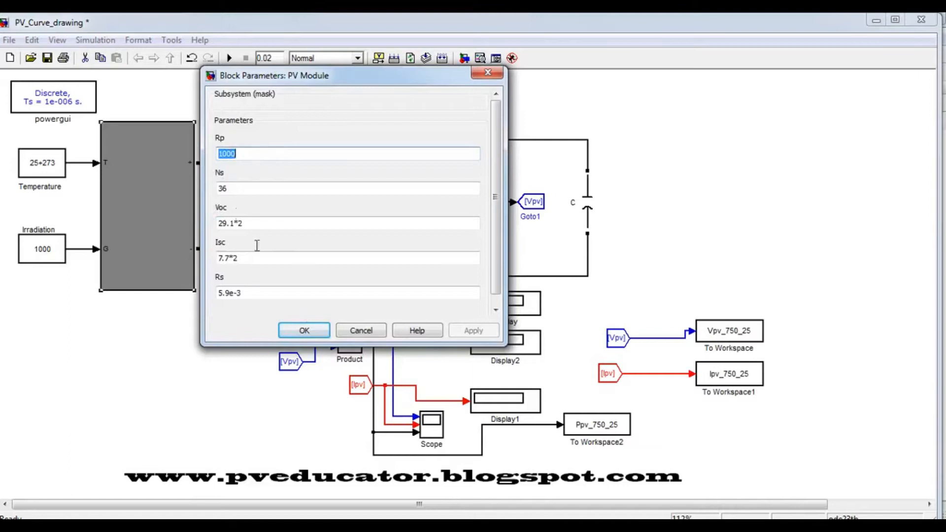
pyautogui.moveTo(266, 290)
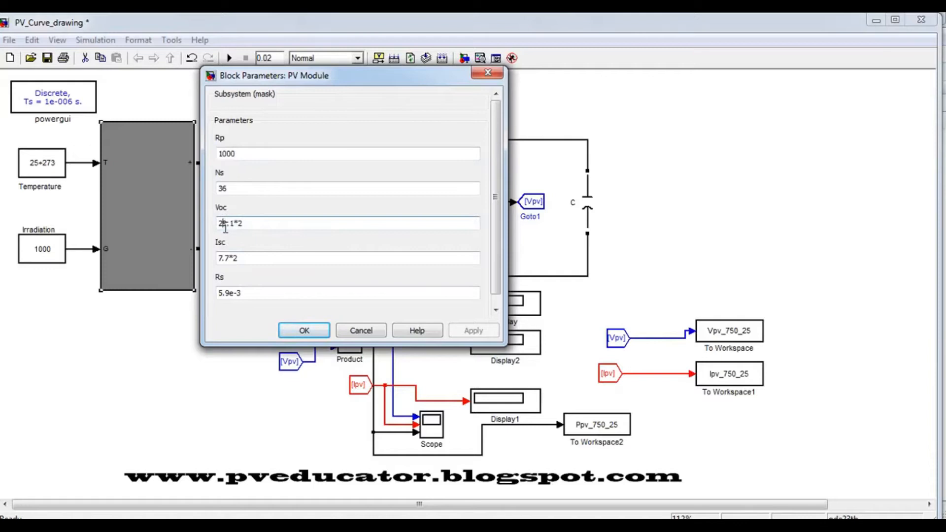
pyautogui.write('29.1*2')
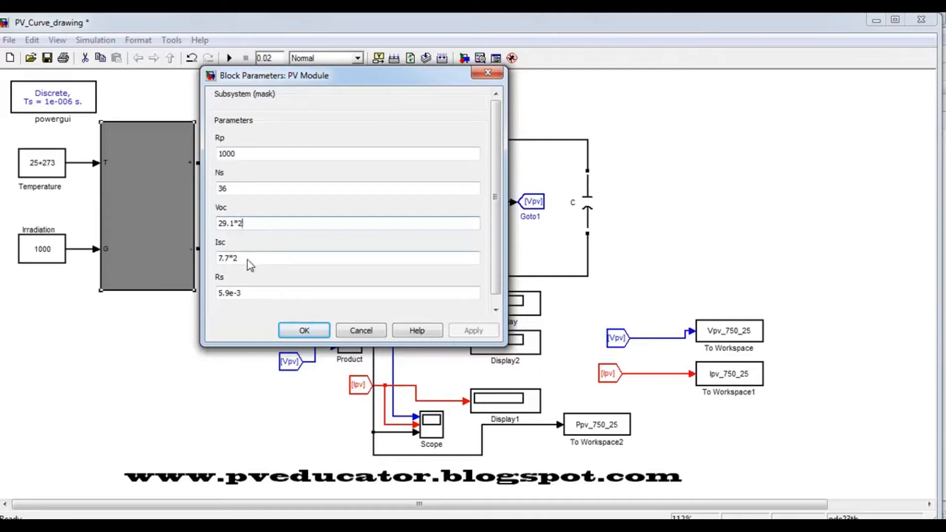
pyautogui.doubleClick(228, 258)
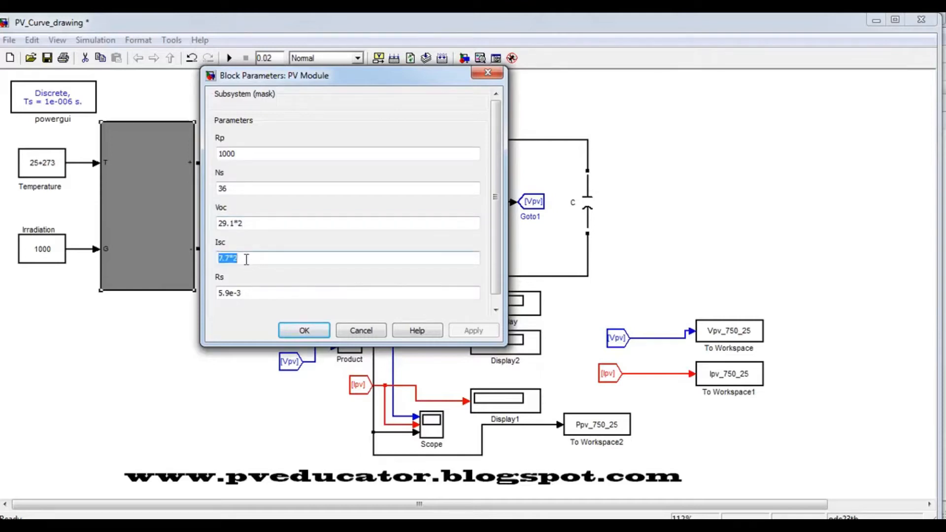
pyautogui.moveTo(237, 187)
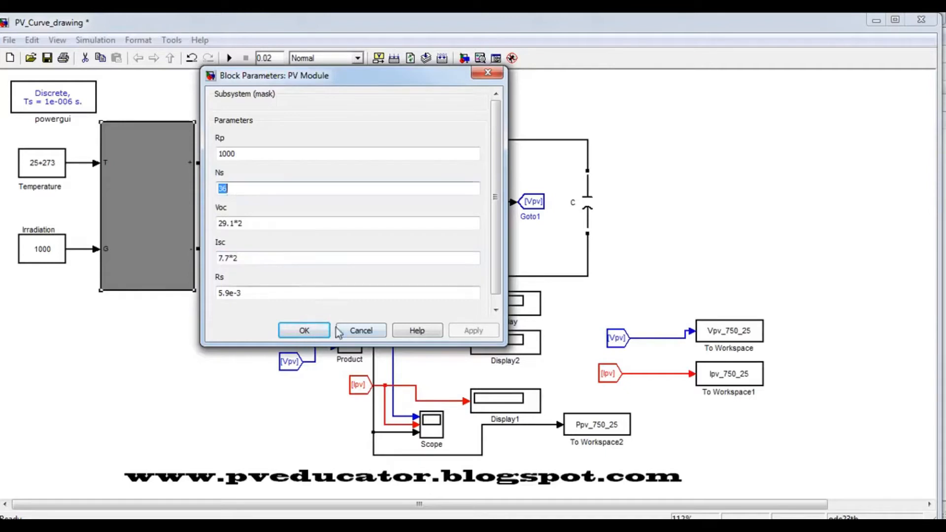
pyautogui.click(304, 330)
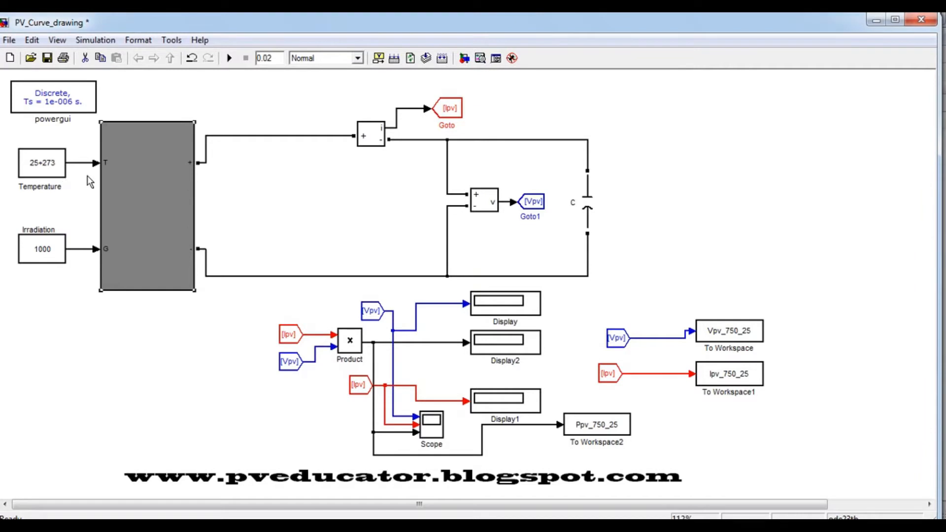
pyautogui.moveTo(67, 233)
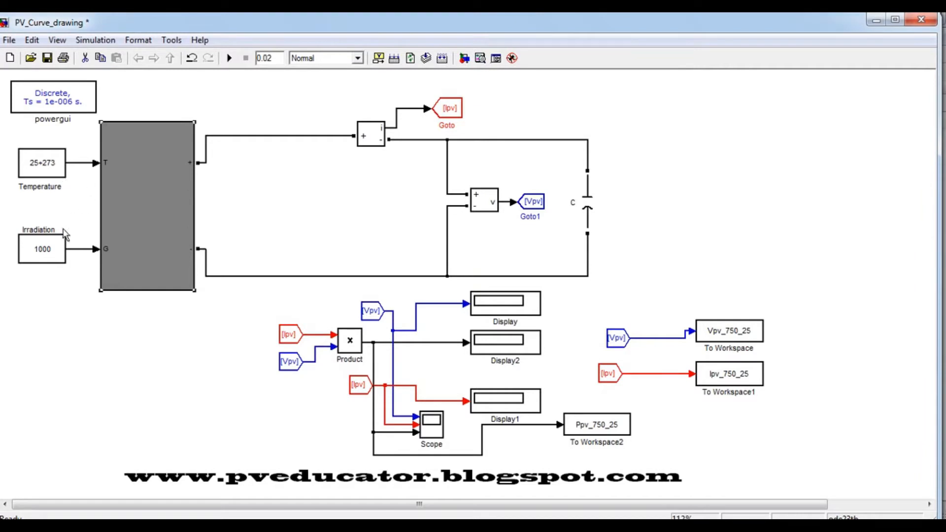
pyautogui.moveTo(56, 268)
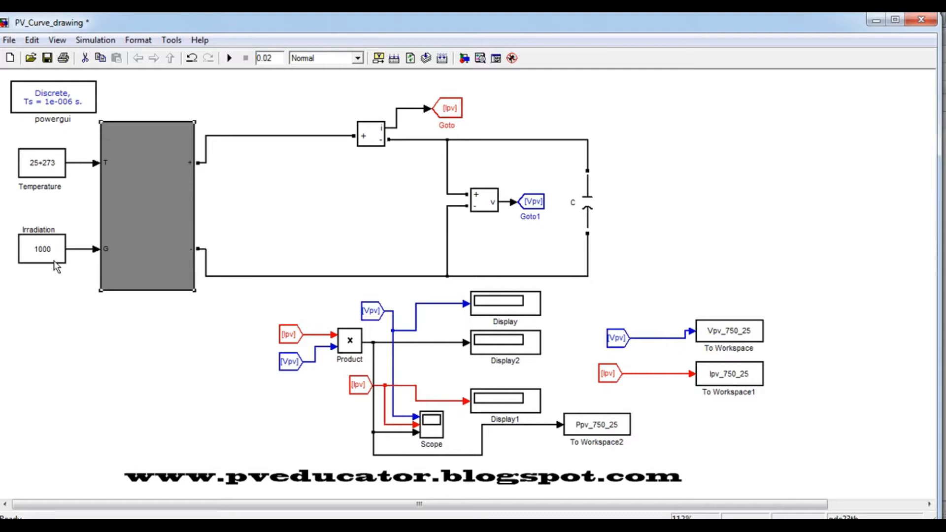
pyautogui.moveTo(228, 218)
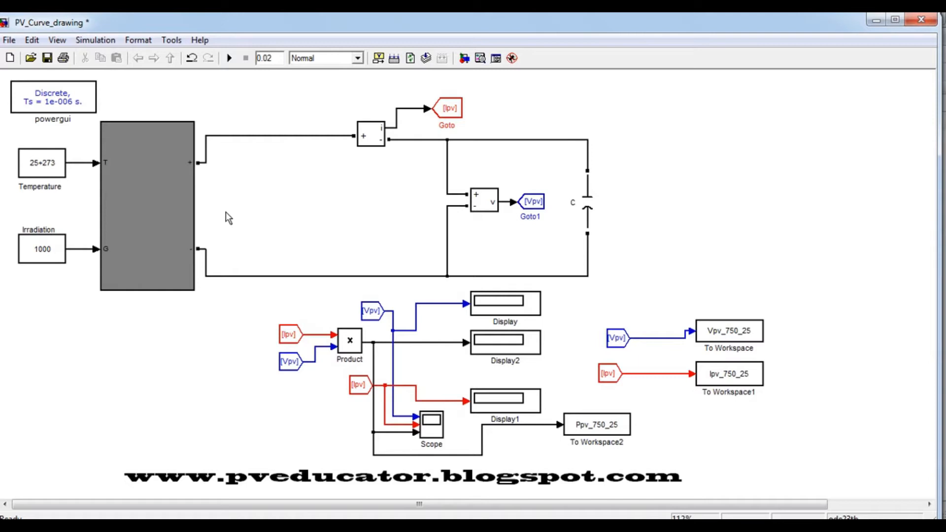
pyautogui.moveTo(89, 209)
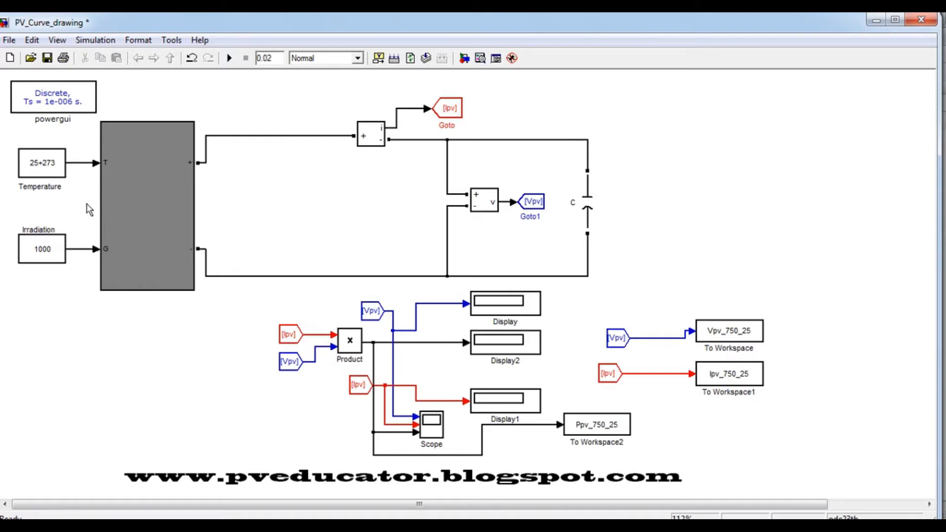
pyautogui.moveTo(371, 200)
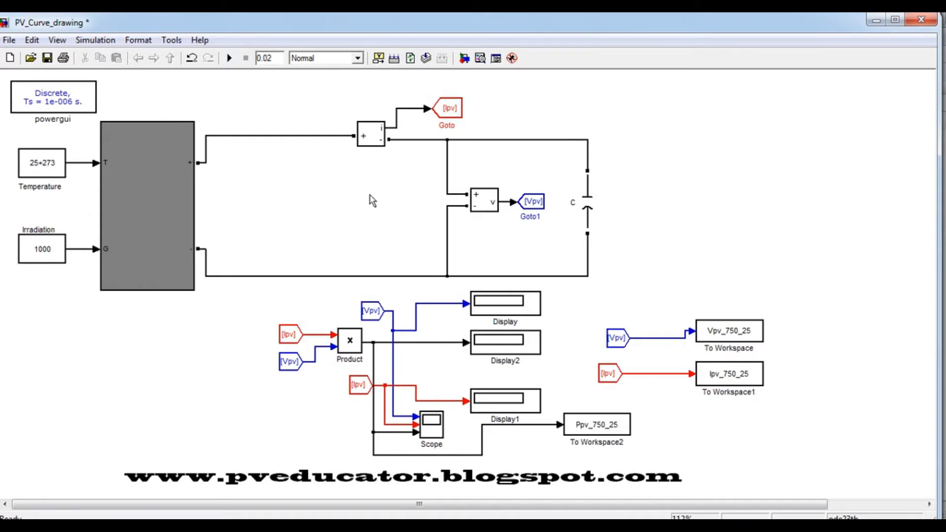
pyautogui.moveTo(369, 154)
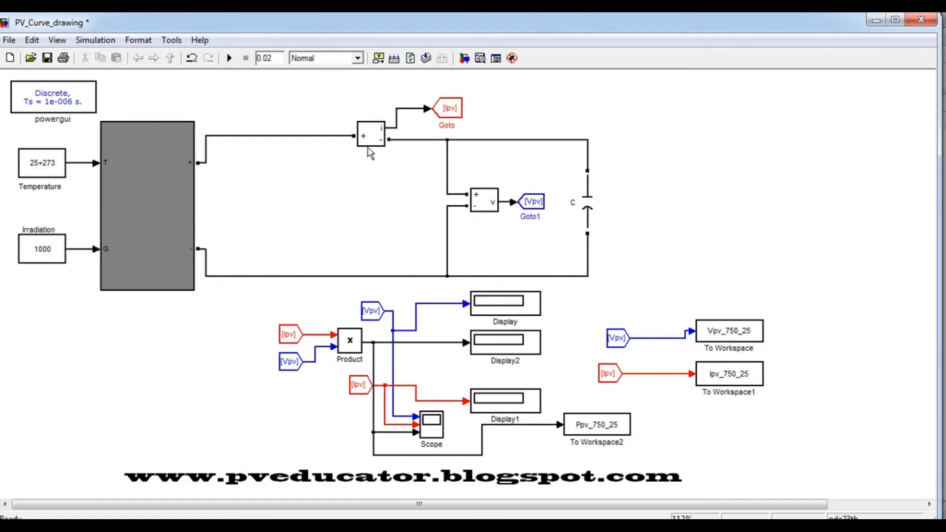
pyautogui.moveTo(470, 219)
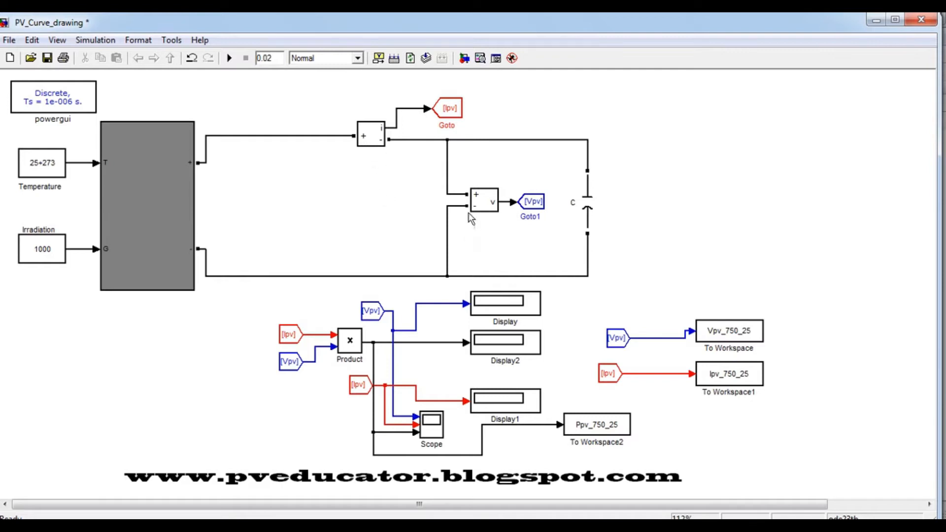
pyautogui.moveTo(597, 219)
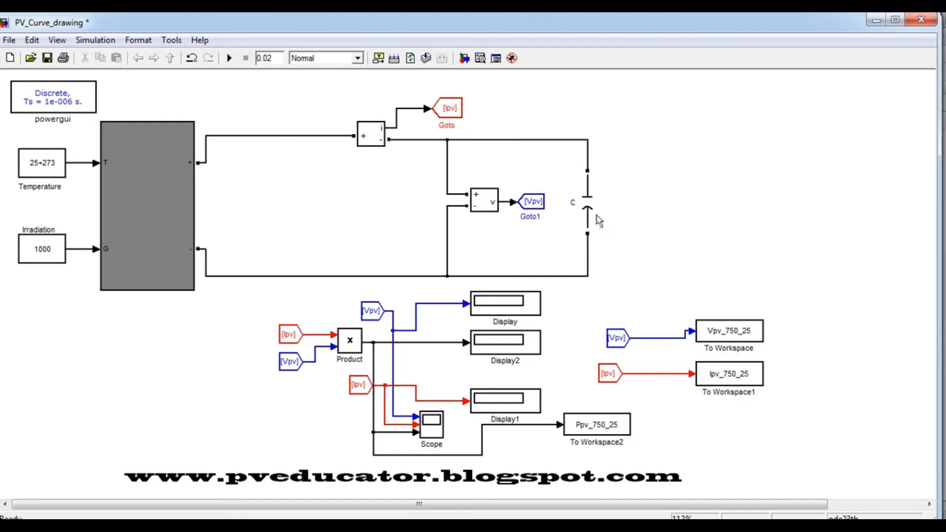
pyautogui.doubleClick(587, 208)
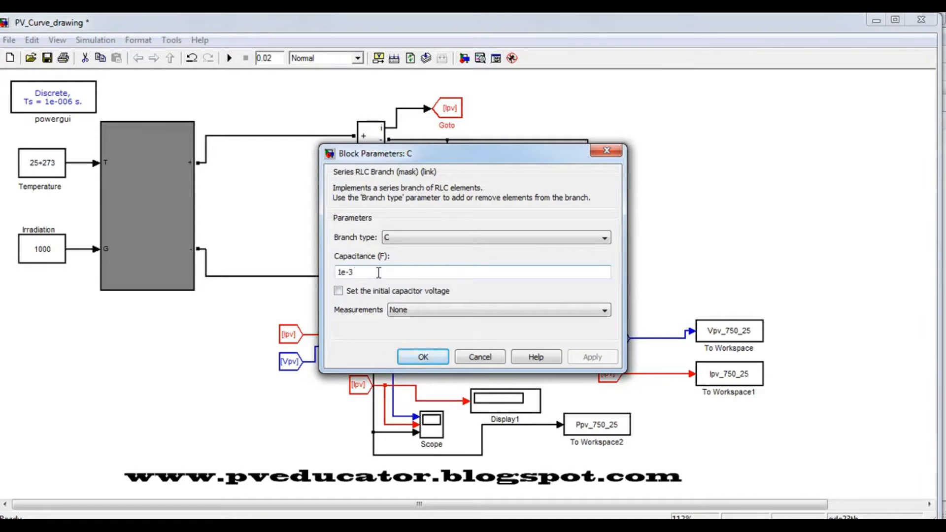
pyautogui.moveTo(436, 355)
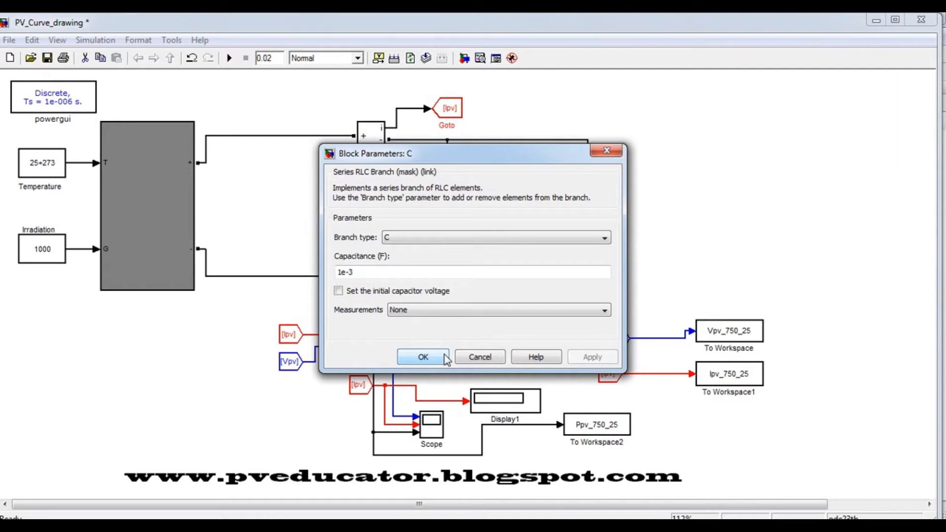
pyautogui.click(422, 357)
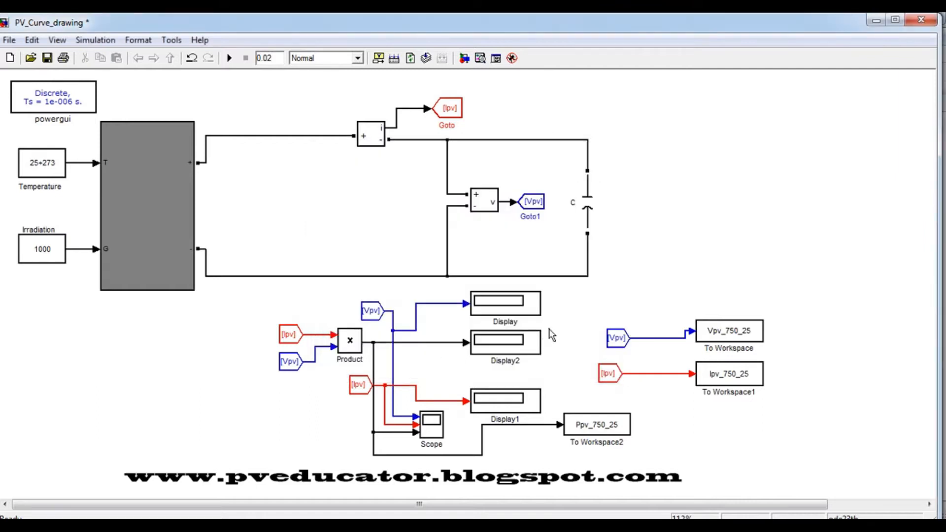
pyautogui.moveTo(350, 353)
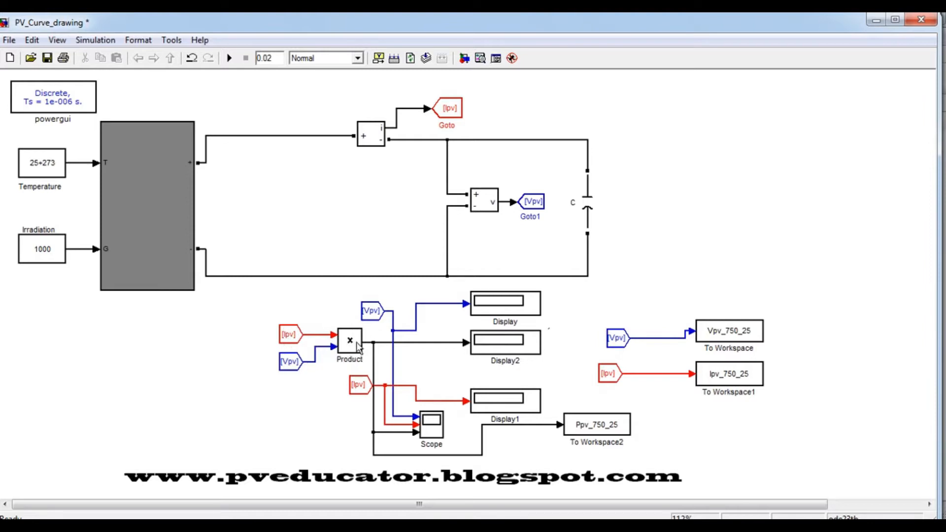
pyautogui.moveTo(374, 398)
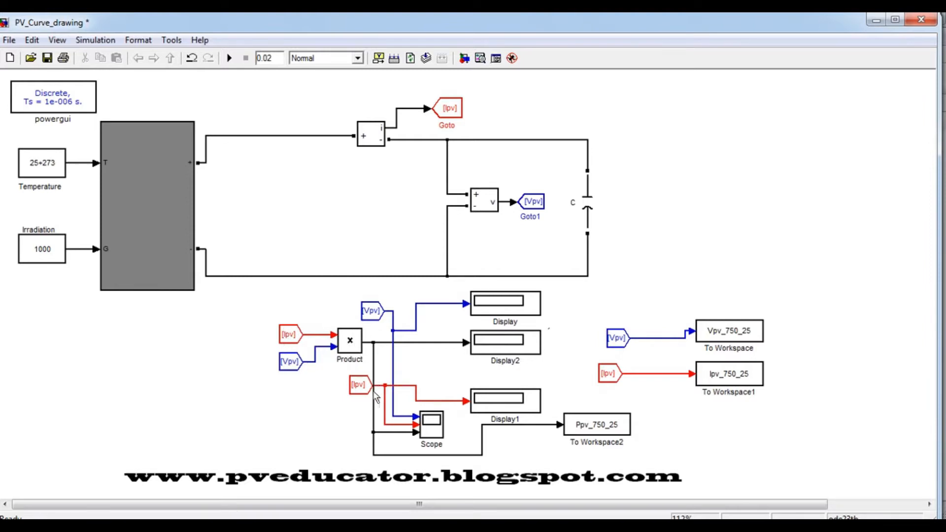
pyautogui.moveTo(556, 452)
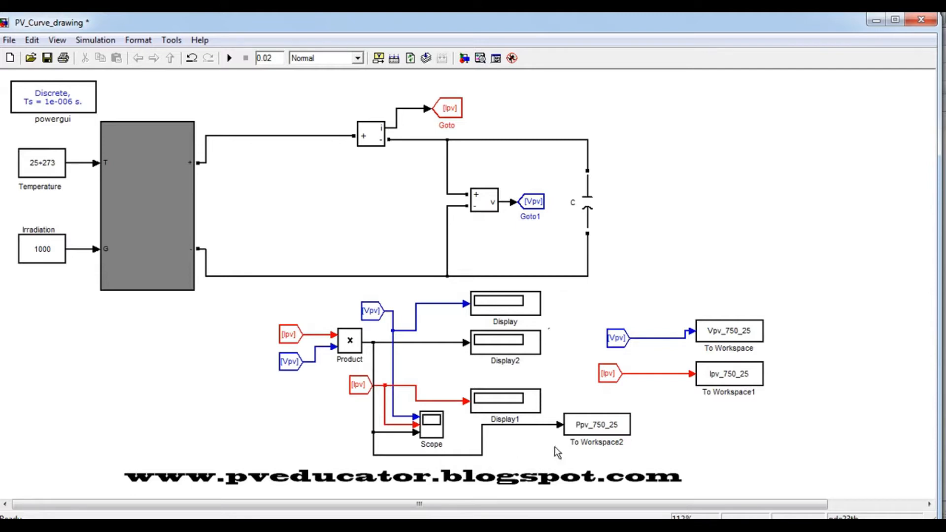
pyautogui.moveTo(721, 344)
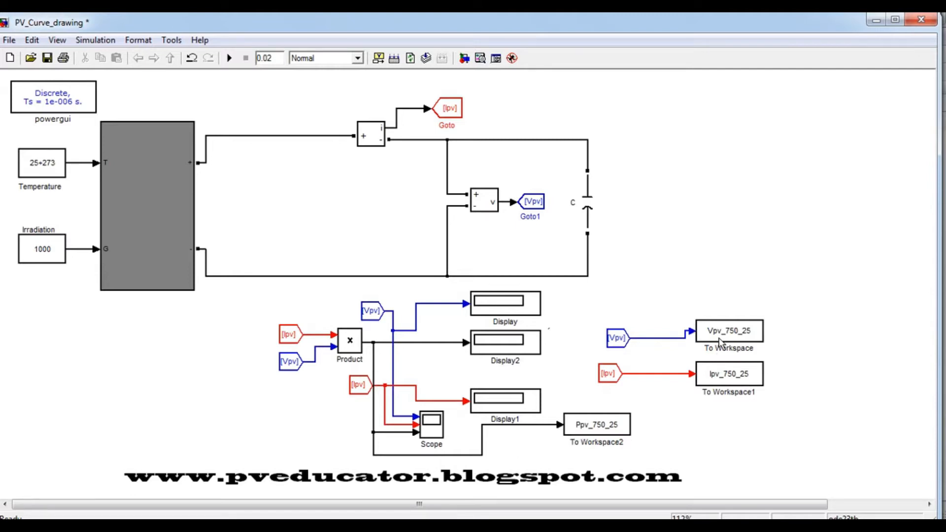
# Step: Set the current-logging To Workspace block to Structure format with variable name Ipv
pyautogui.doubleClick(728, 331)
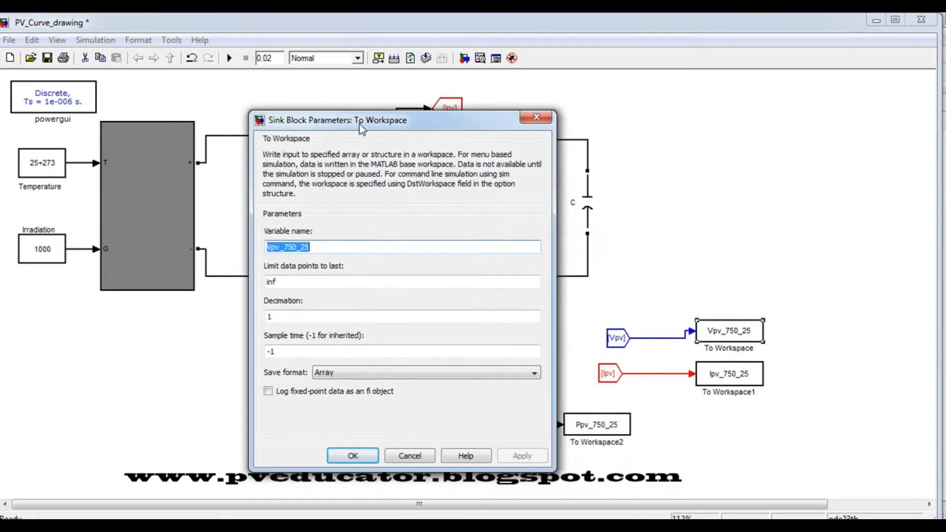
pyautogui.moveTo(371, 124)
pyautogui.write('Vpv')
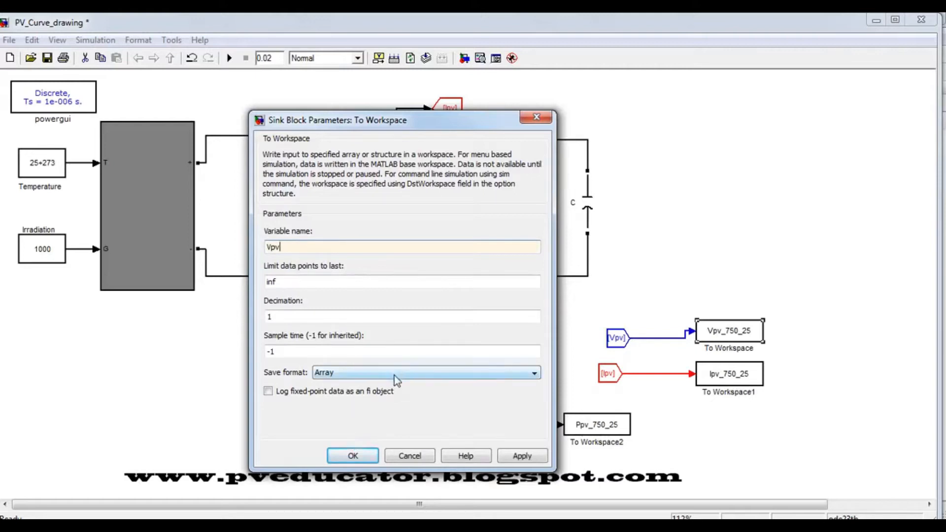
pyautogui.click(533, 373)
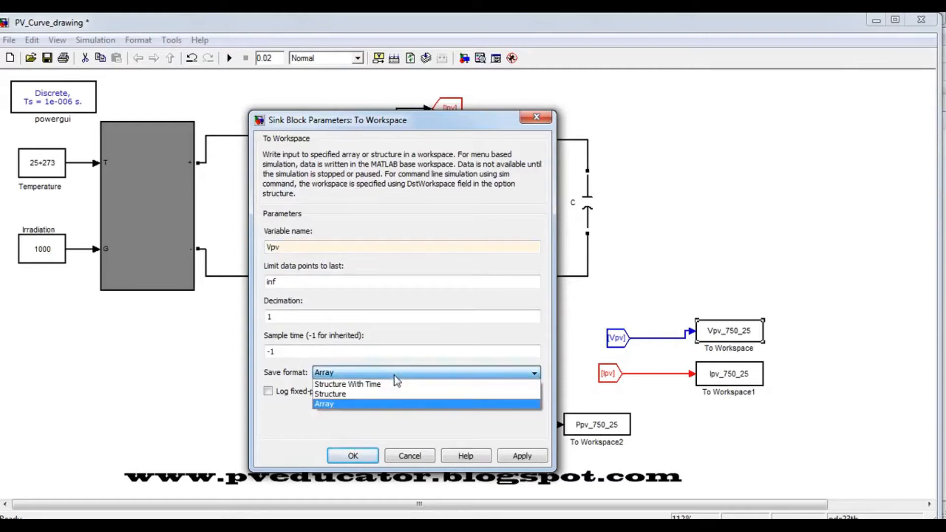
pyautogui.moveTo(385, 393)
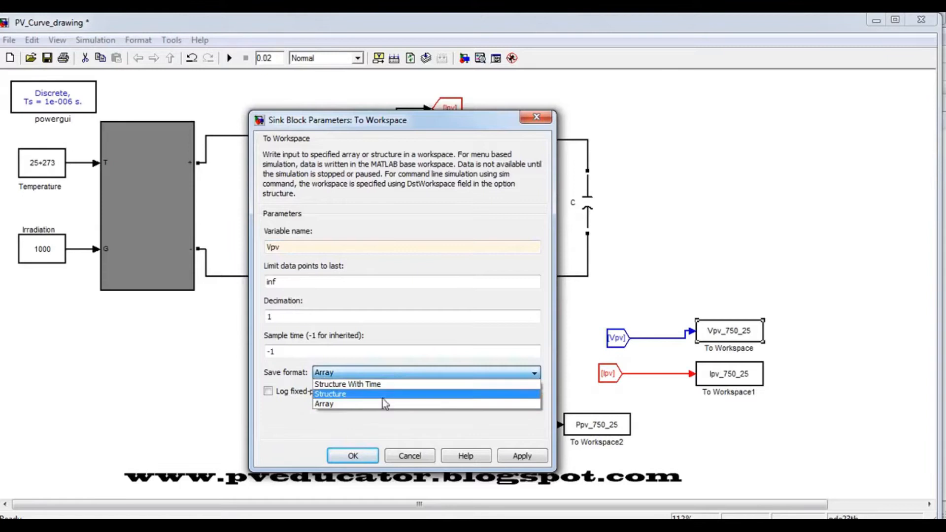
pyautogui.click(324, 403)
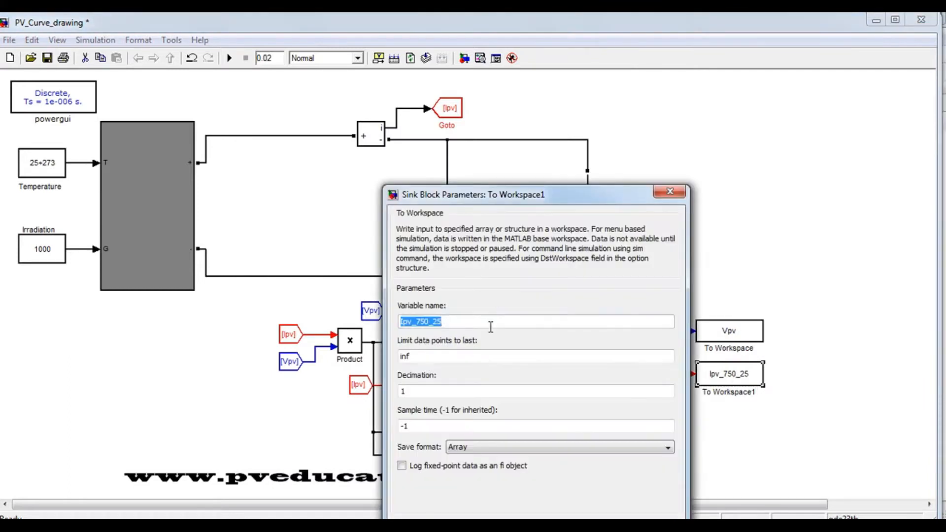
pyautogui.write('Ipv')
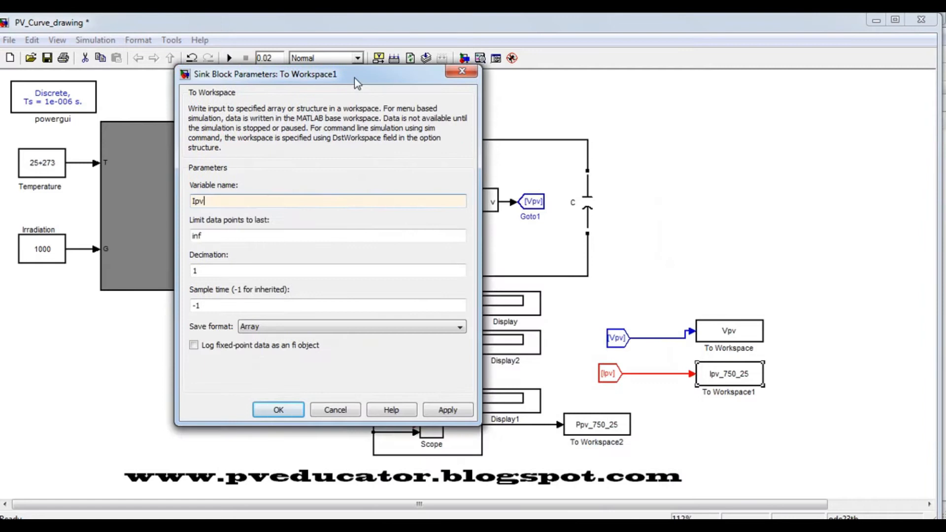
pyautogui.click(277, 410)
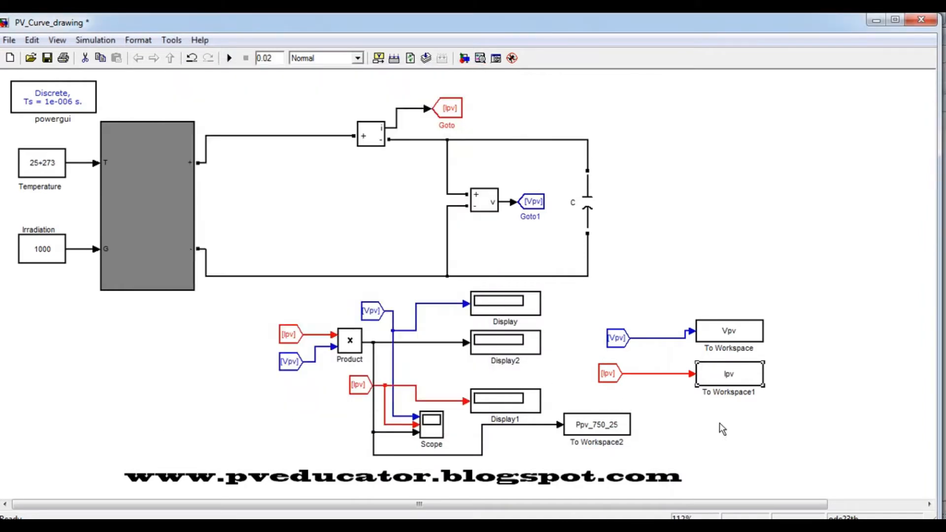
# Step: Rename the To Workspace2 power variable from Ppv_750_25 to Ppv
pyautogui.rightClick(597, 424)
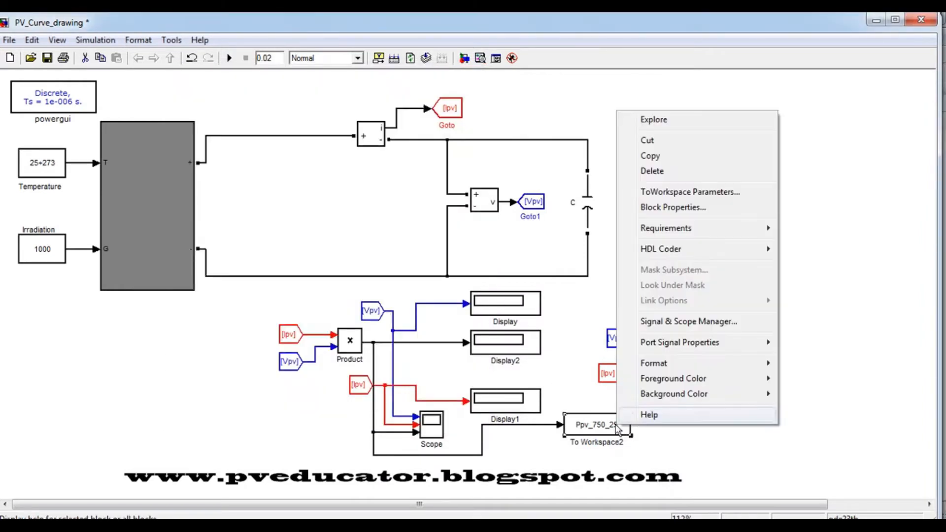
pyautogui.click(673, 207)
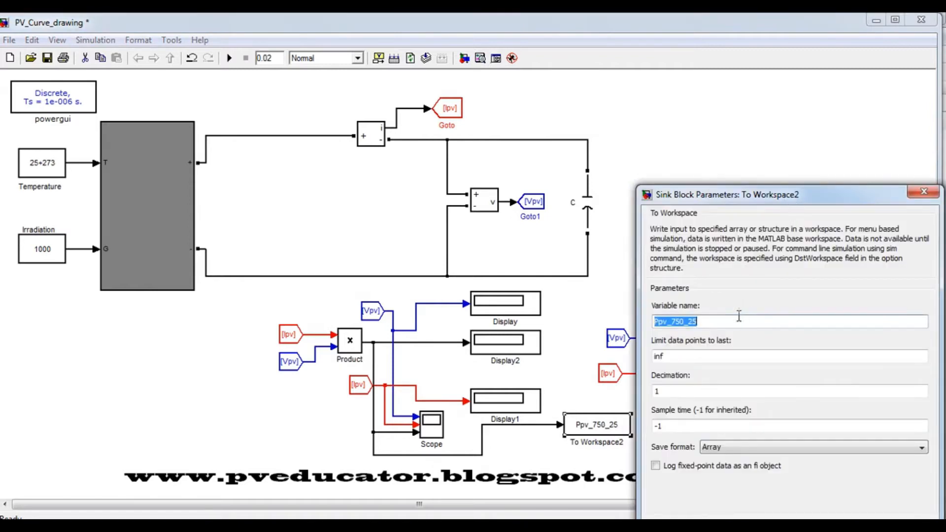
pyautogui.write('Ppv')
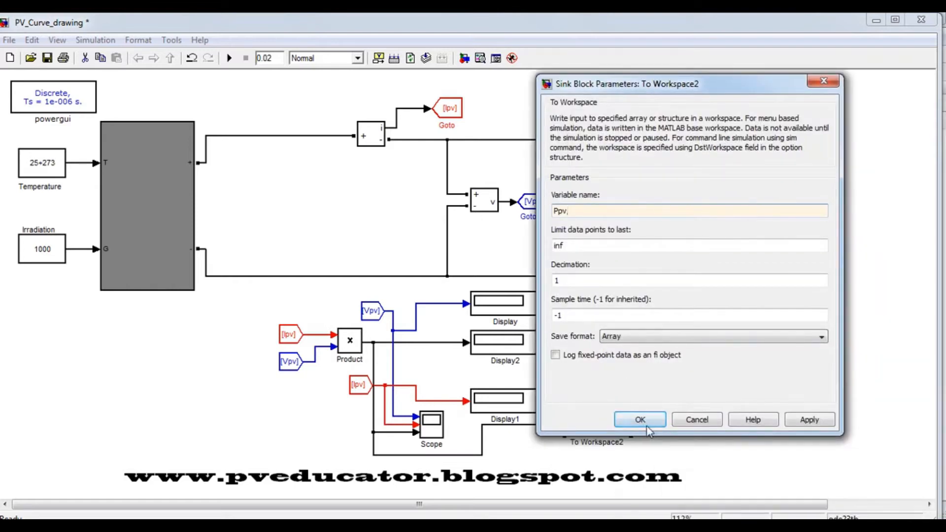
pyautogui.click(639, 420)
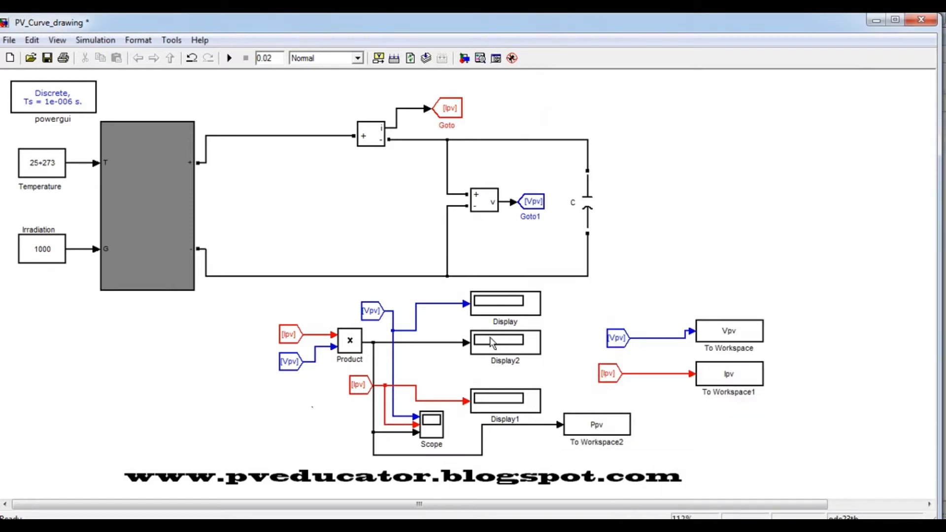
pyautogui.moveTo(375, 366)
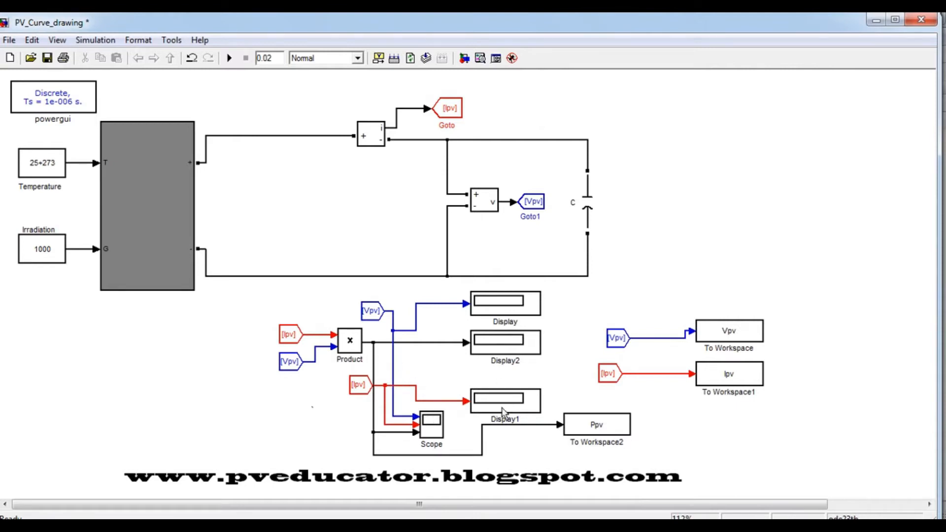
pyautogui.moveTo(501, 317)
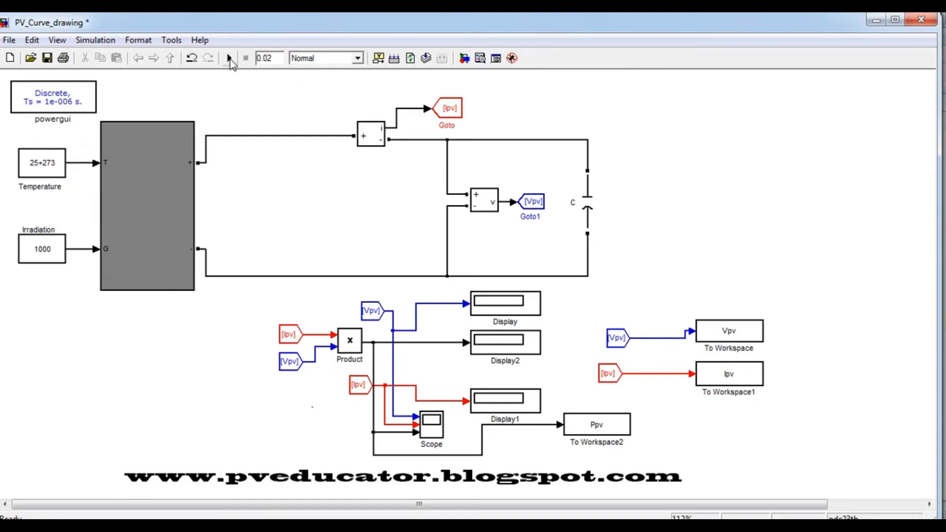
pyautogui.moveTo(229, 58)
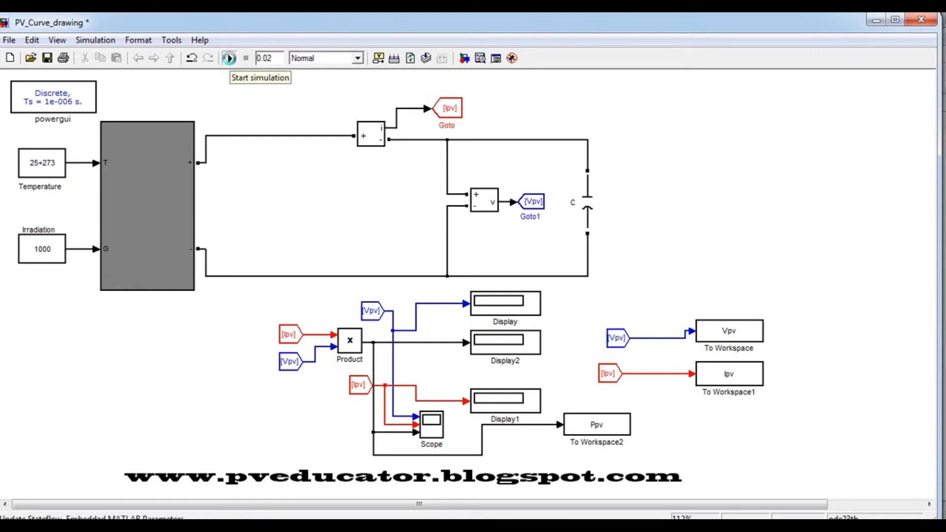
# Step: Start the PV model simulation so displays show live voltage, current and power
pyautogui.click(228, 58)
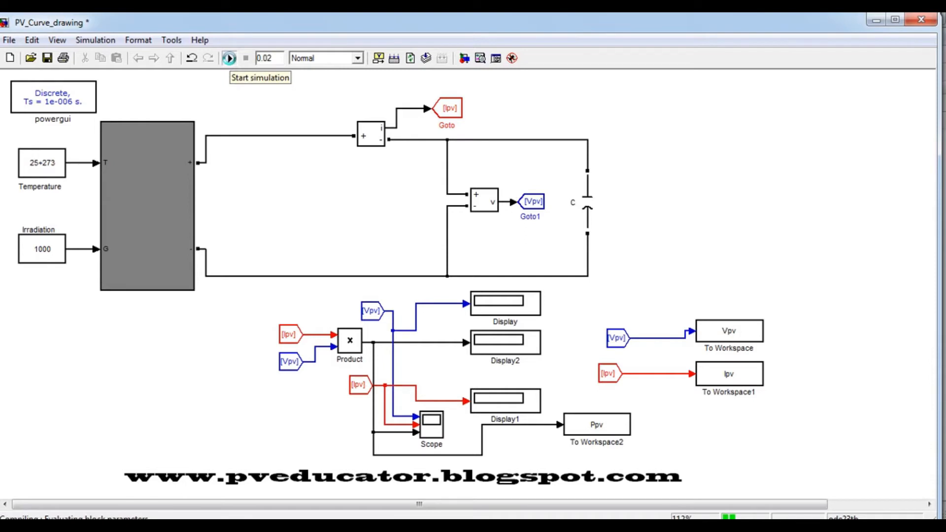
pyautogui.click(229, 58)
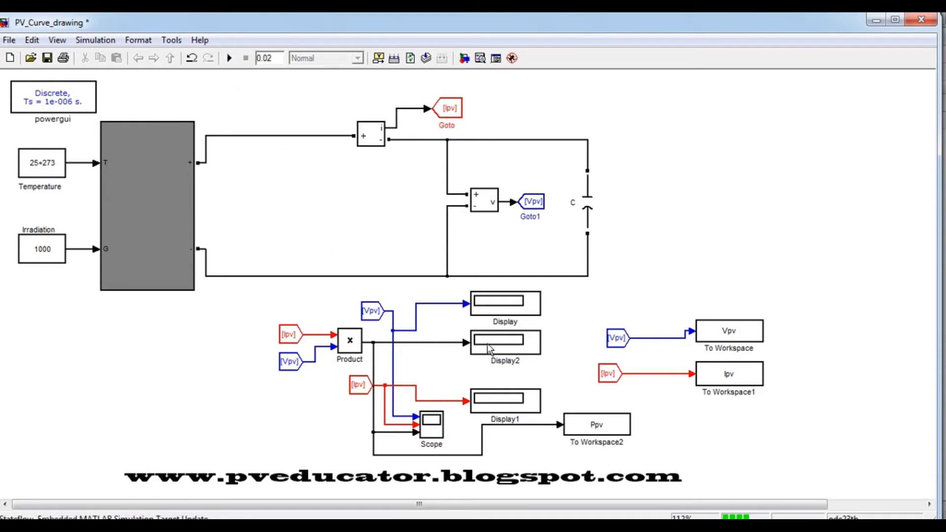
pyautogui.click(229, 58)
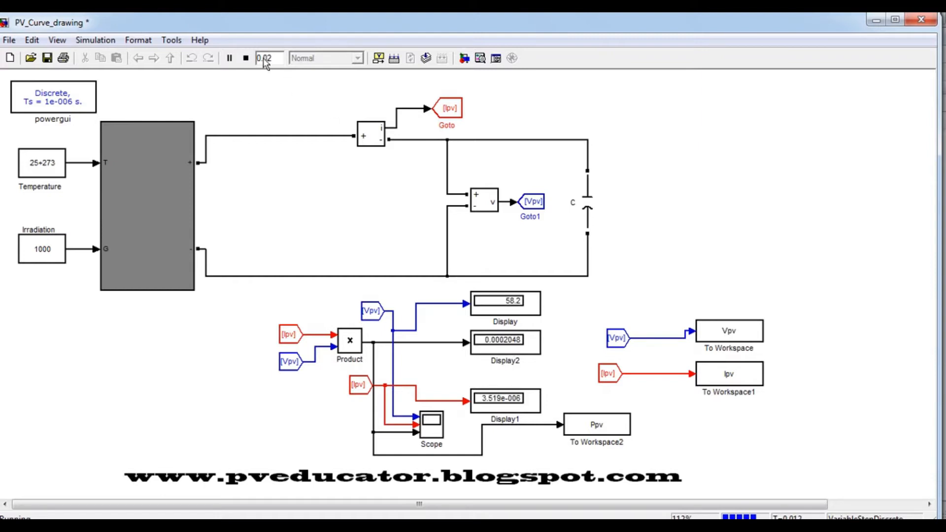
# Step: Plot the Ipv workspace variable in MATLAB, then close Figure 1
pyautogui.click(245, 58)
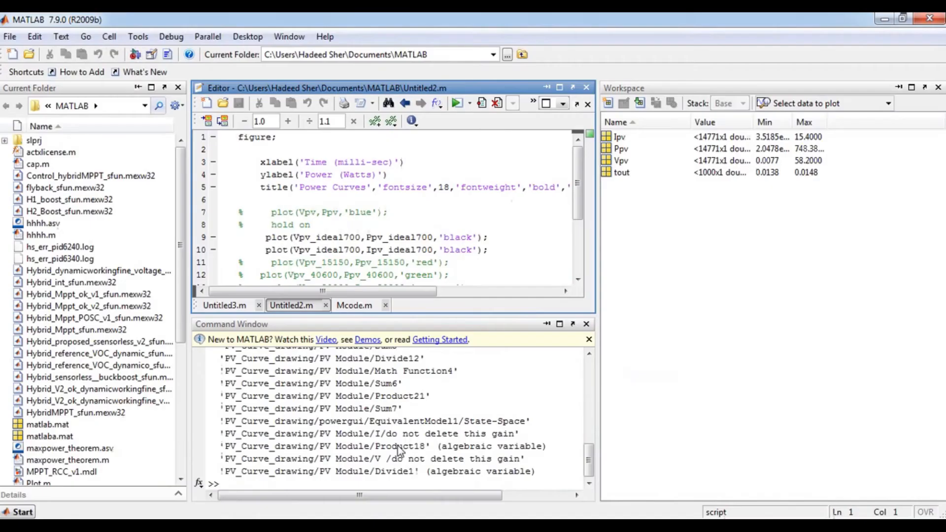
pyautogui.moveTo(624, 145)
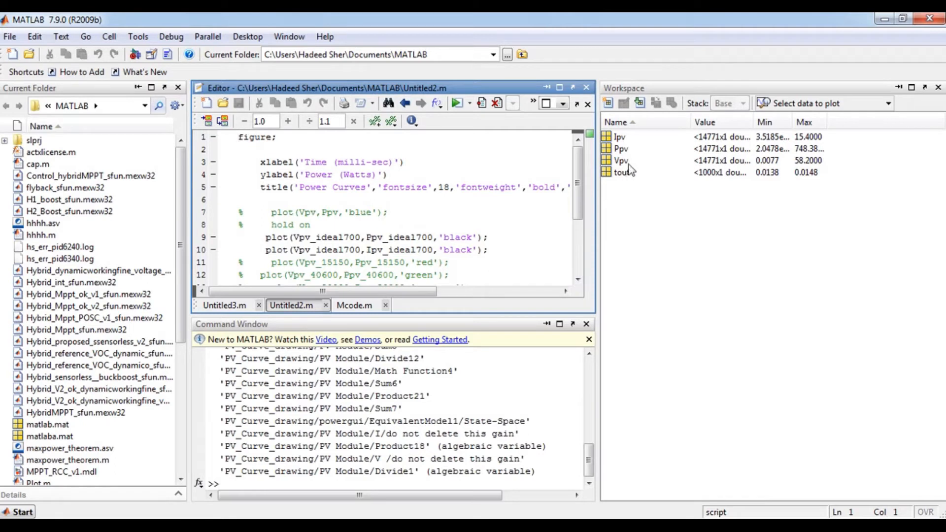
pyautogui.click(620, 136)
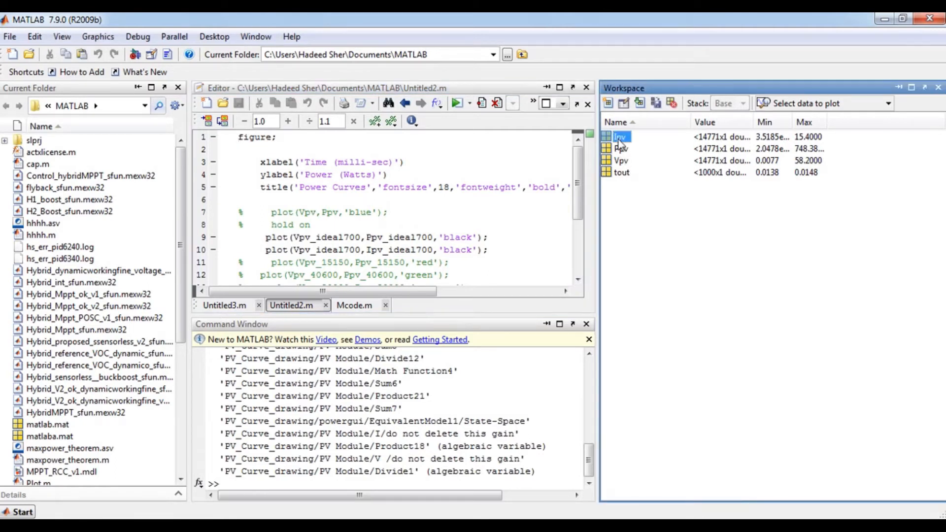
pyautogui.click(764, 103)
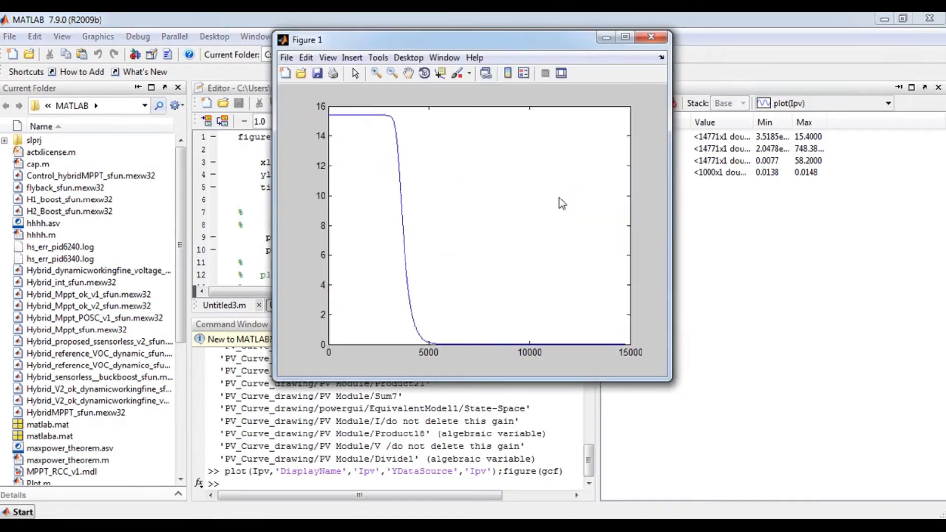
pyautogui.moveTo(435, 346)
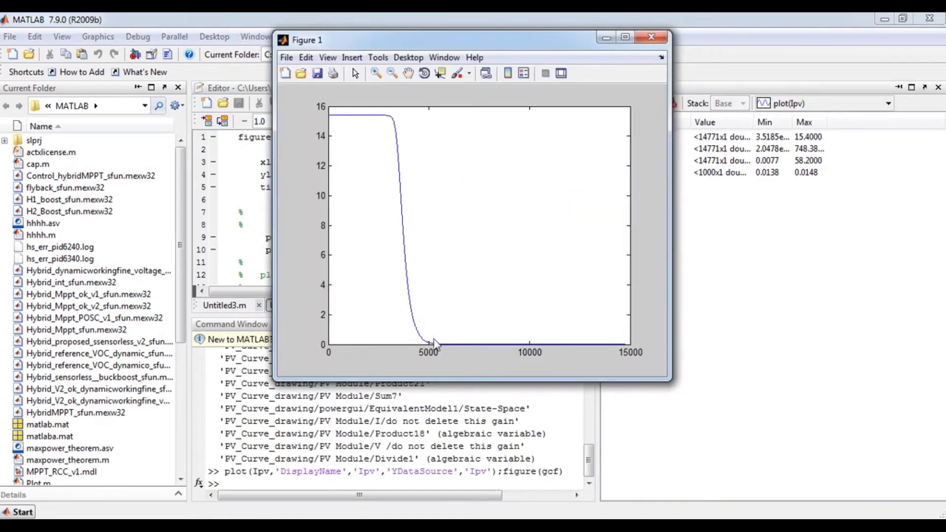
pyautogui.moveTo(588, 281)
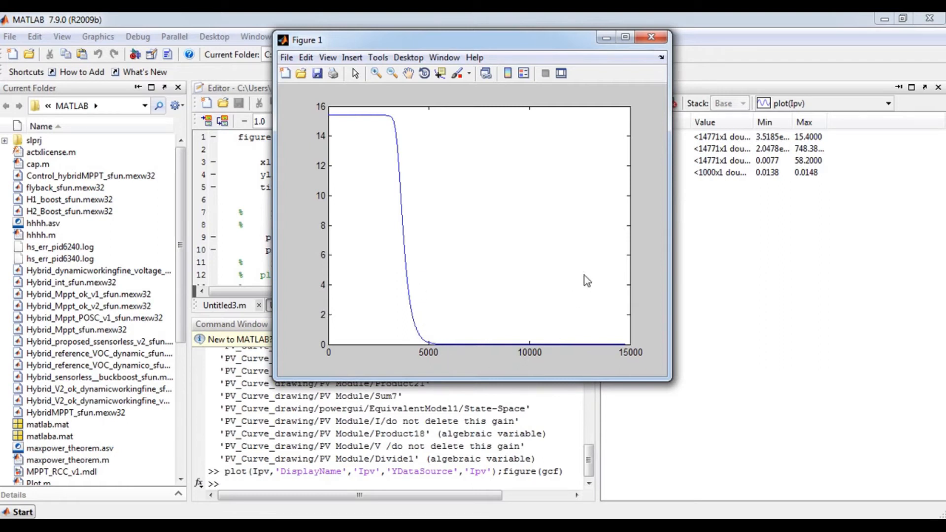
pyautogui.click(651, 37)
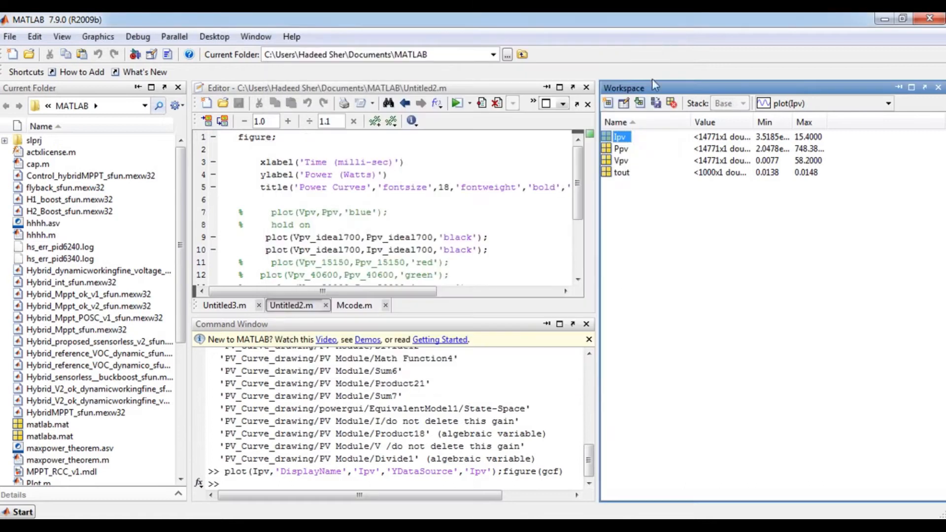
# Step: Plot the Vpv voltage variable from the MATLAB workspace
pyautogui.click(621, 160)
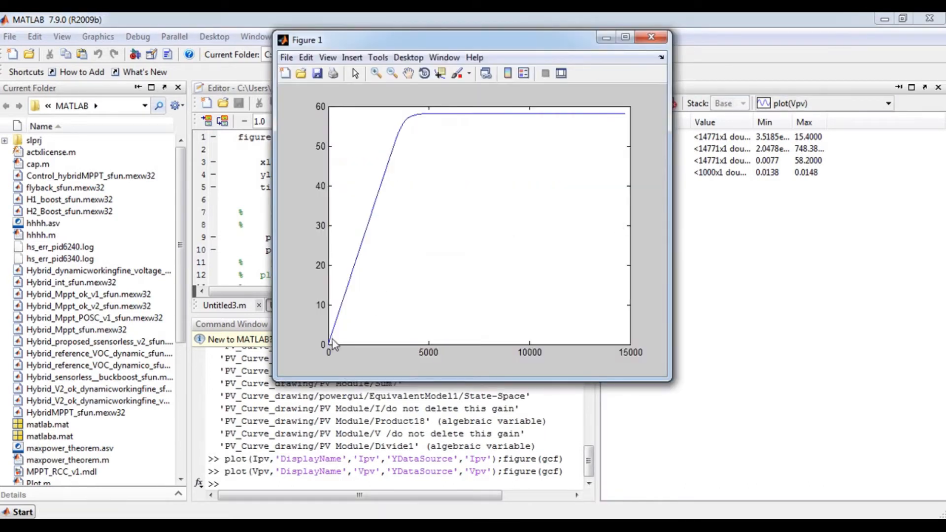
pyautogui.moveTo(350, 274)
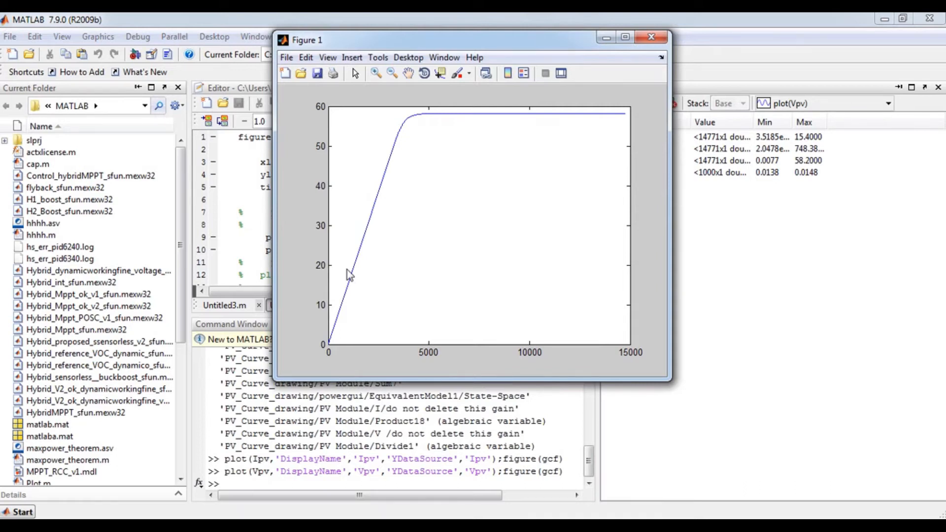
pyautogui.moveTo(439, 120)
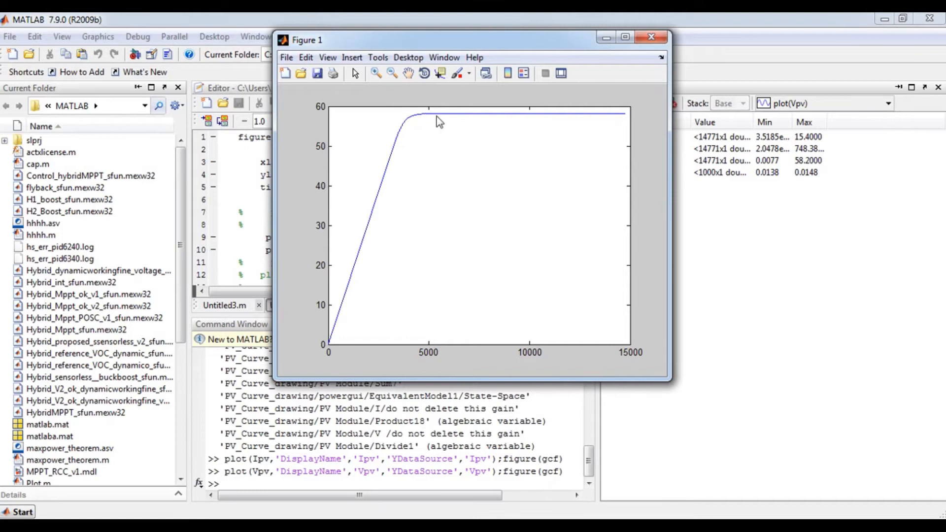
pyautogui.moveTo(651, 47)
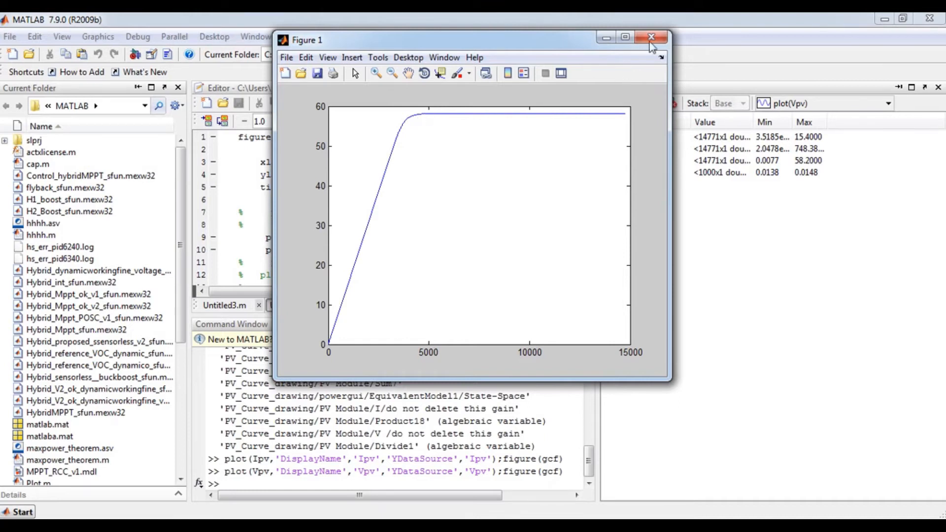
# Step: Close the Vpv figure, plot the Ppv power data peaking near 750, then close it
pyautogui.click(651, 38)
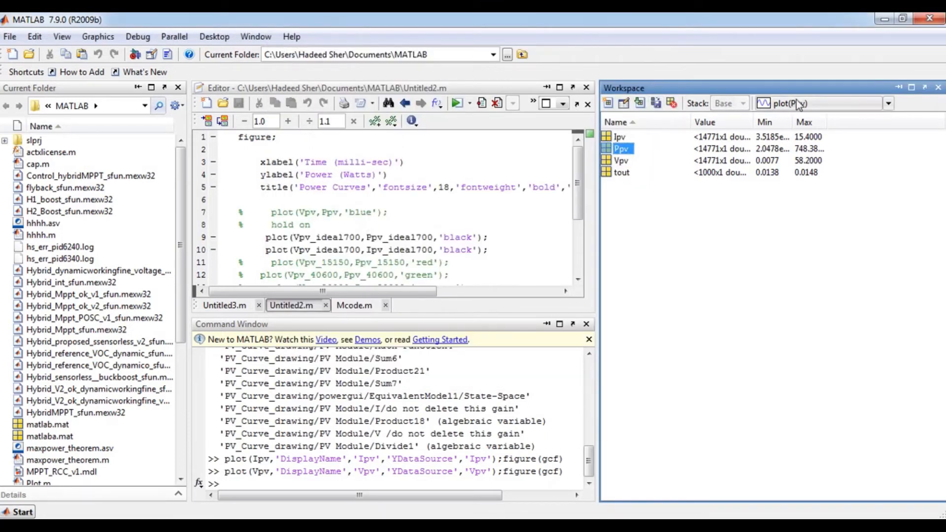
pyautogui.press('Return')
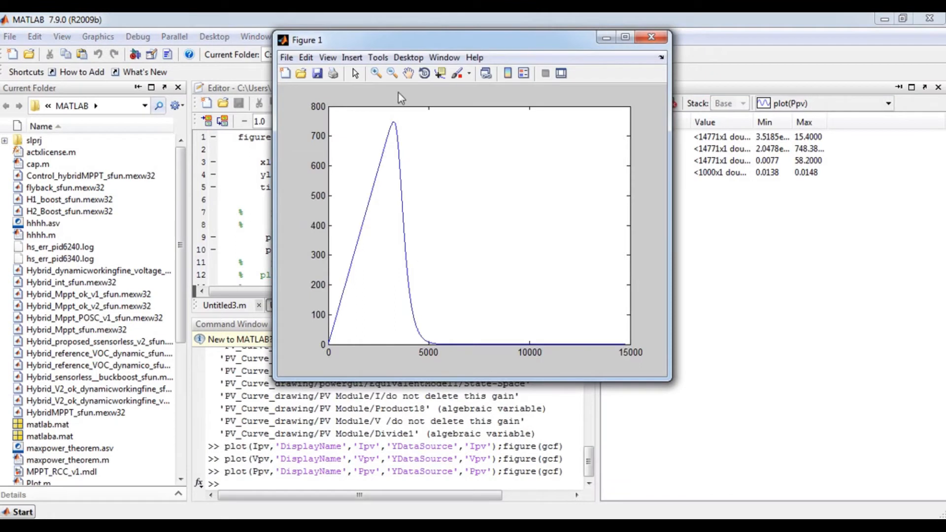
pyautogui.moveTo(408, 111)
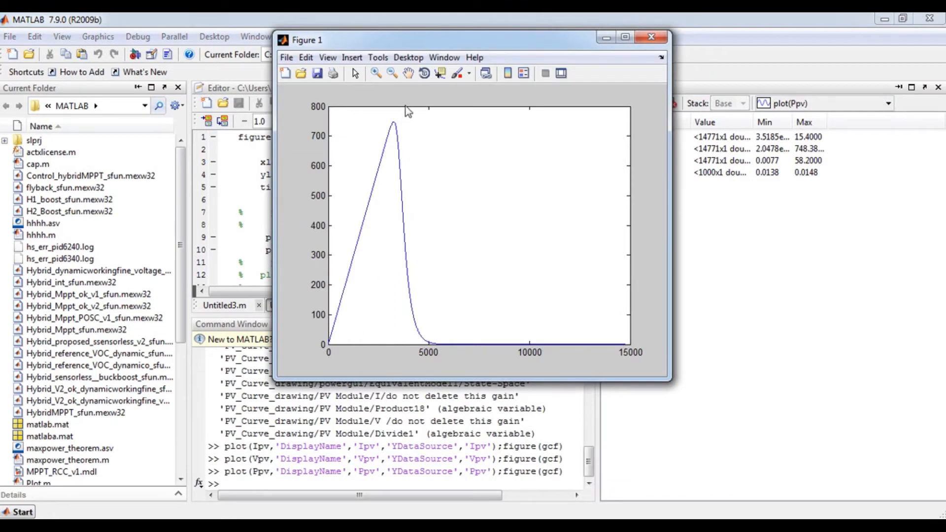
pyautogui.moveTo(330, 350)
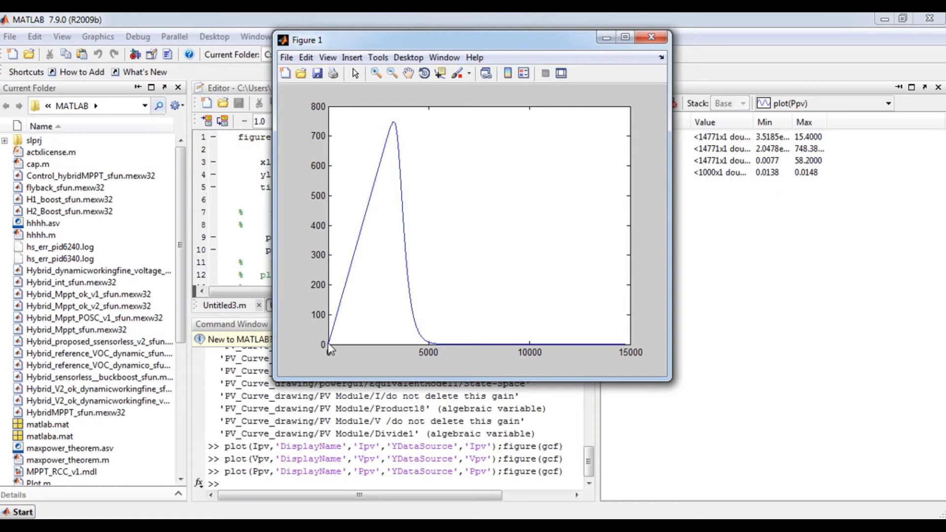
pyautogui.moveTo(426, 349)
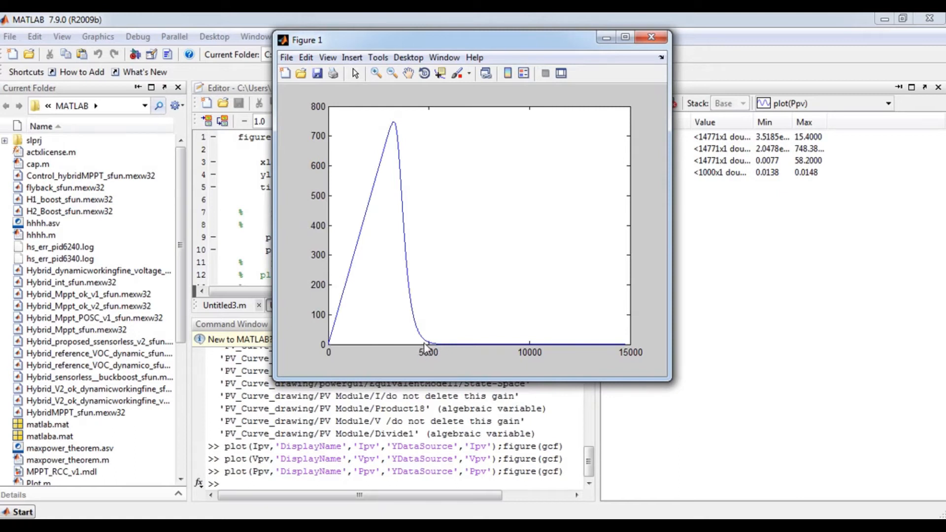
pyautogui.moveTo(600, 80)
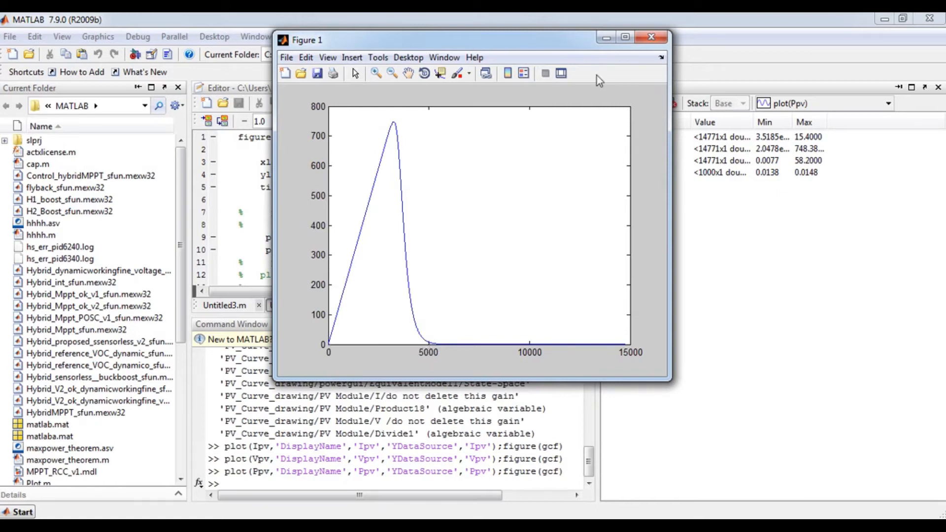
pyautogui.moveTo(418, 140)
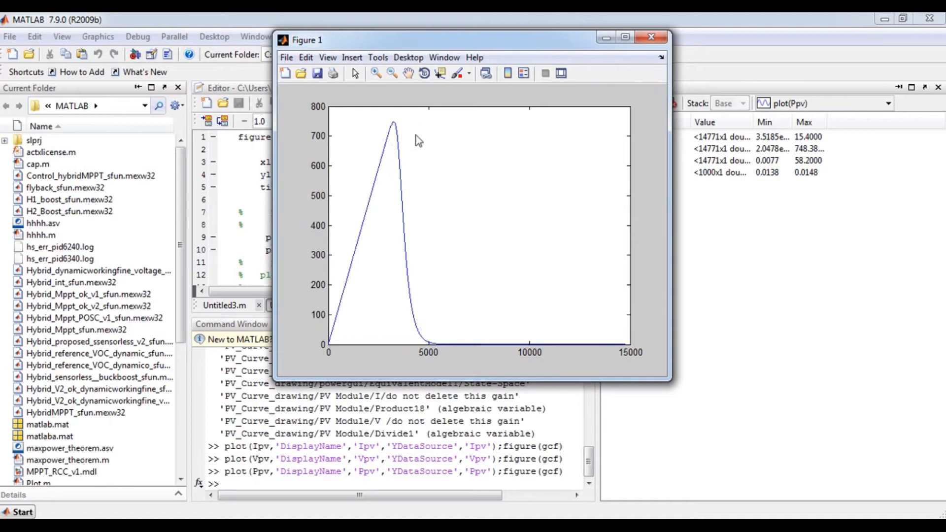
pyautogui.click(651, 37)
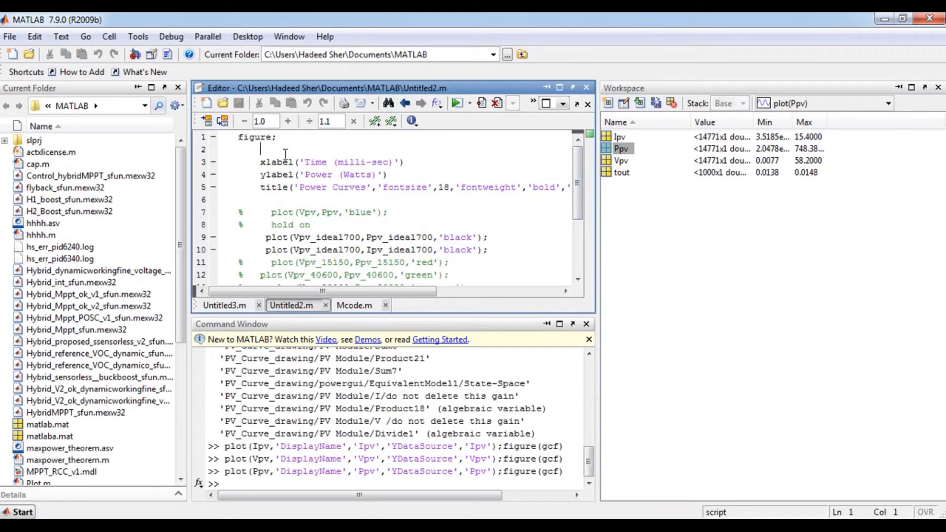
# Step: Edit the script plot lines to plot(Vpv,Ppv,'black') and plot(Vpv,Ipv,'black')
pyautogui.click(291, 162)
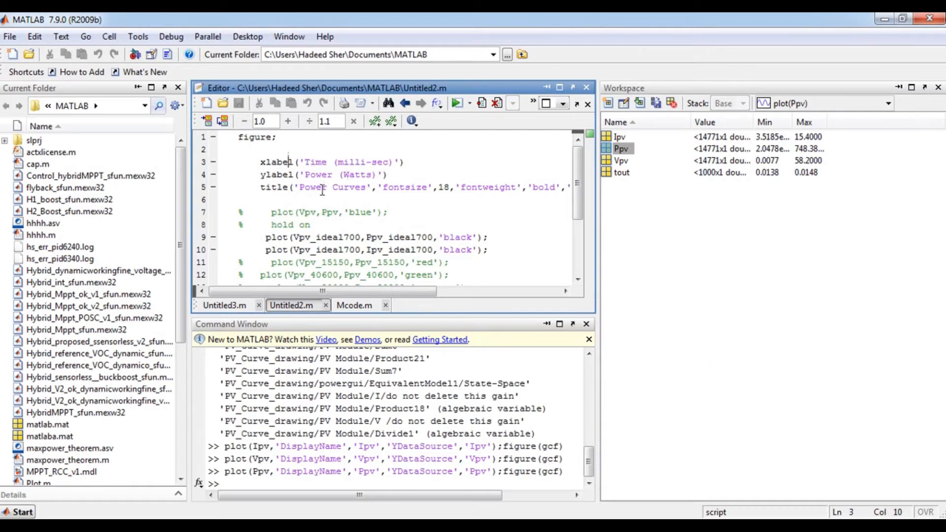
pyautogui.scroll(-3)
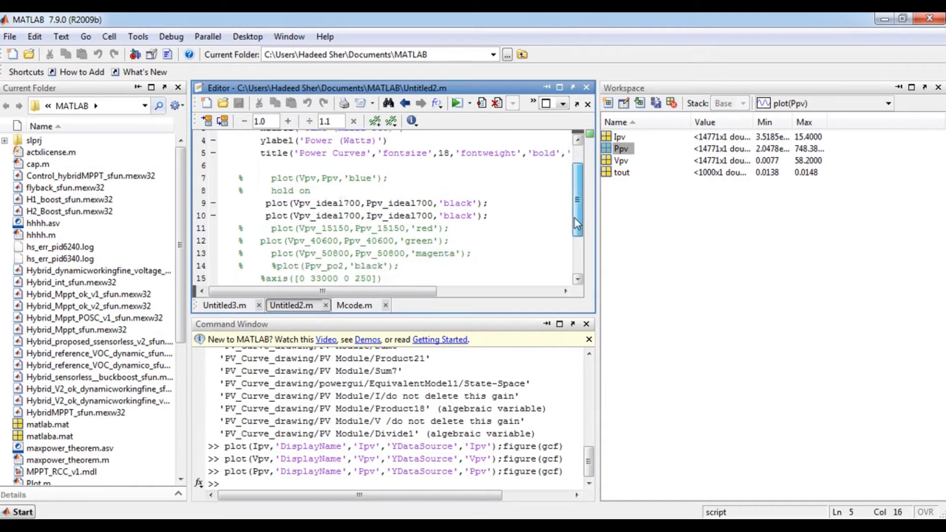
pyautogui.scroll(-3)
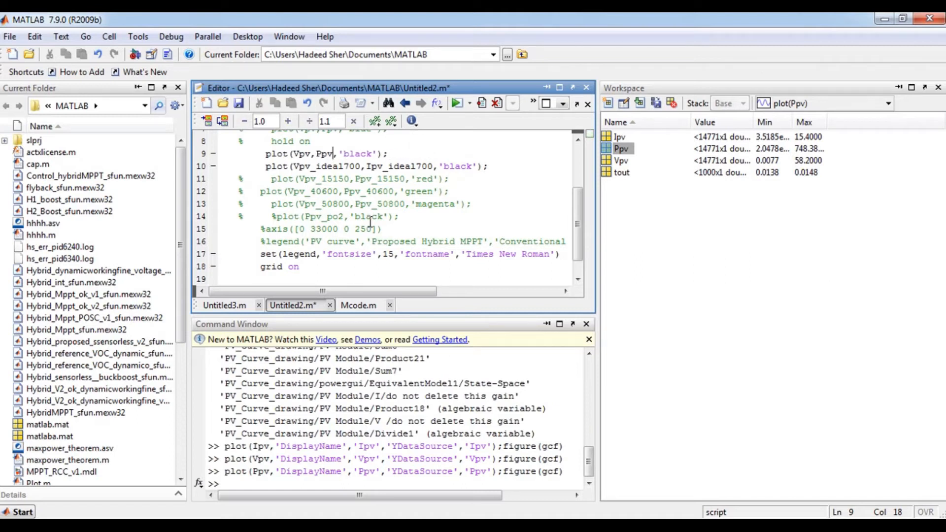
pyautogui.click(320, 166)
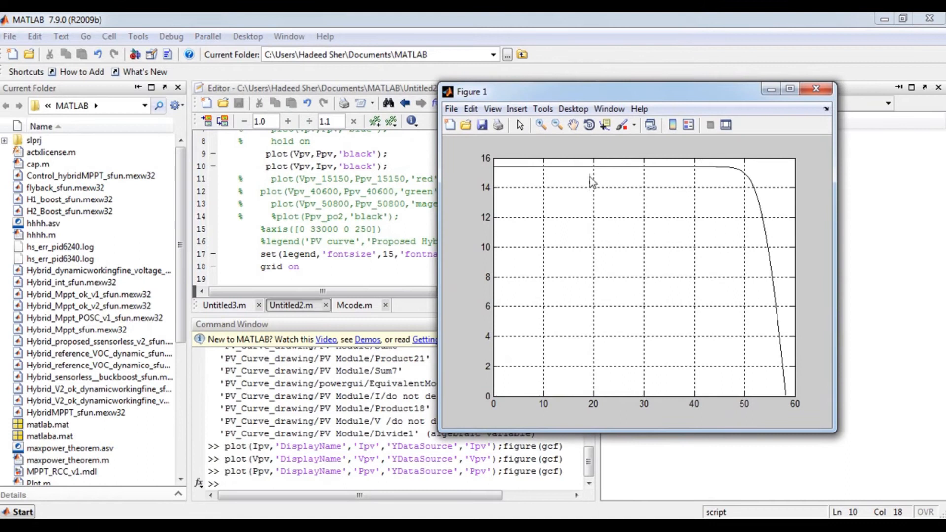
pyautogui.moveTo(742, 317)
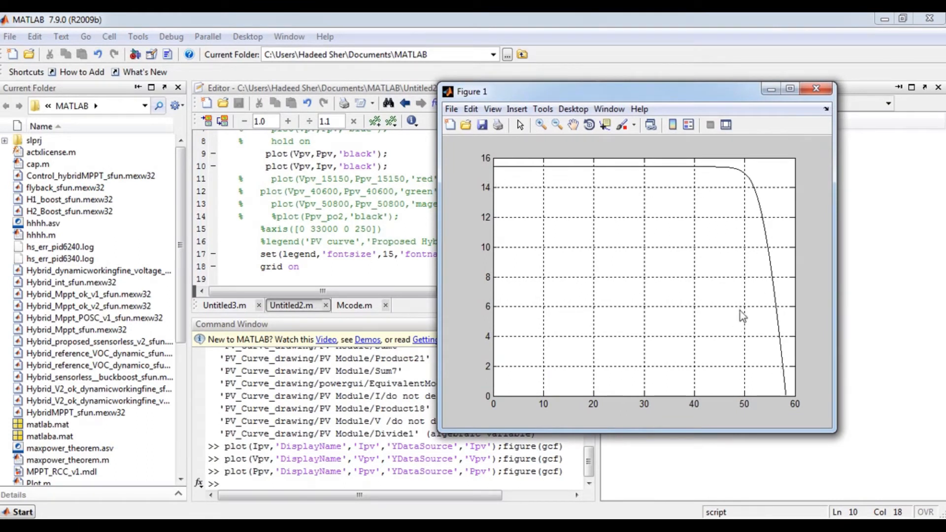
pyautogui.moveTo(806, 108)
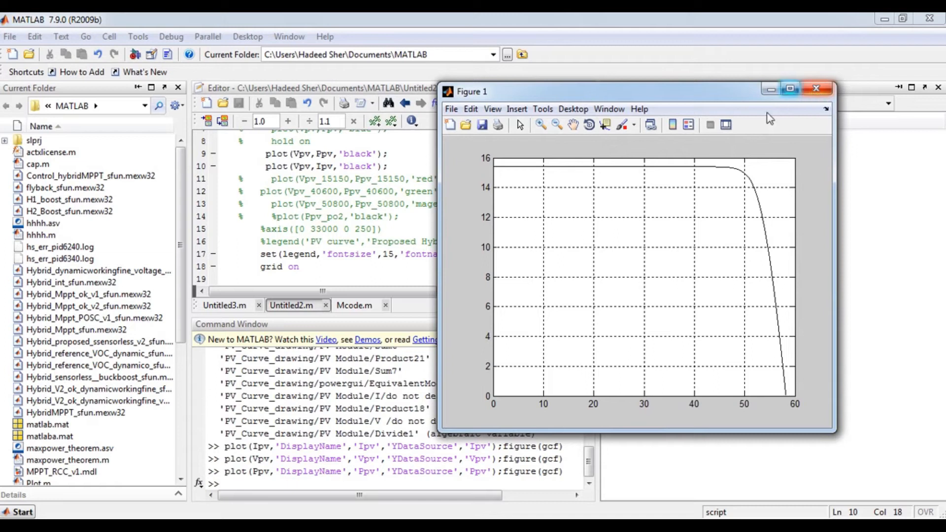
pyautogui.moveTo(742, 252)
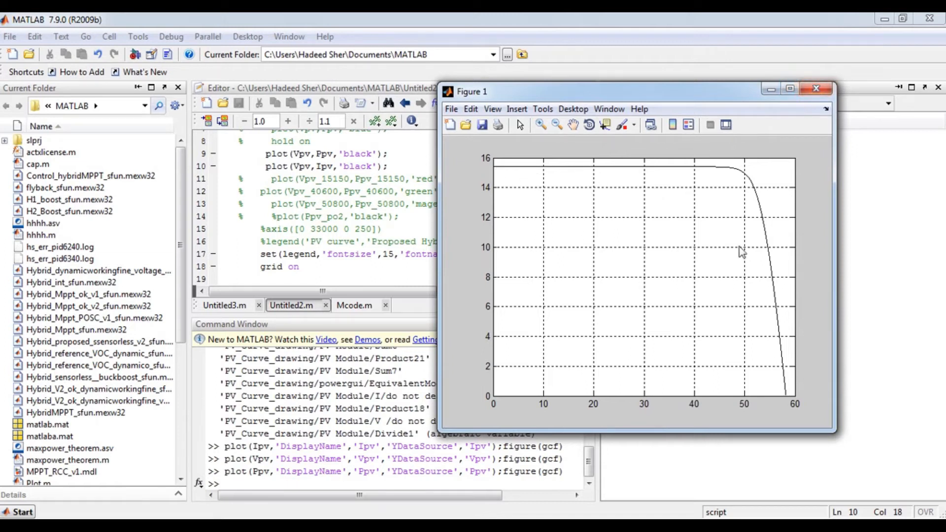
pyautogui.moveTo(596, 153)
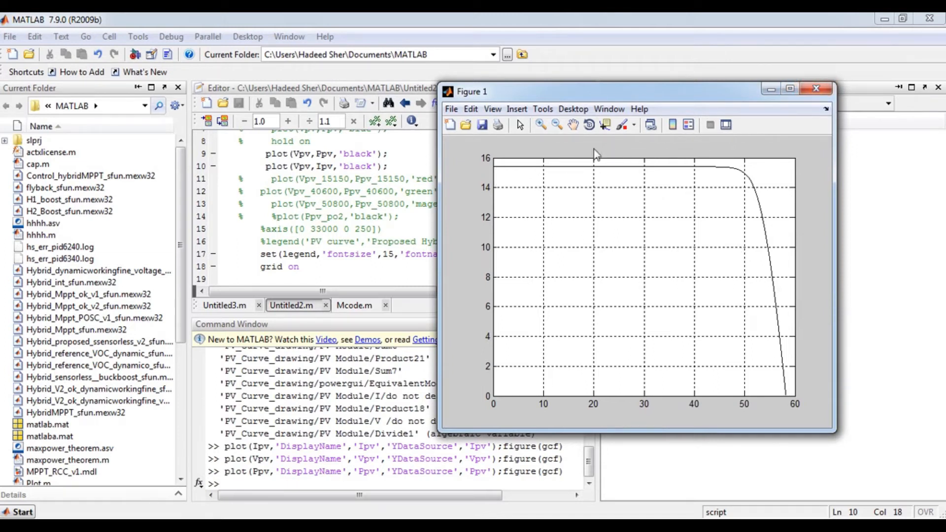
pyautogui.click(790, 89)
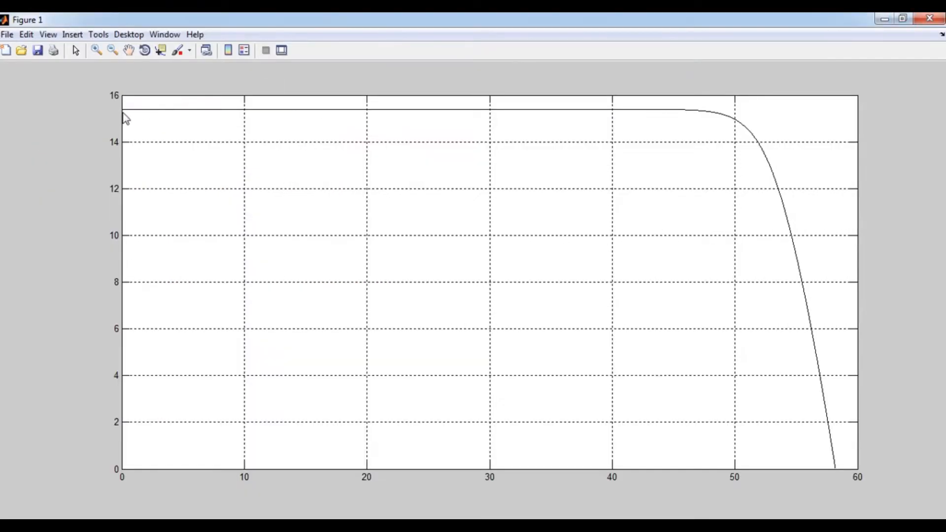
pyautogui.moveTo(836, 475)
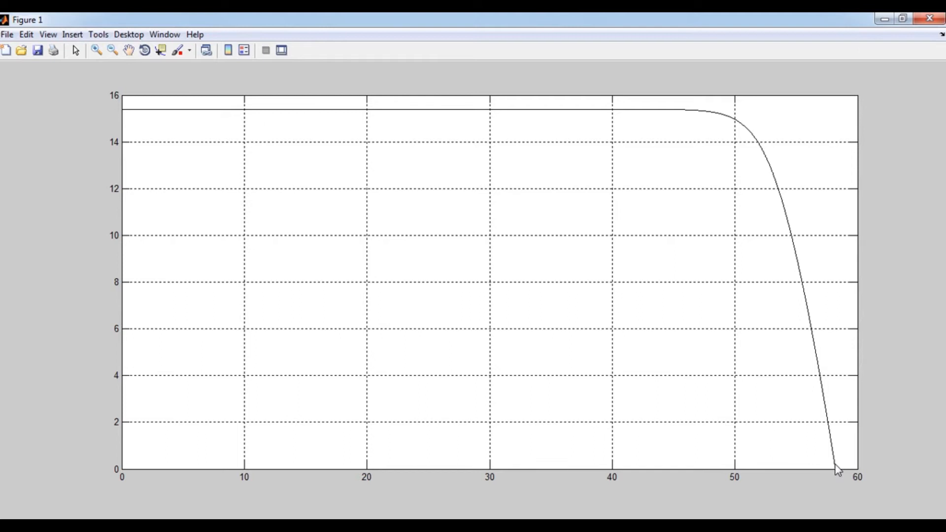
pyautogui.moveTo(739, 122)
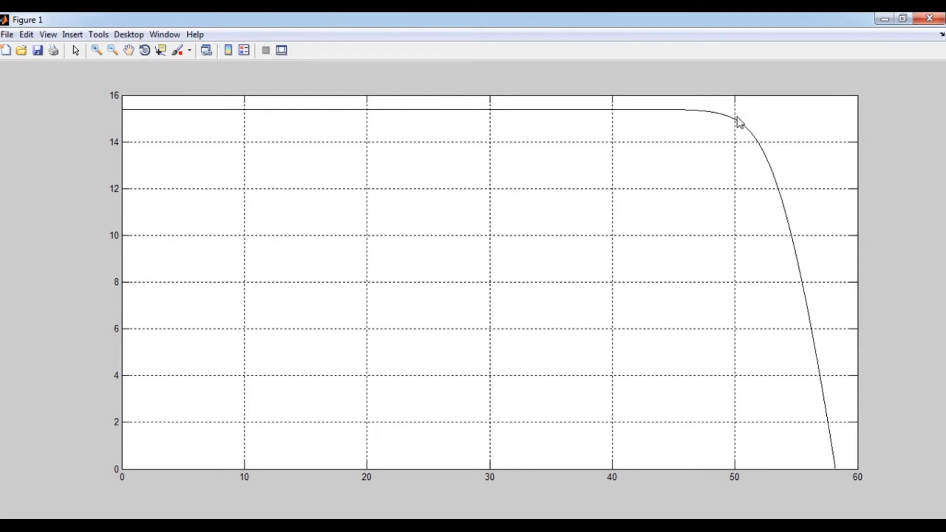
pyautogui.moveTo(930, 18)
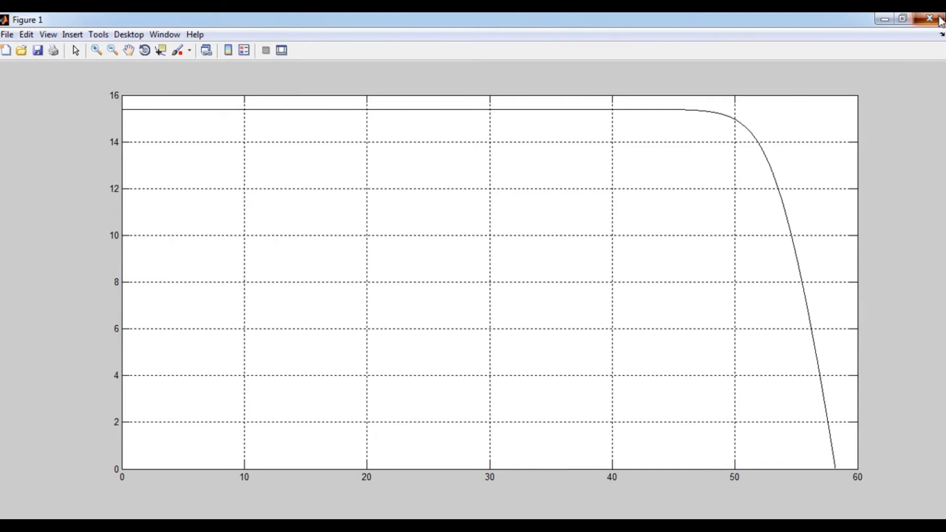
pyautogui.click(928, 19)
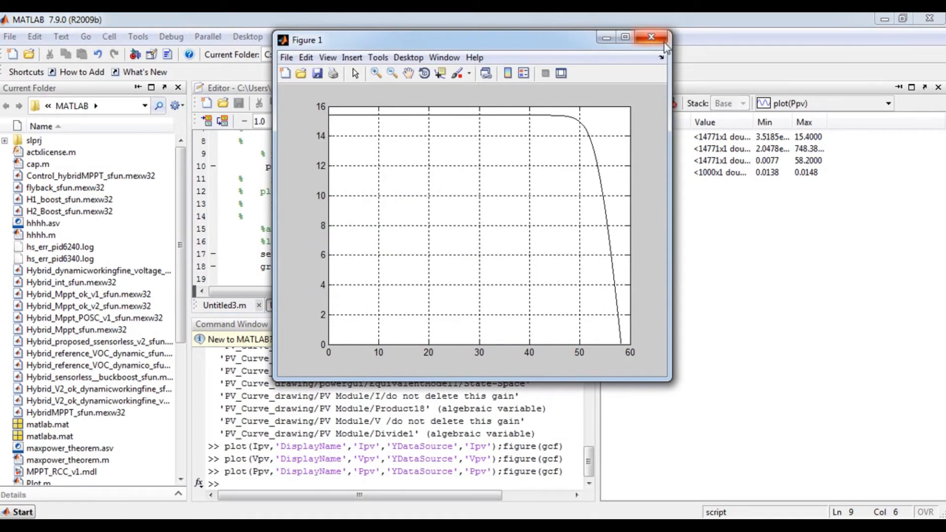
pyautogui.moveTo(650, 37)
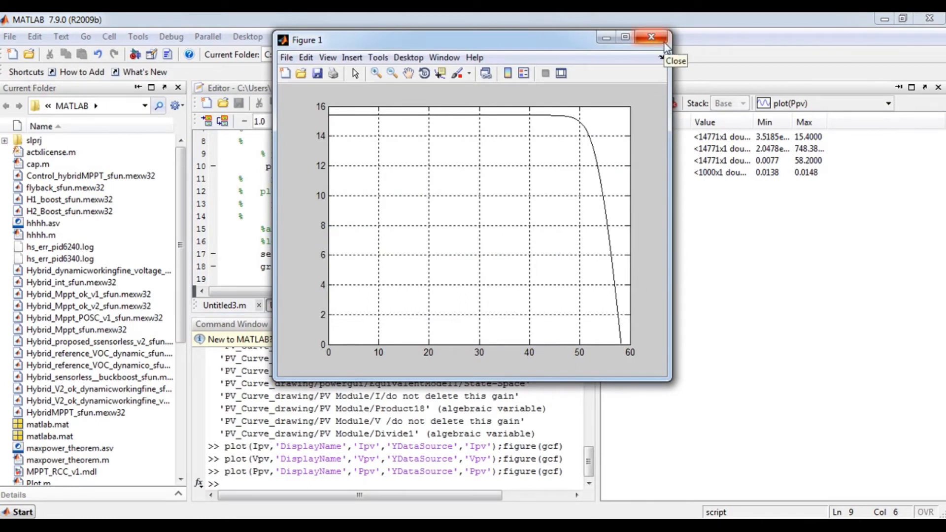
# Step: Close Figure 1 to return to the PV_Curve_drawing model
pyautogui.click(651, 37)
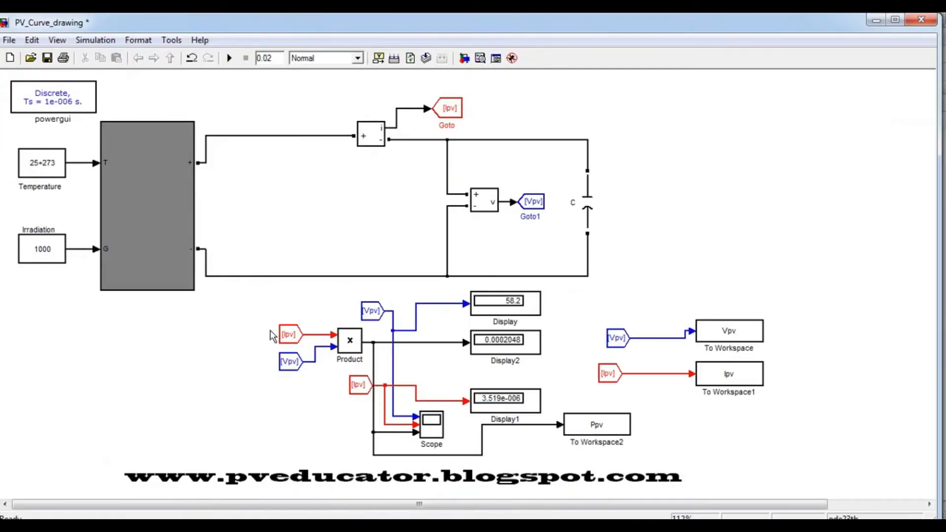
pyautogui.moveTo(264, 294)
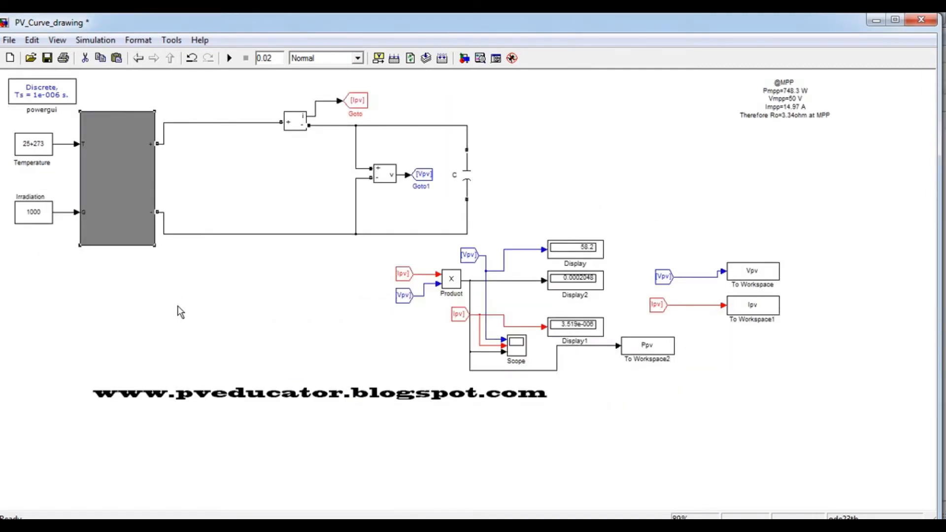
pyautogui.moveTo(204, 308)
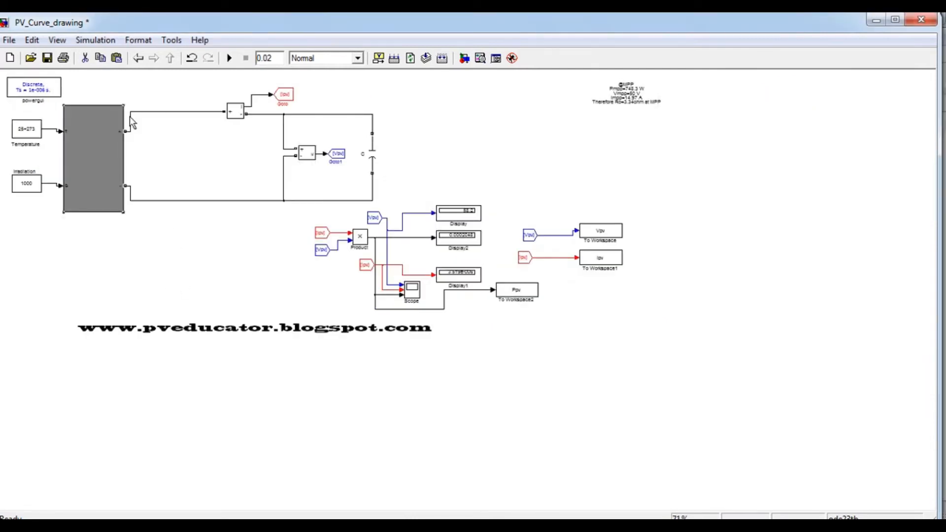
# Step: Copy the PV module block and choose an empty canvas spot below for pasting
pyautogui.click(57, 40)
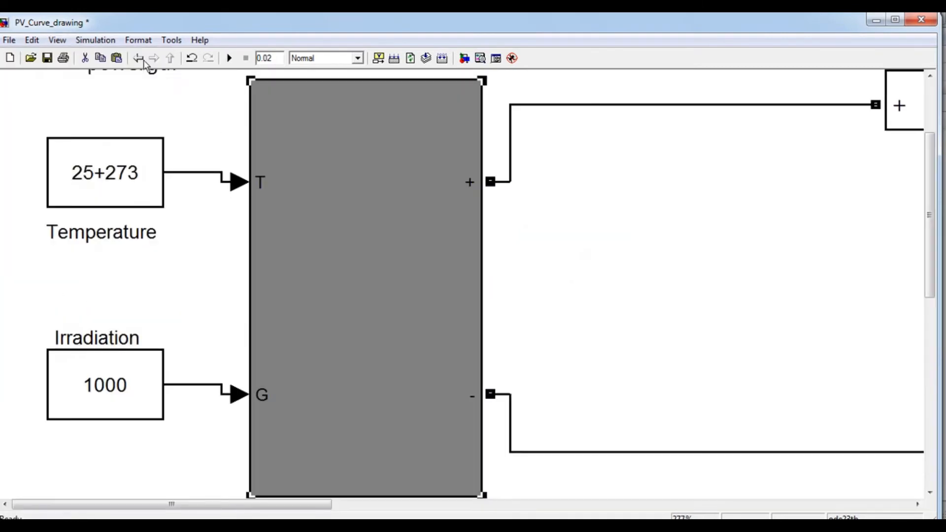
pyautogui.click(57, 40)
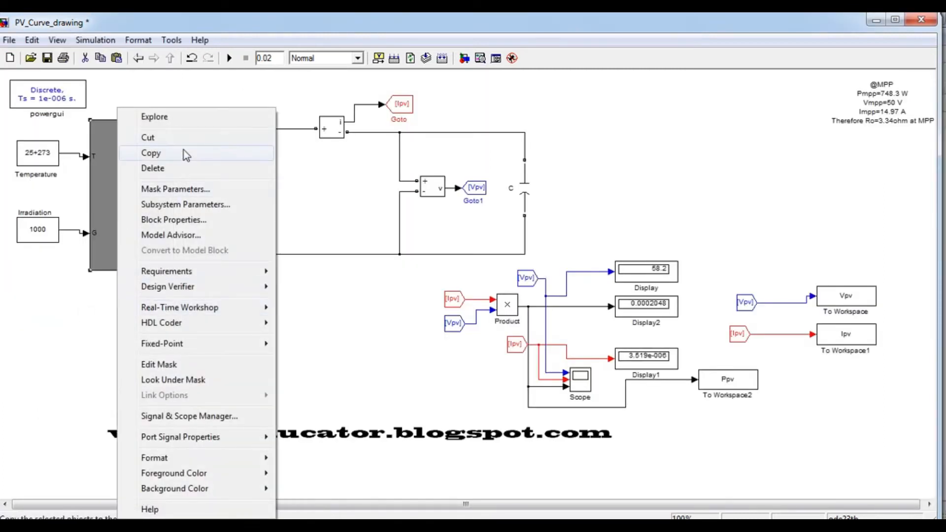
pyautogui.click(241, 320)
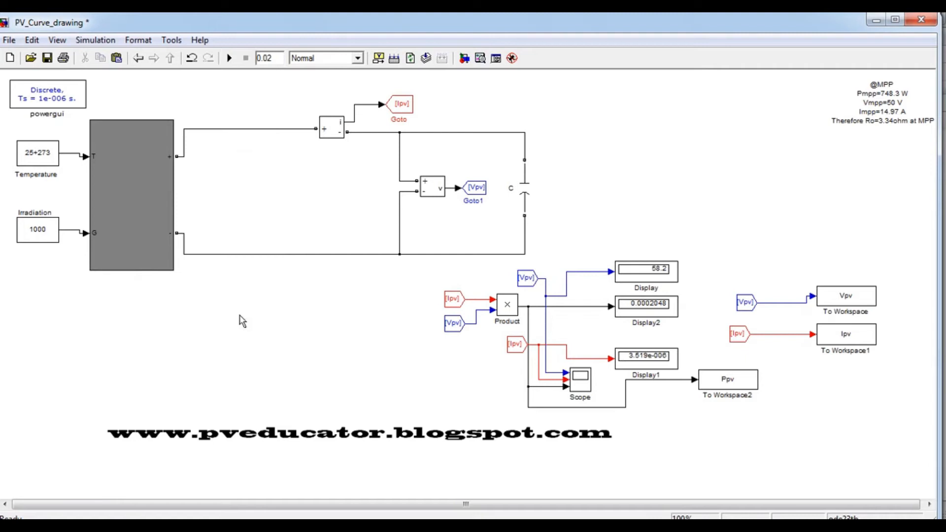
pyautogui.moveTo(154, 240)
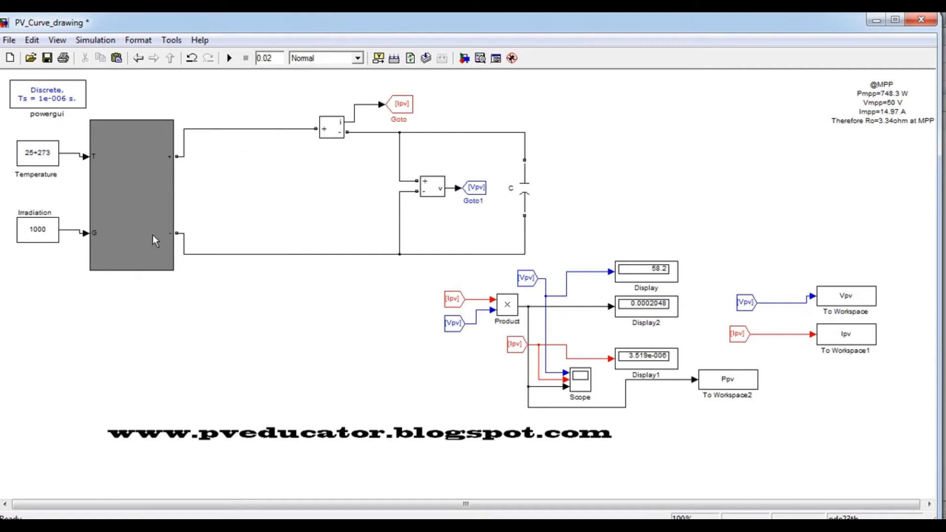
pyautogui.moveTo(251, 331)
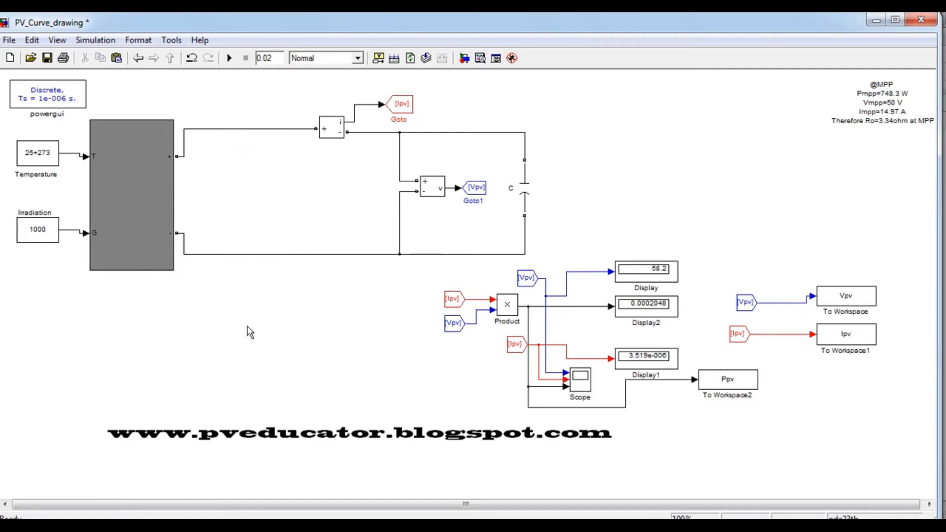
pyautogui.moveTo(197, 199)
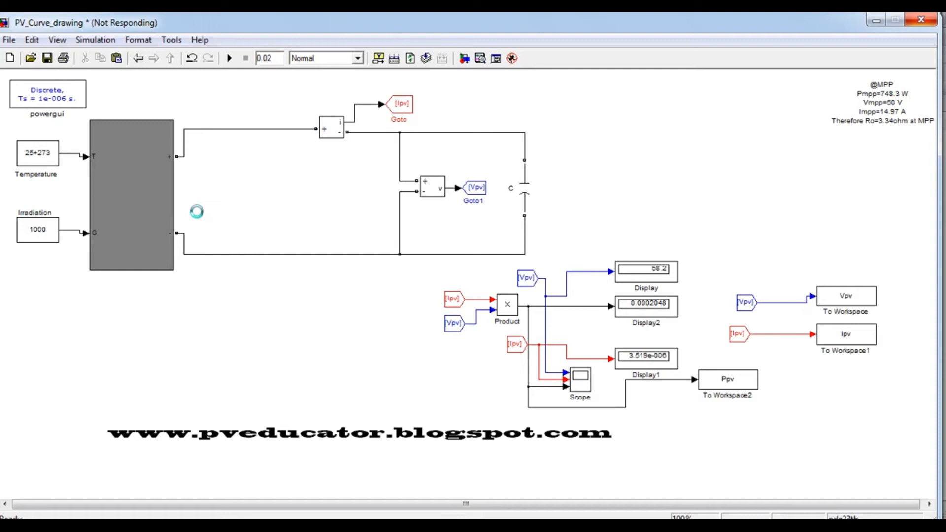
pyautogui.rightClick(191, 115)
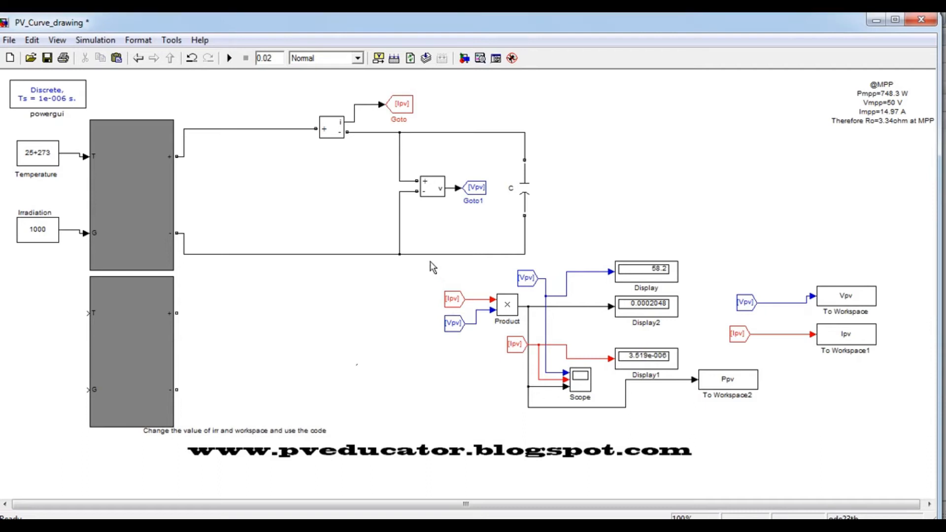
pyautogui.moveTo(499, 188)
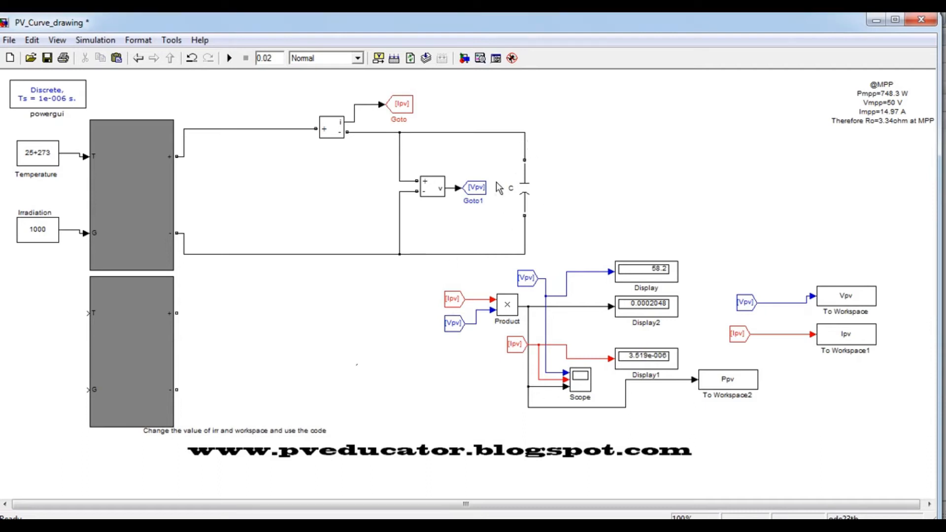
pyautogui.moveTo(33, 225)
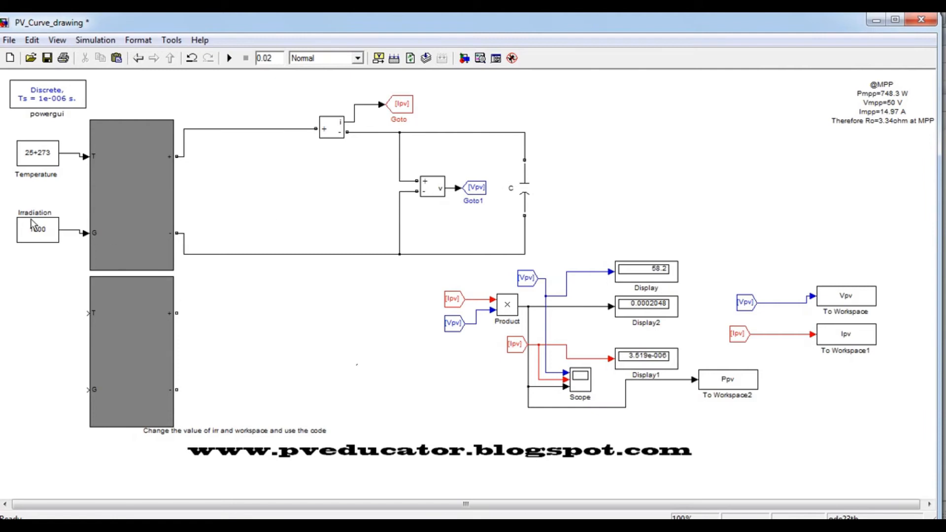
# Step: Duplicate the Irradiation constant for the second PV module with value 500
pyautogui.click(38, 230)
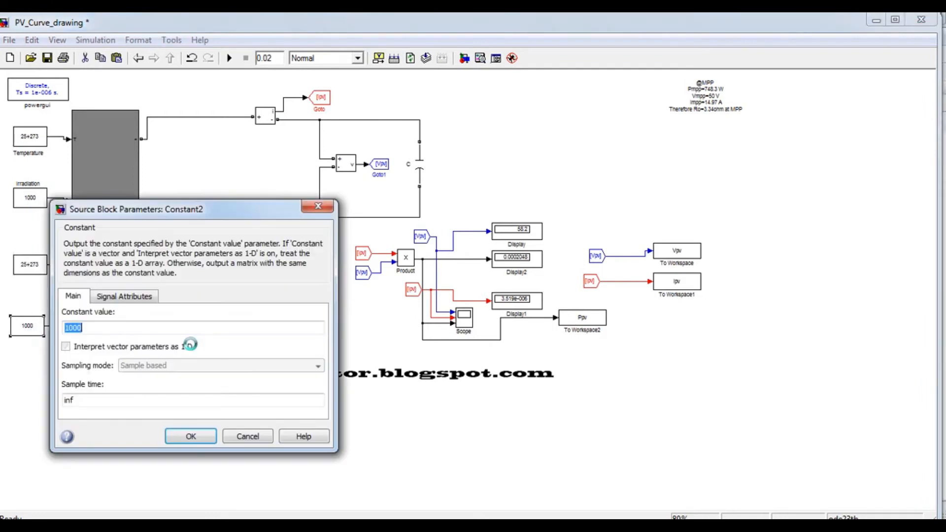
pyautogui.click(191, 436)
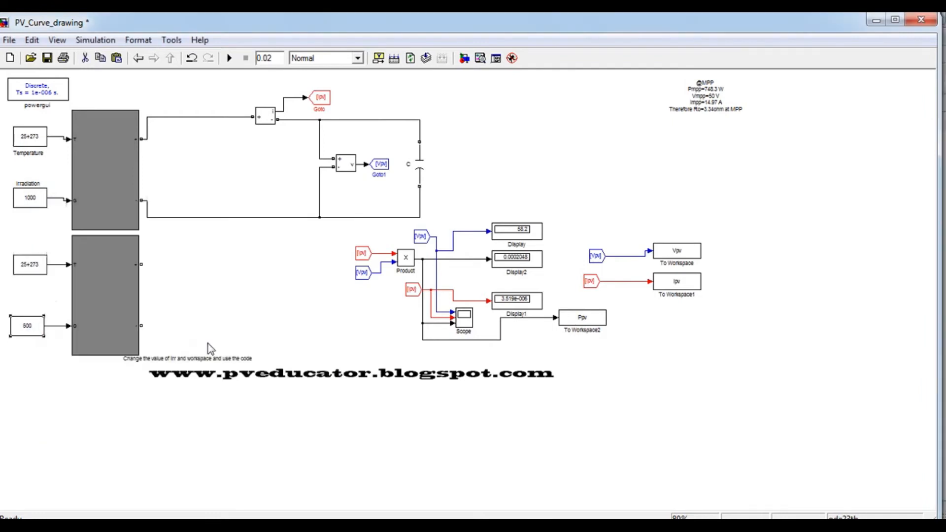
pyautogui.click(57, 40)
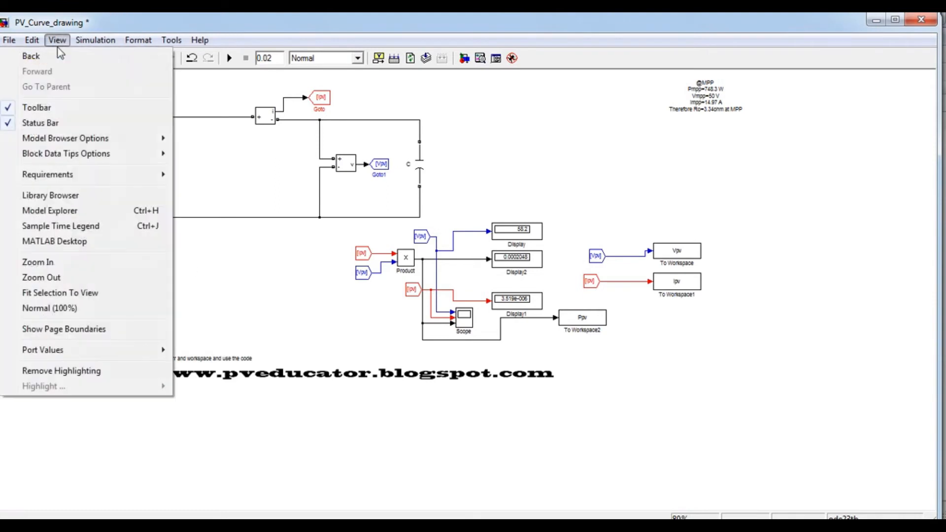
pyautogui.moveTo(38, 262)
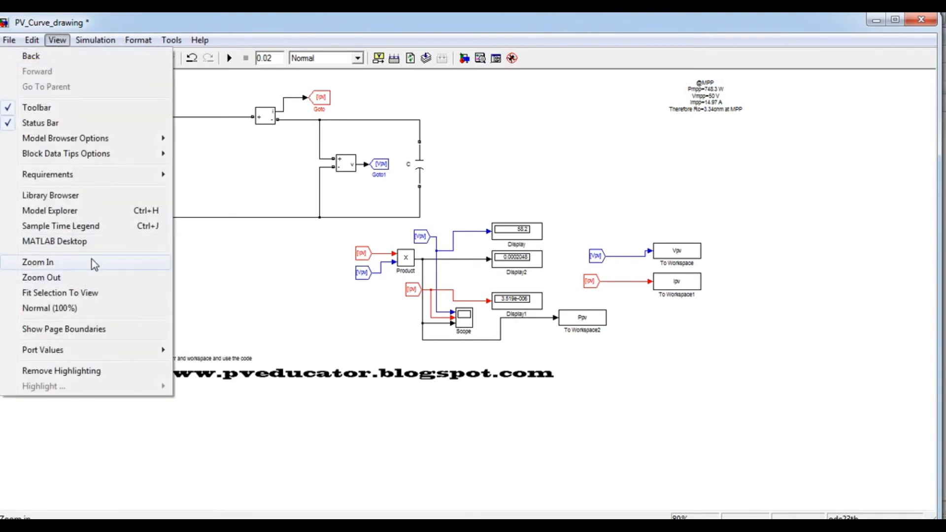
# Step: Zoom in on the PV diagram so both modules, the 1000/500 irradiance inputs and measurement blocks are readable
pyautogui.click(49, 308)
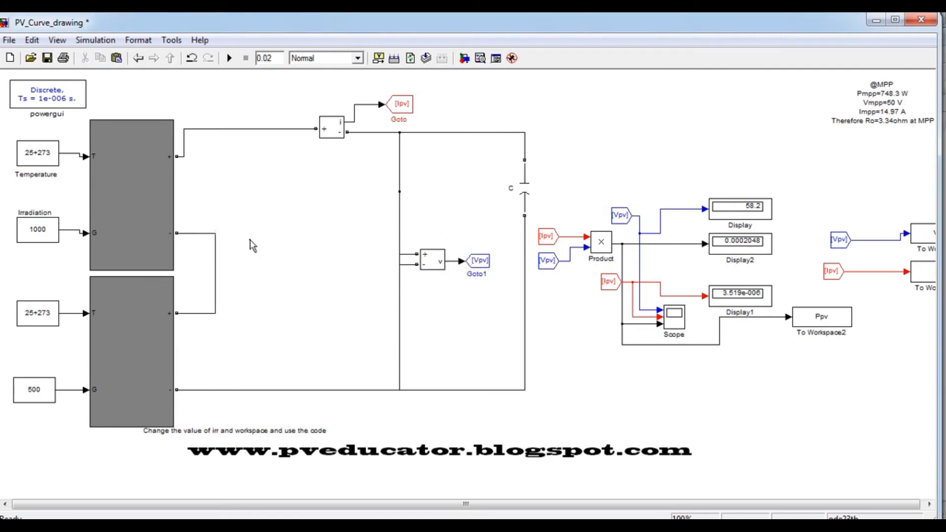
pyautogui.moveTo(149, 287)
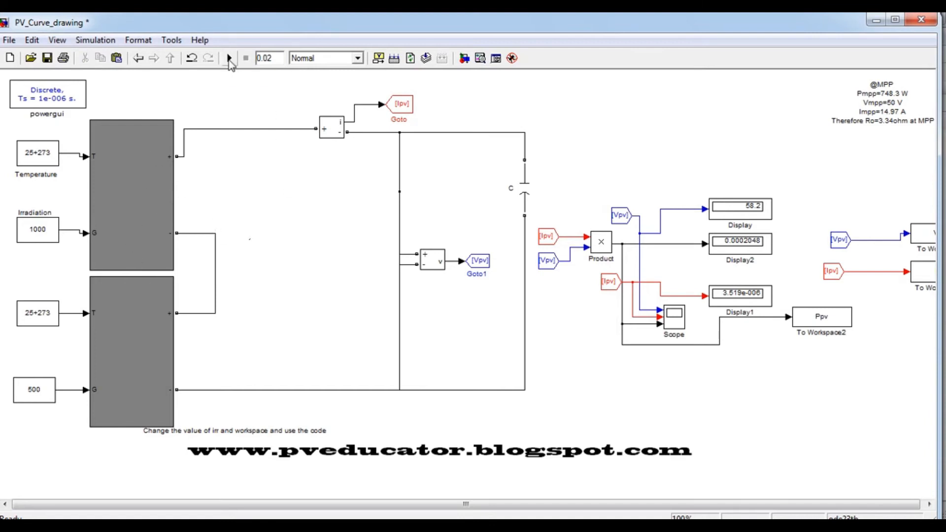
pyautogui.moveTo(228, 58)
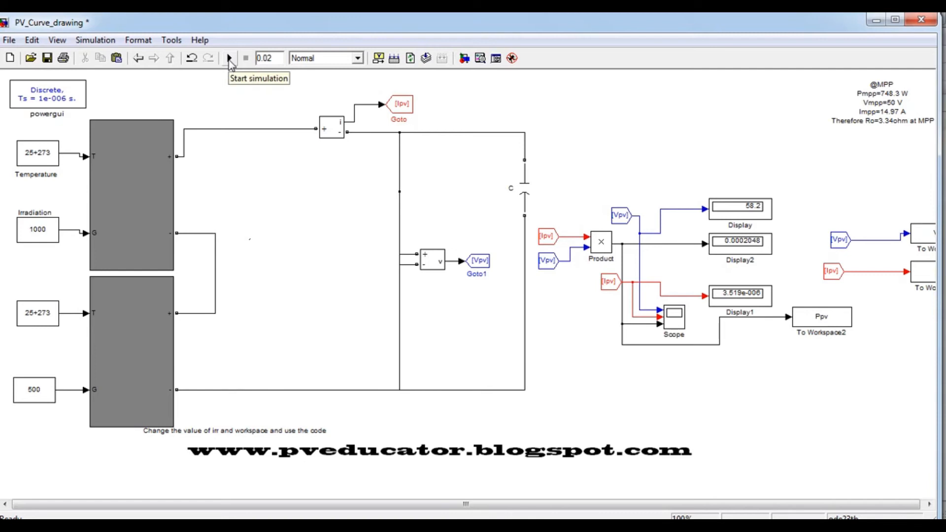
pyautogui.moveTo(527, 389)
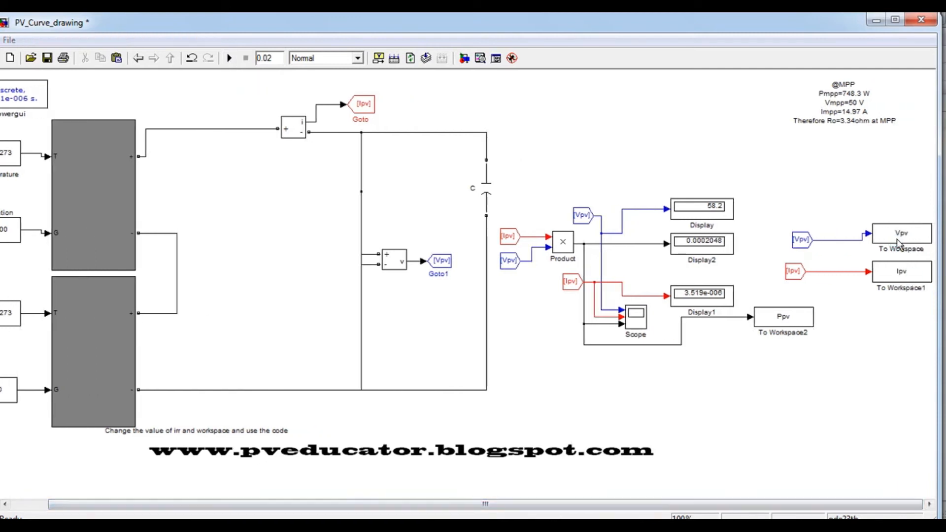
# Step: Append _ps to the three To Workspace variable names, giving Vpv_ps, Ipv_ps and Ppv_ps
pyautogui.doubleClick(901, 234)
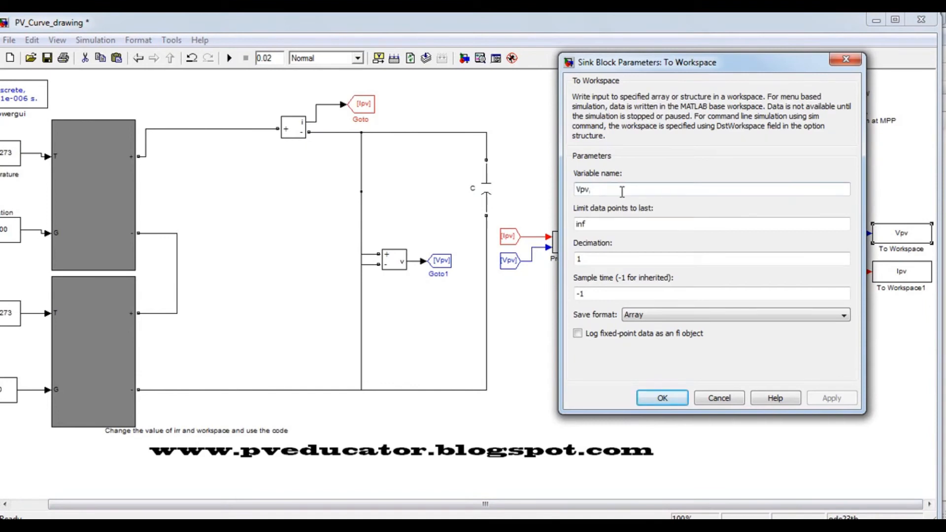
pyautogui.write('_ps')
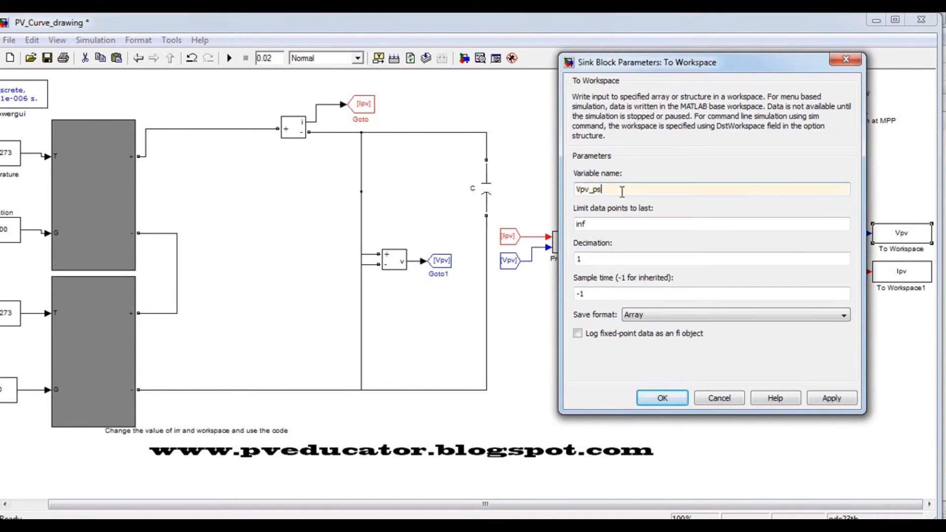
pyautogui.click(661, 398)
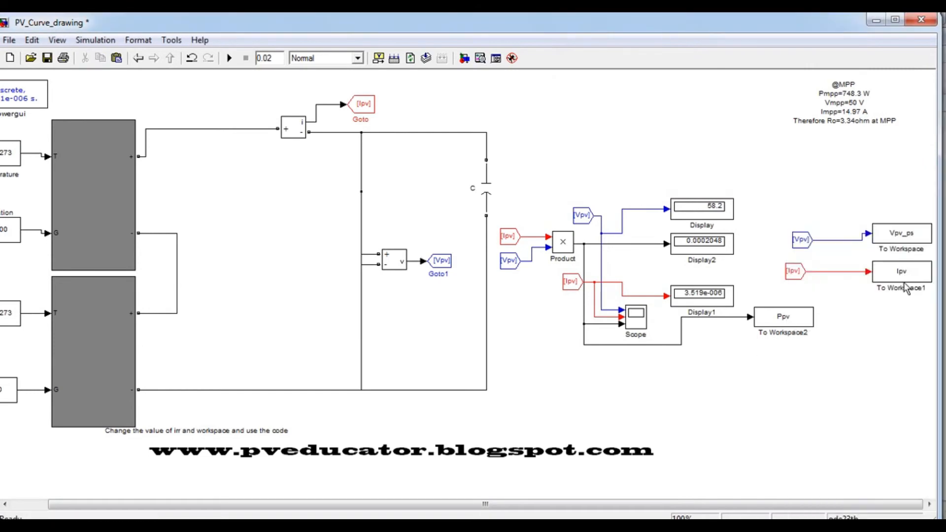
pyautogui.doubleClick(900, 271)
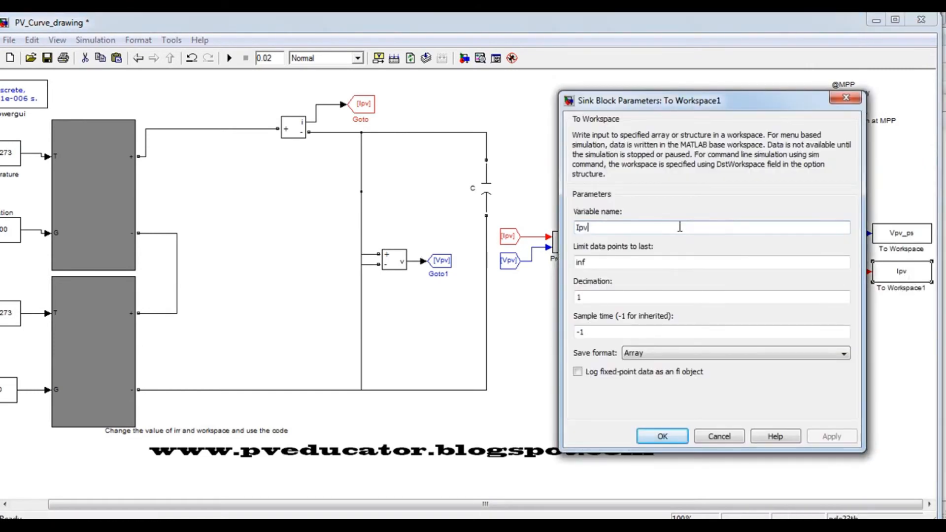
pyautogui.click(662, 436)
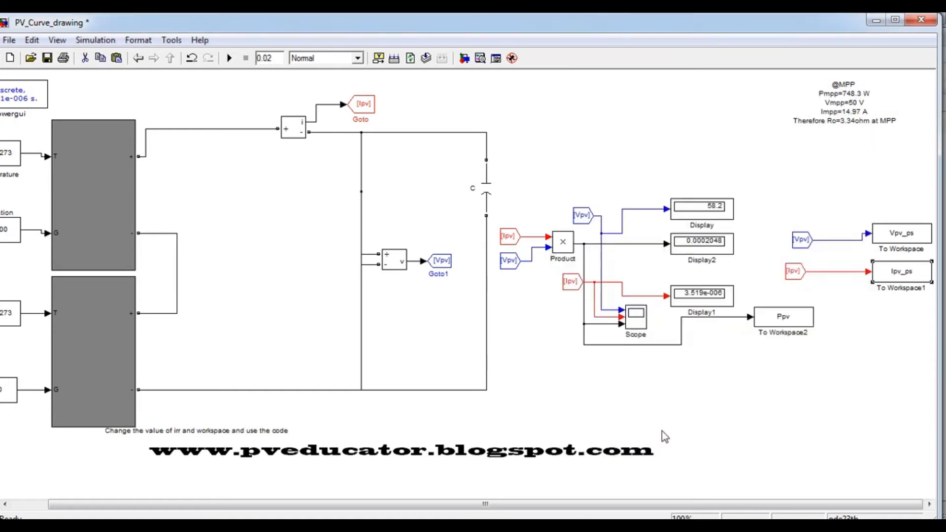
pyautogui.click(783, 317)
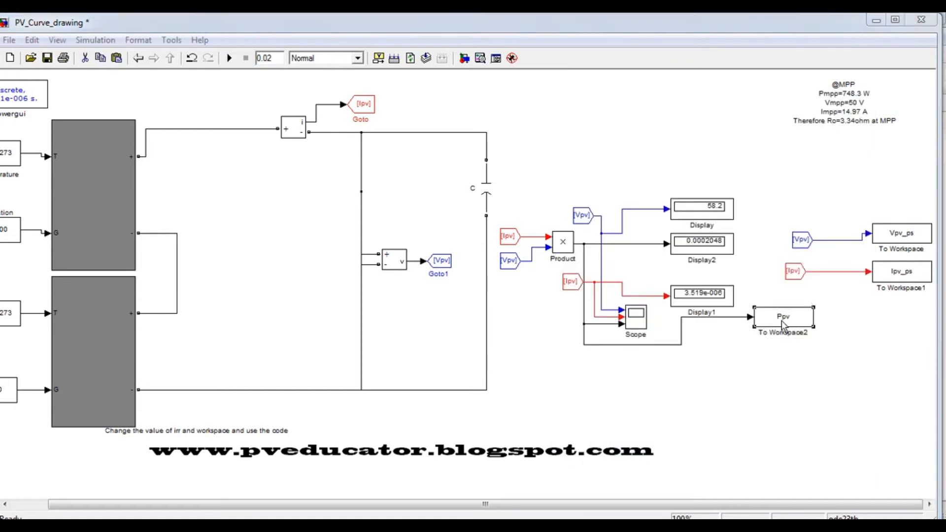
pyautogui.doubleClick(782, 317)
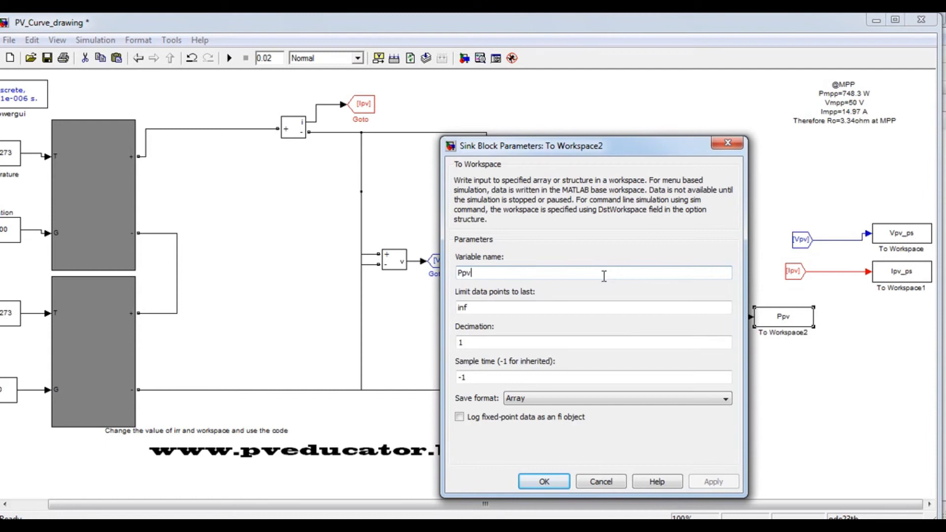
pyautogui.write('_ps')
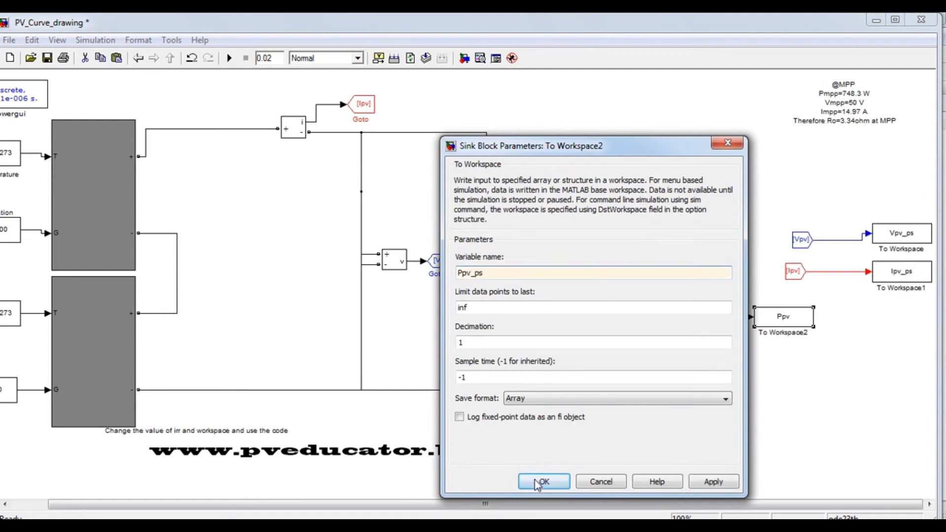
pyautogui.click(542, 482)
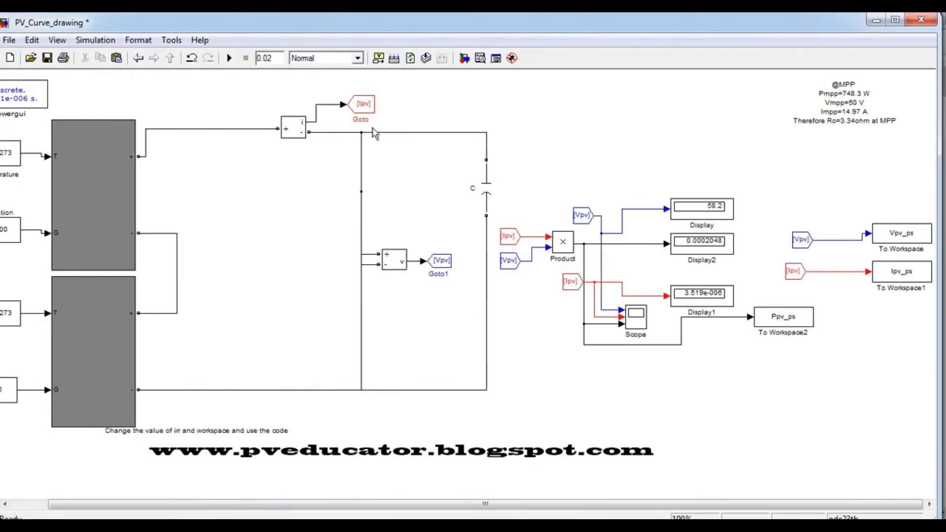
pyautogui.moveTo(504, 334)
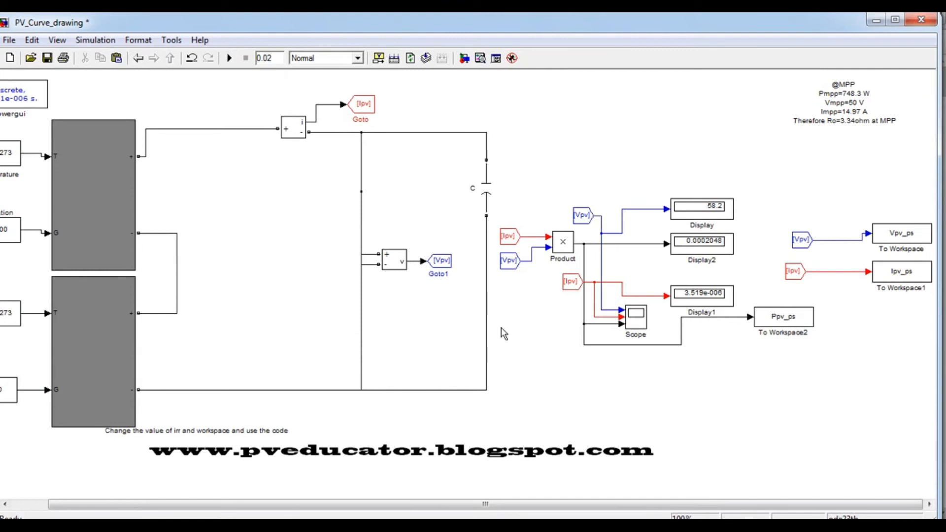
# Step: Start the simulation, which fails with the 'PV Module/Ipv' open-circuit model error
pyautogui.click(228, 58)
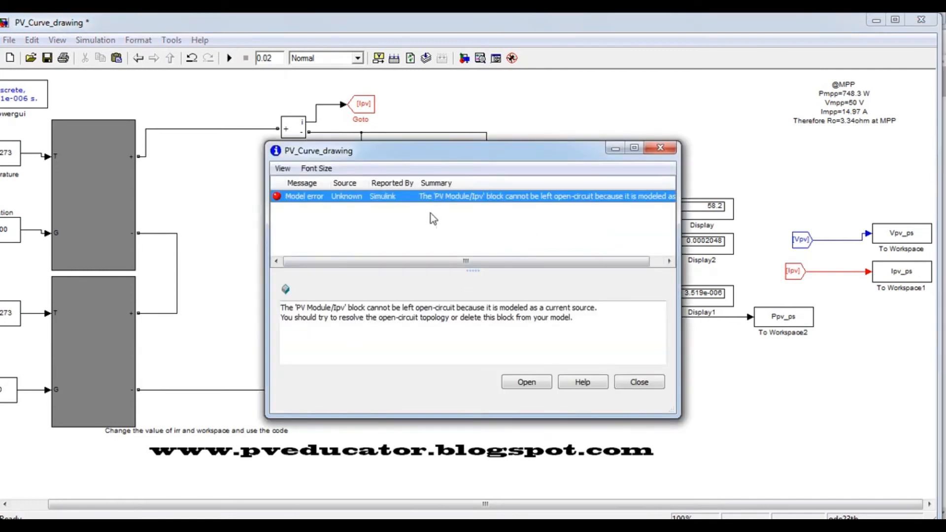
pyautogui.moveTo(366, 320)
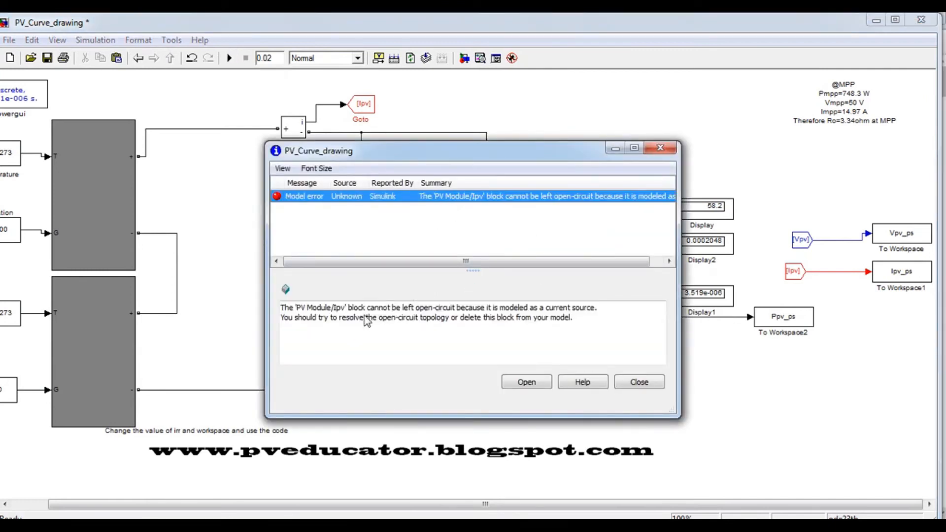
pyautogui.moveTo(407, 322)
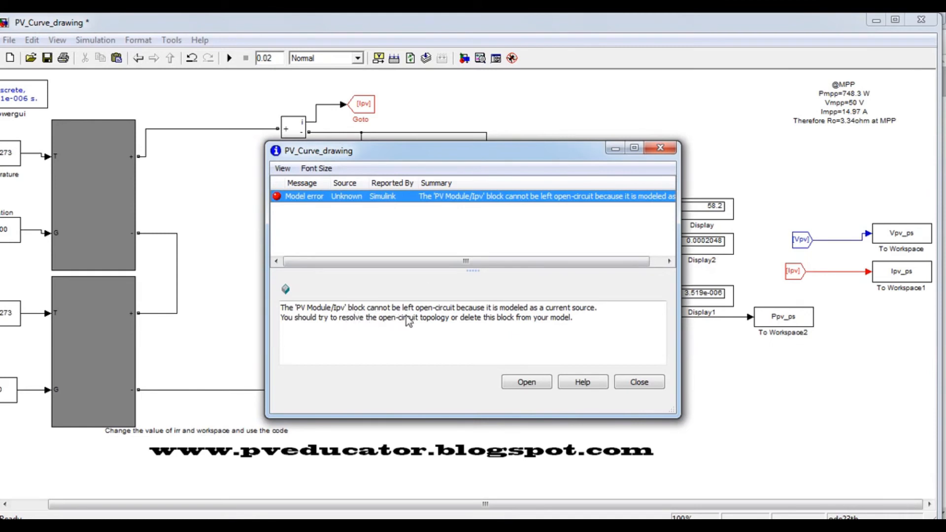
pyautogui.moveTo(546, 317)
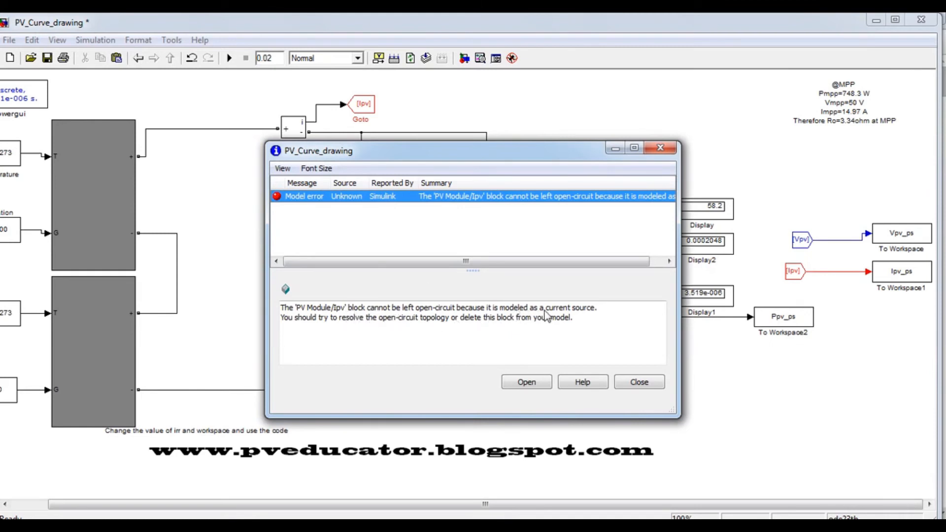
pyautogui.moveTo(397, 322)
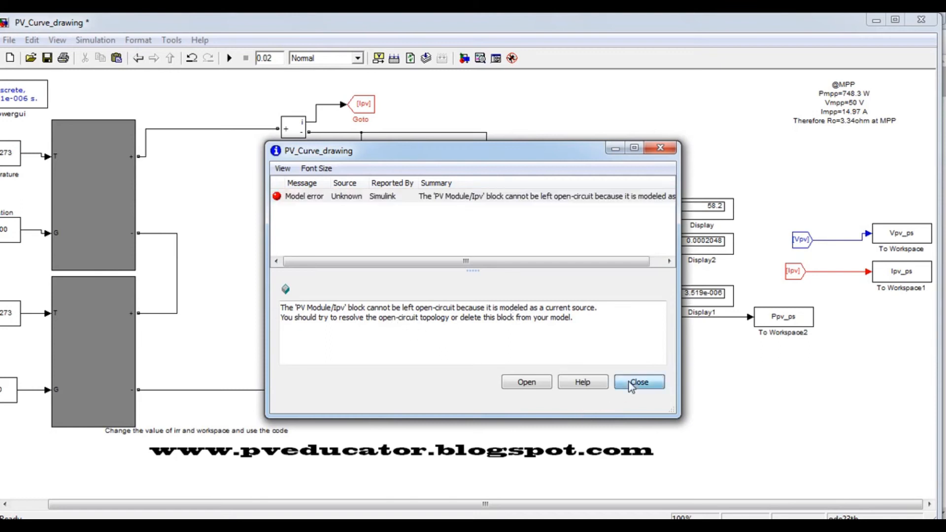
# Step: Close the open-circuit error in the diagnostic viewer and return to the two-module diagram
pyautogui.click(639, 382)
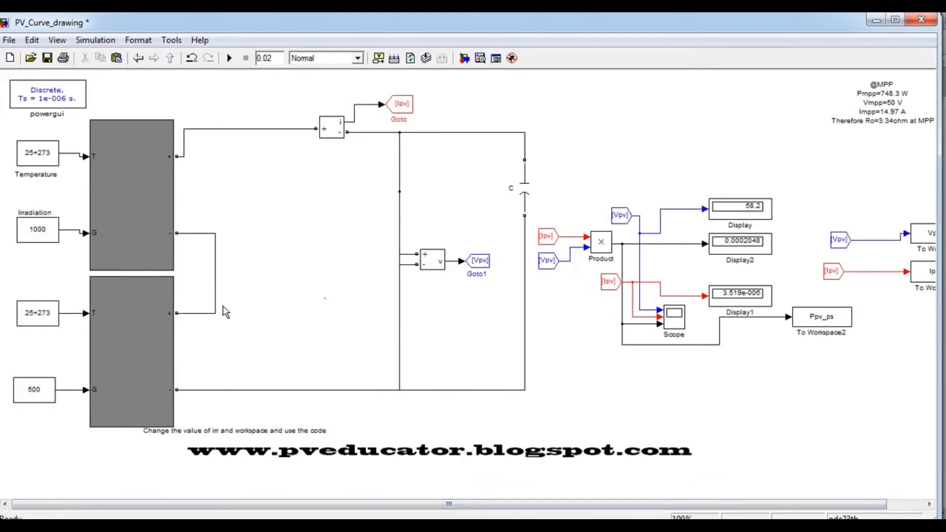
pyautogui.moveTo(117, 185)
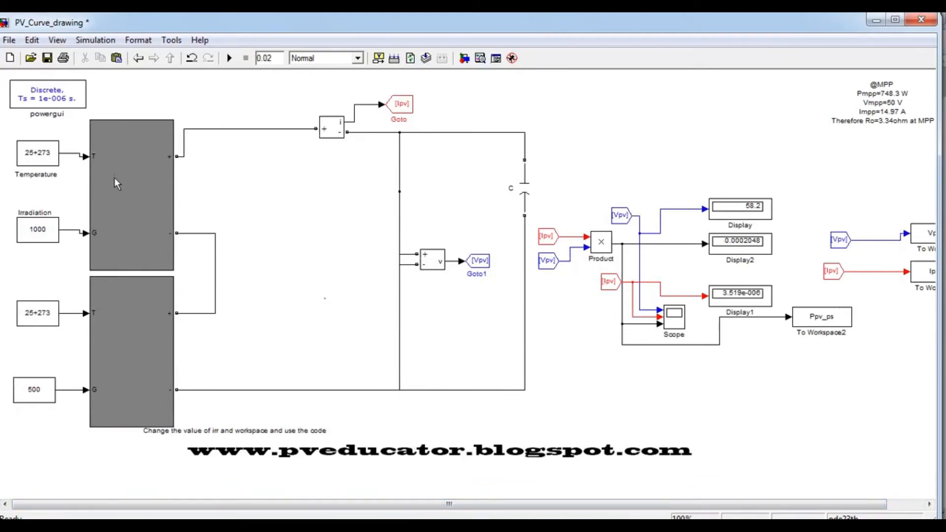
pyautogui.click(38, 233)
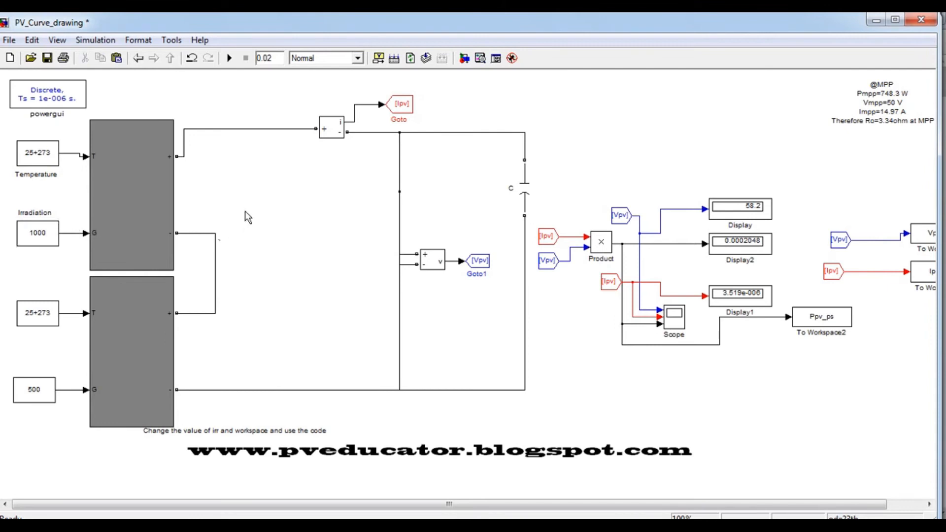
pyautogui.moveTo(459, 77)
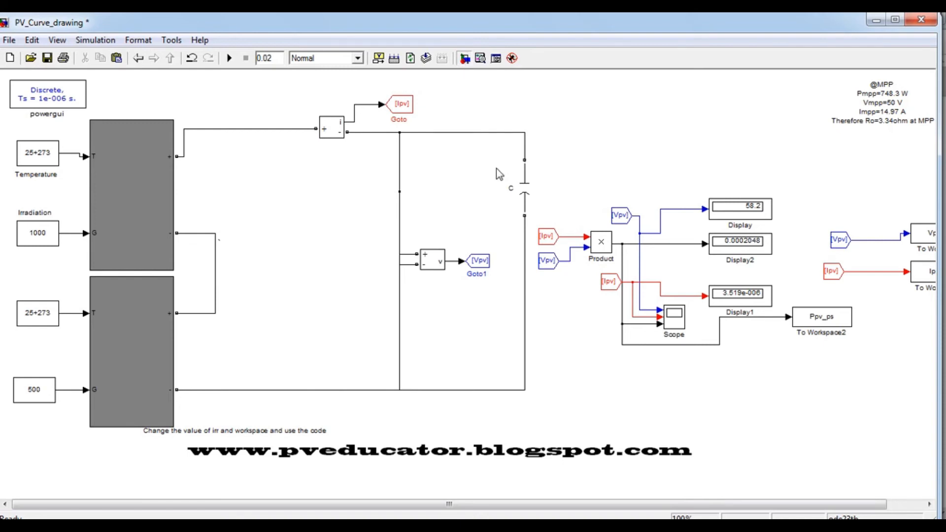
# Step: Open the Library Browser and expand SimPowerSystems and one of its component groups
pyautogui.click(464, 58)
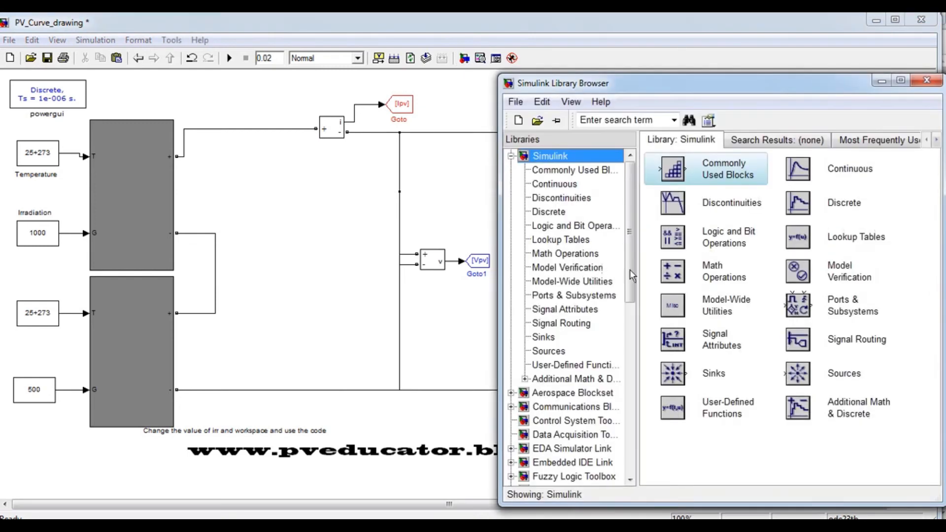
pyautogui.scroll(-3)
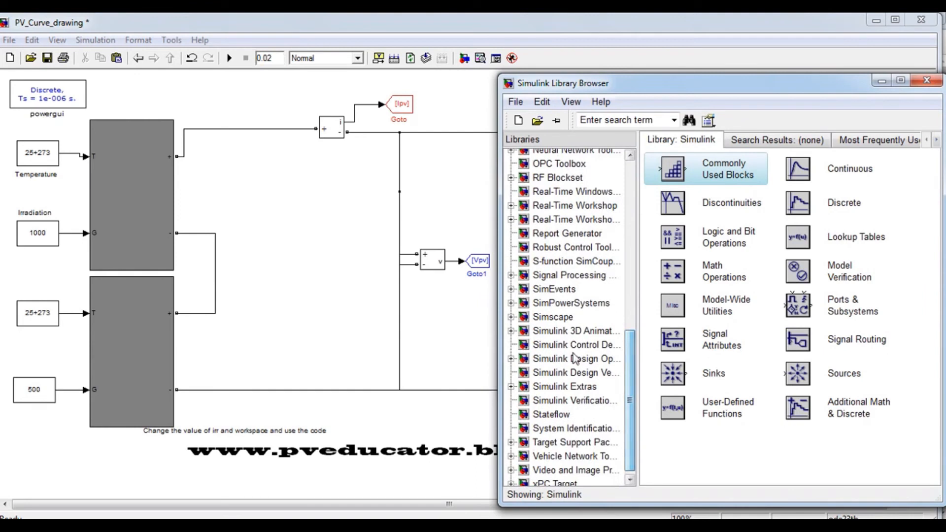
pyautogui.click(512, 302)
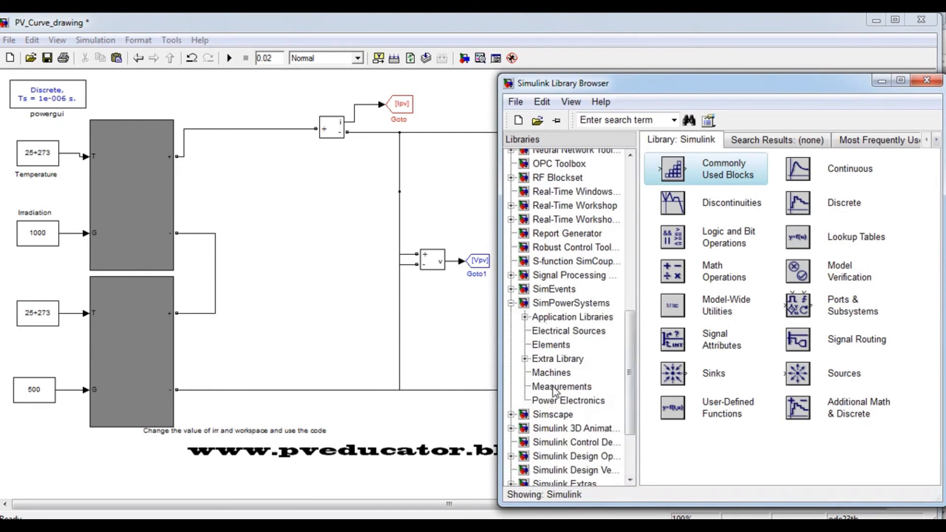
pyautogui.click(567, 400)
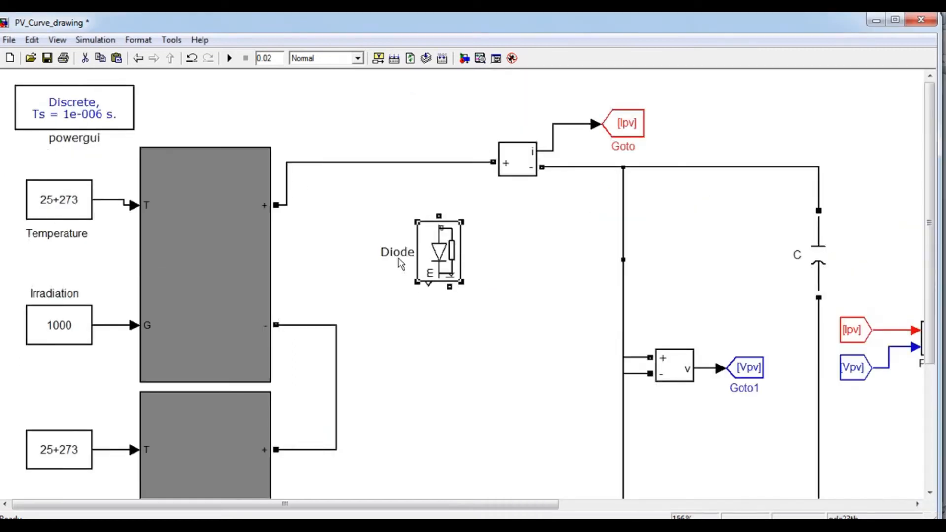
# Step: Add Diode1 as a bypass diode for the lower, 500-irradiance PV module
pyautogui.rightClick(438, 250)
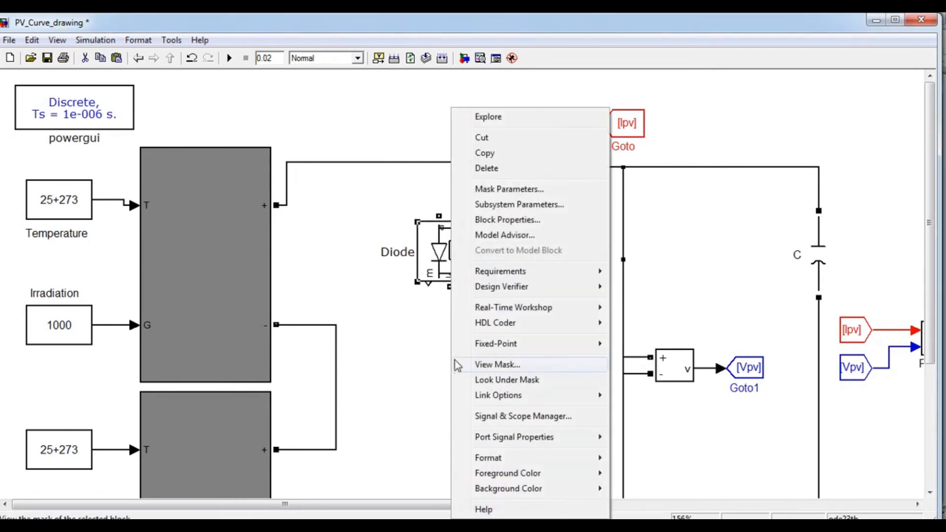
pyautogui.moveTo(572, 395)
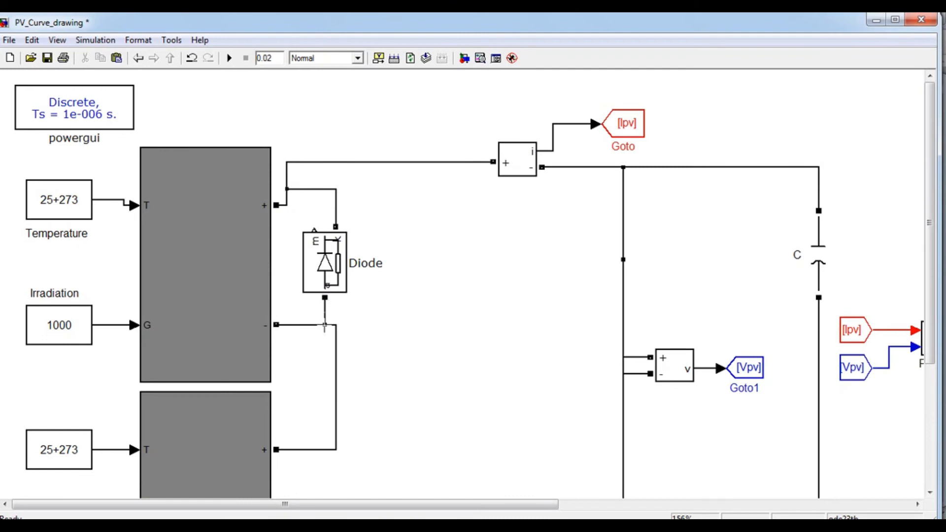
pyautogui.scroll(-3)
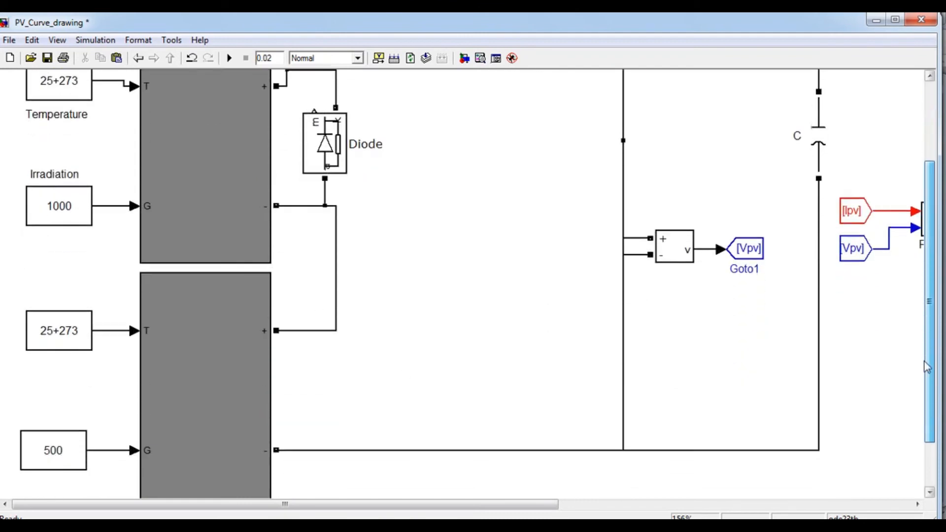
pyautogui.click(326, 143)
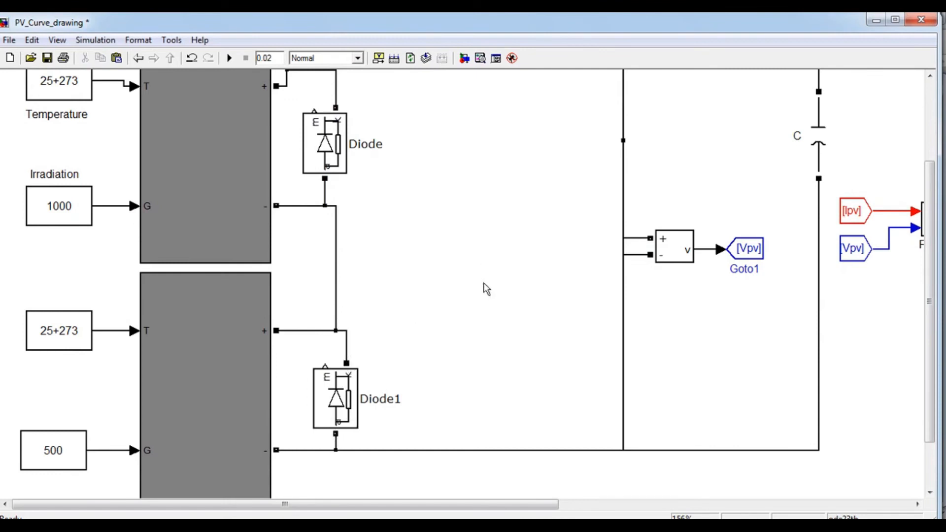
pyautogui.click(228, 58)
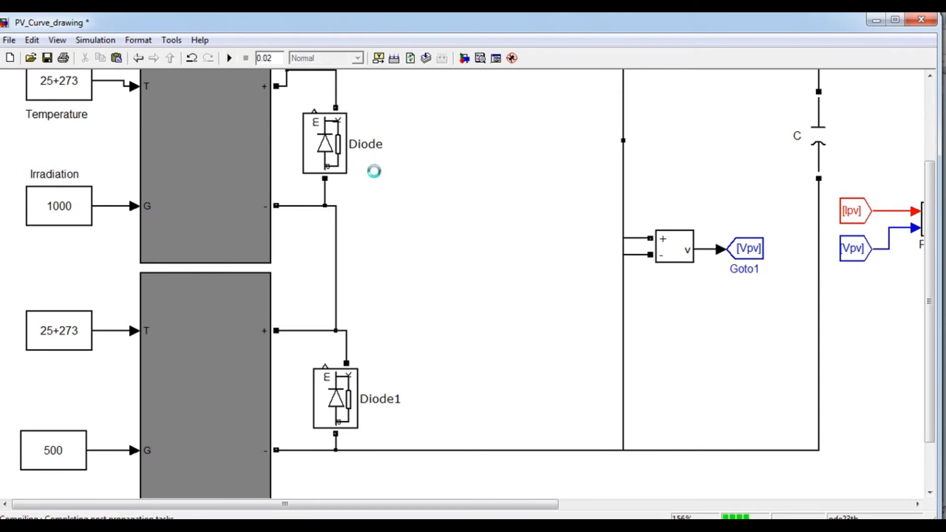
pyautogui.click(228, 58)
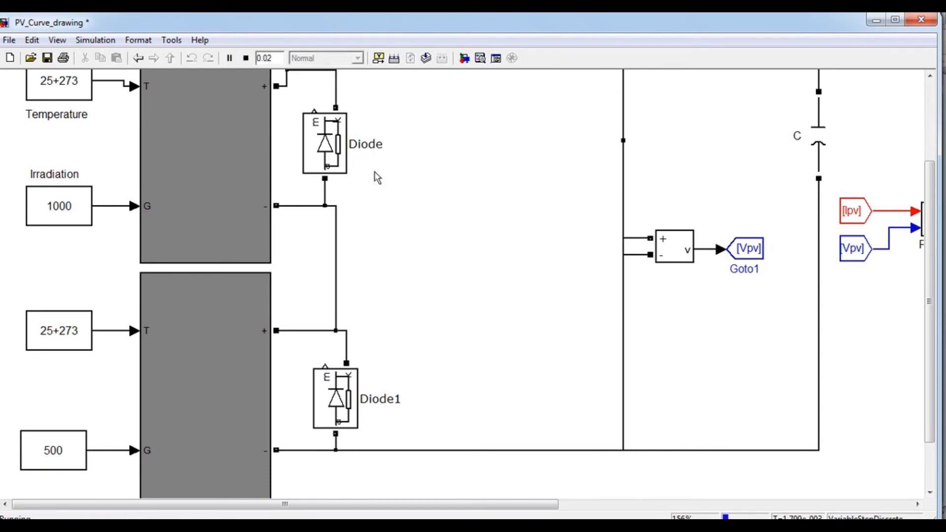
pyautogui.click(229, 58)
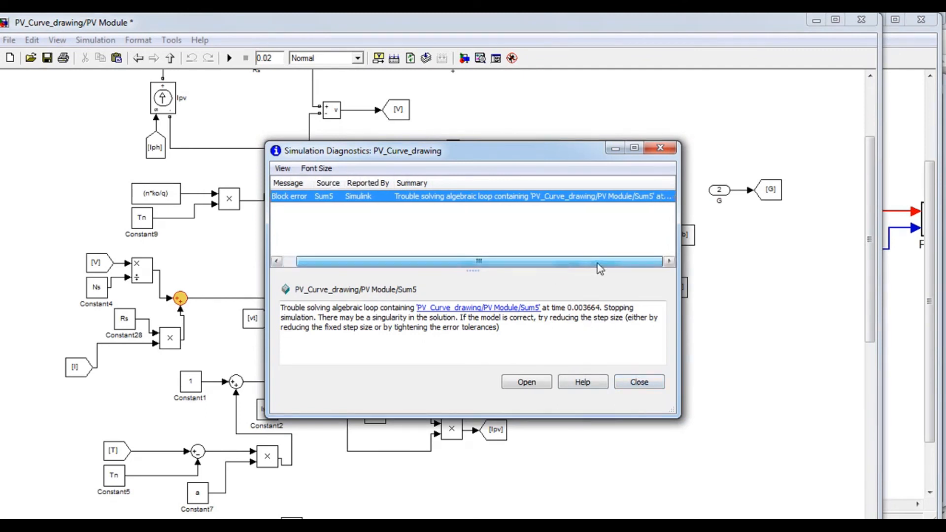
pyautogui.moveTo(619, 393)
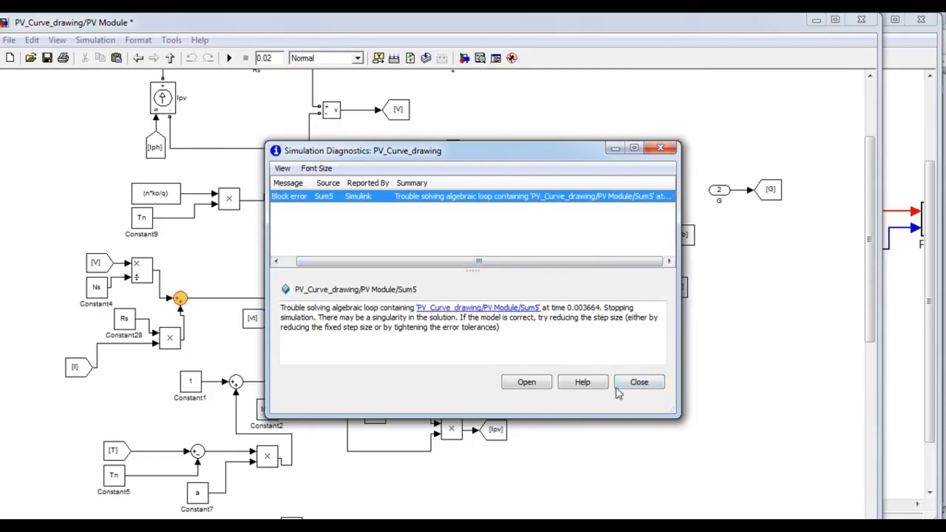
pyautogui.click(638, 382)
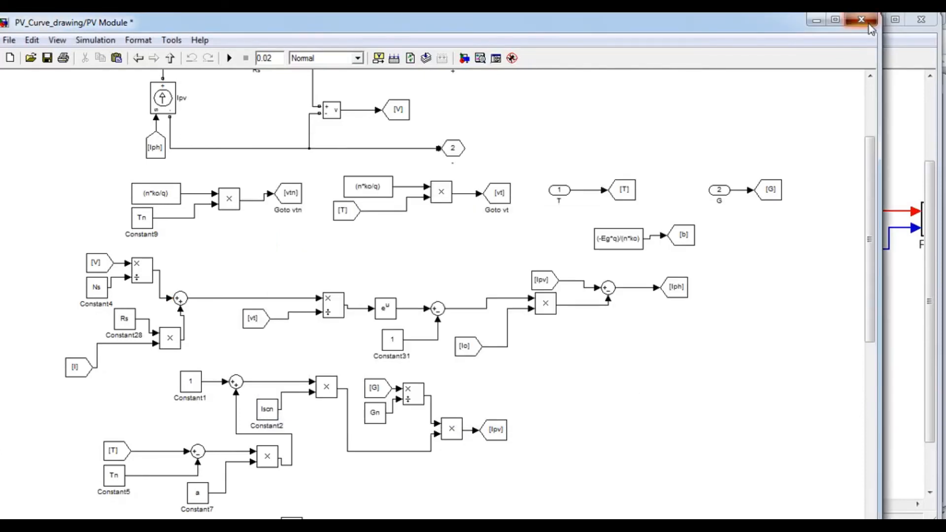
pyautogui.click(861, 20)
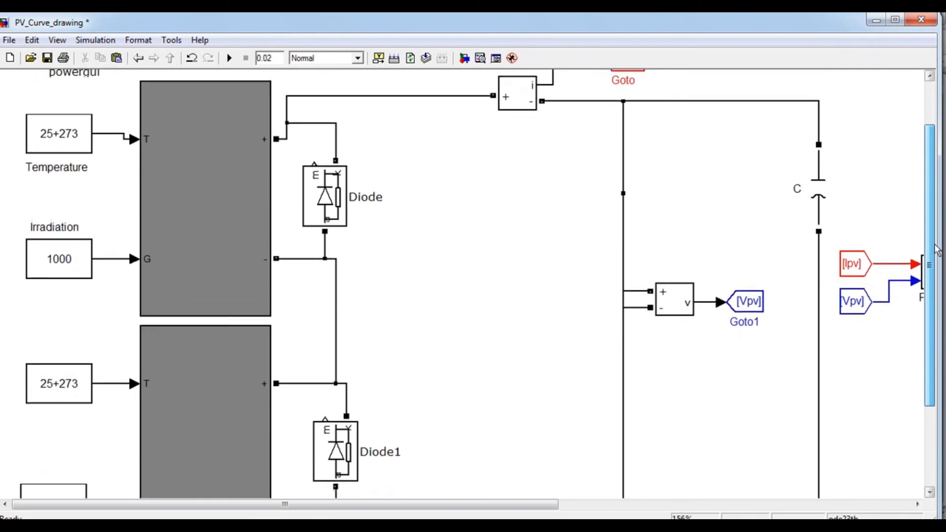
pyautogui.moveTo(483, 195)
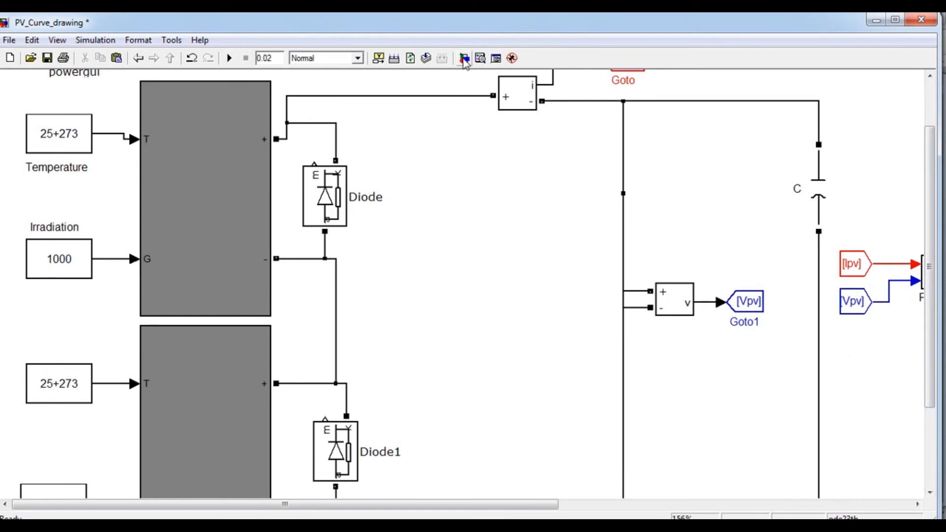
# Step: Add a capacitor-only Series RLC Branch (0.001e-6 F) from Elements across each module
pyautogui.click(465, 58)
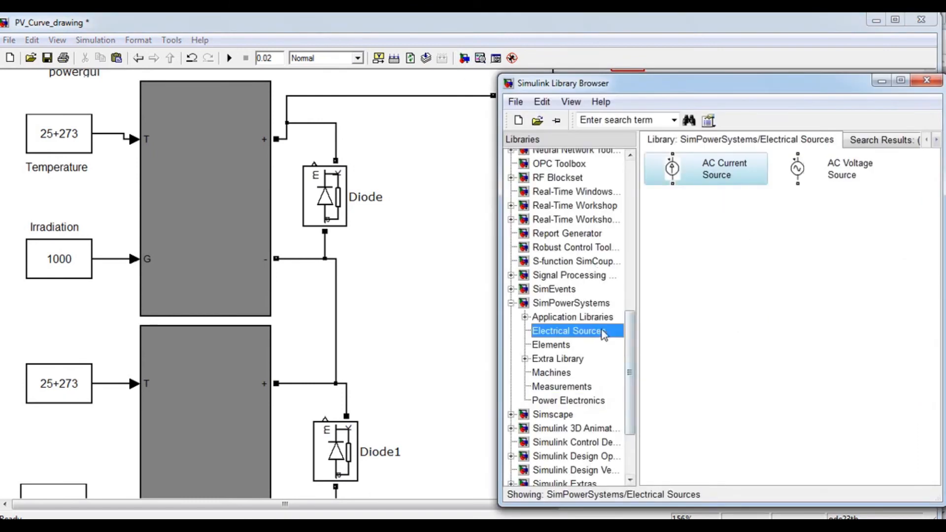
pyautogui.click(551, 344)
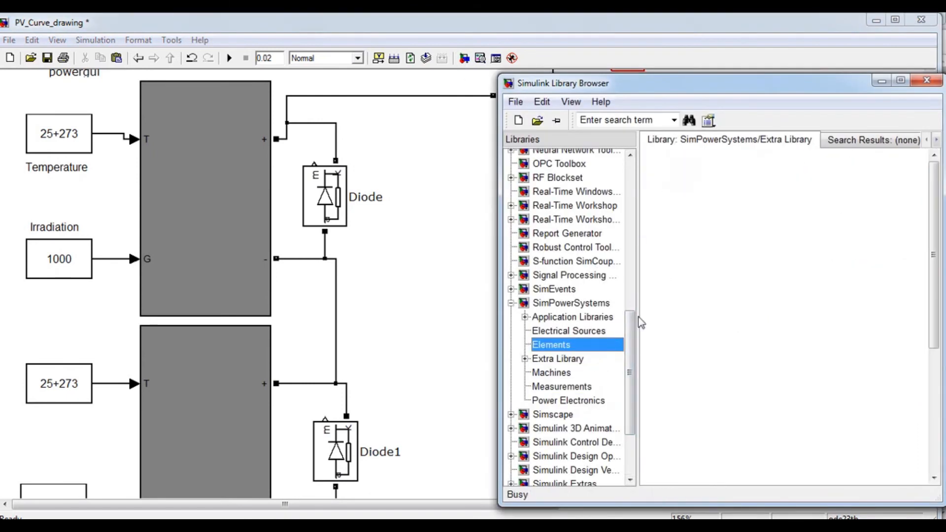
pyautogui.click(550, 344)
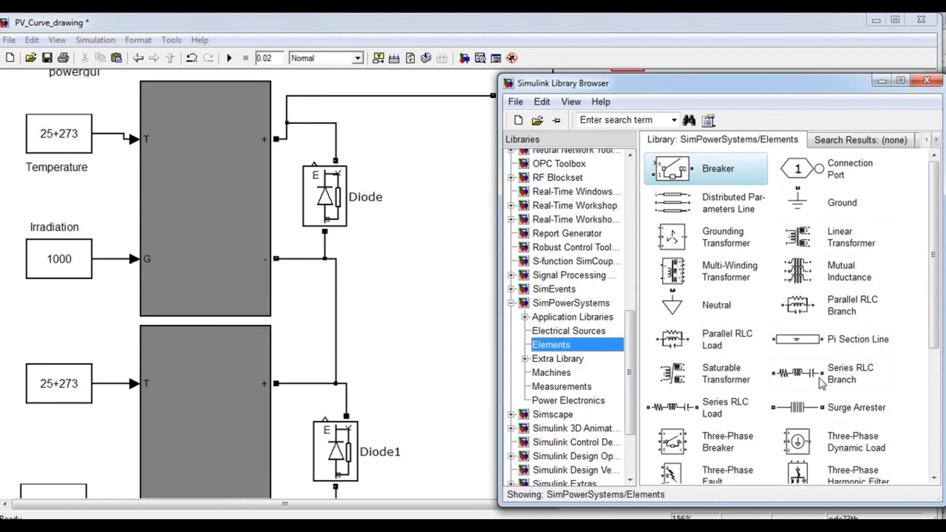
pyautogui.click(852, 373)
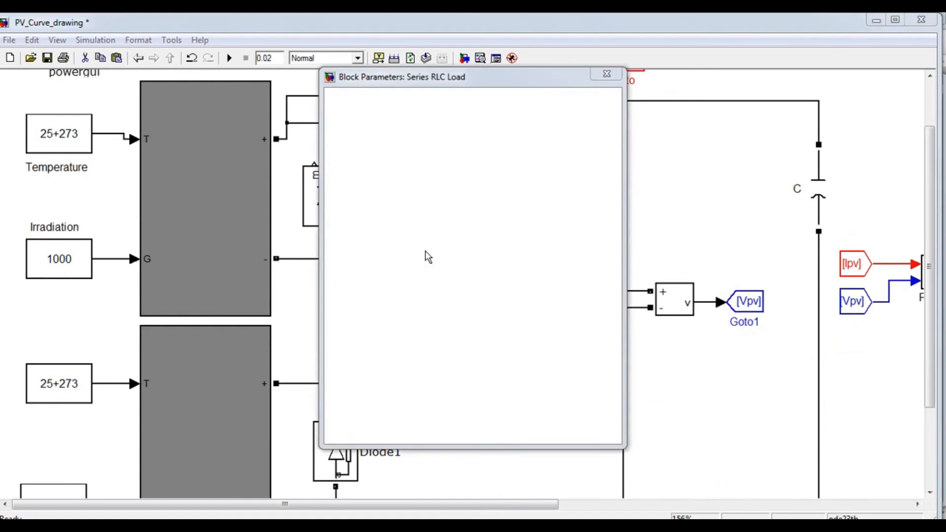
pyautogui.click(606, 73)
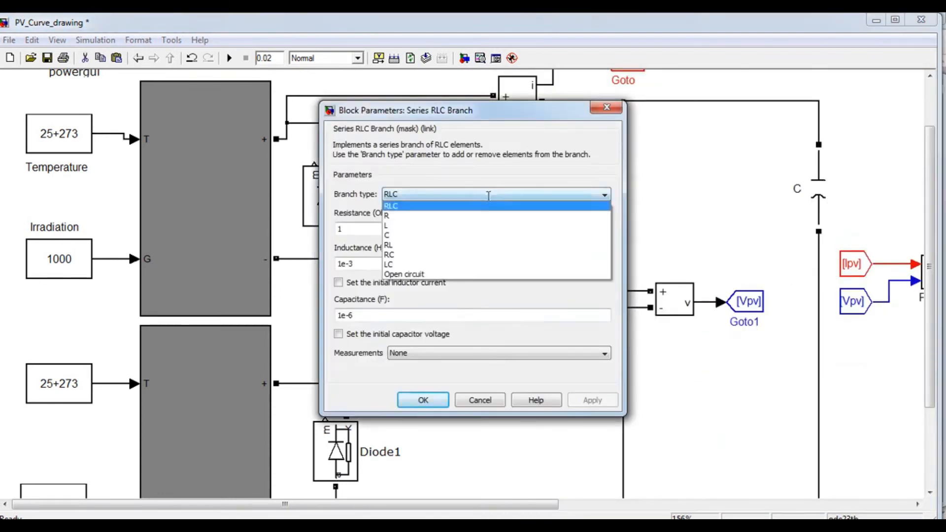
pyautogui.click(387, 235)
pyautogui.write('0.00')
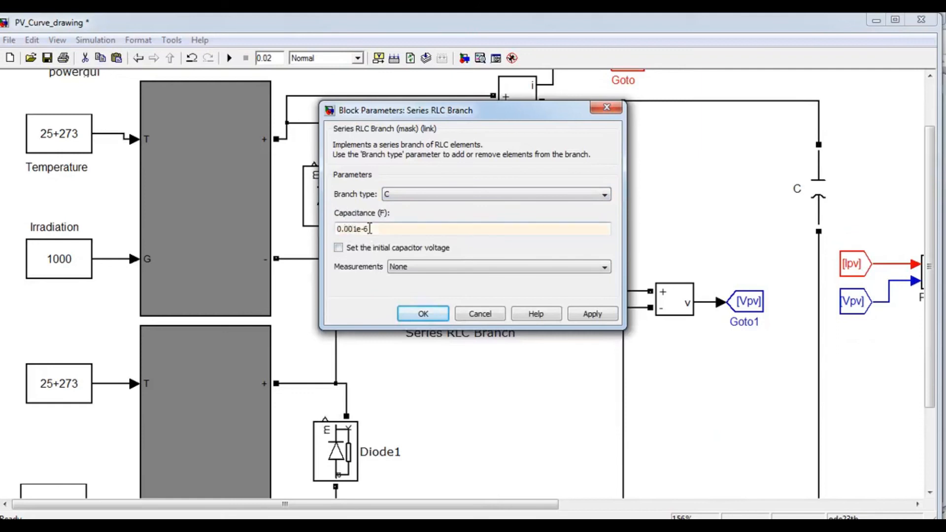
pyautogui.click(422, 314)
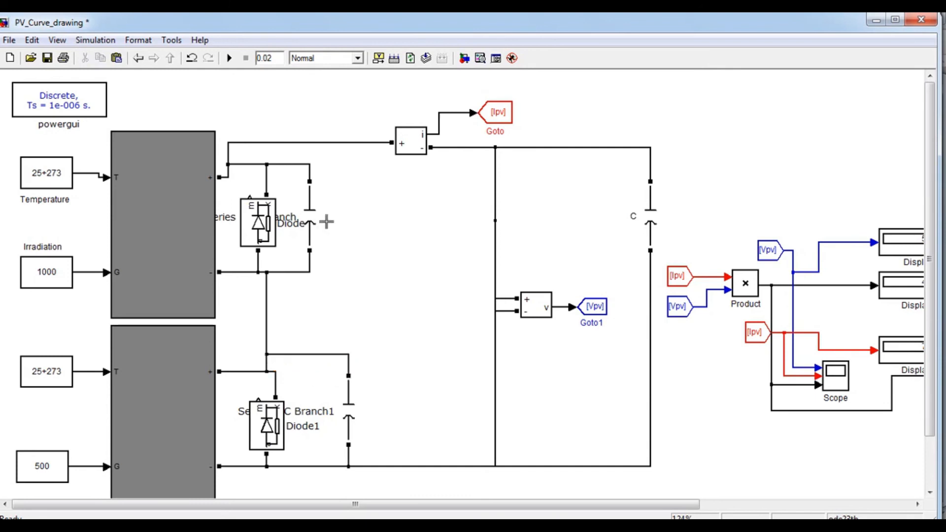
# Step: Run the shaded model to displays of 115.4, 0.06095 and 0.000528, then switch to MATLAB
pyautogui.click(229, 58)
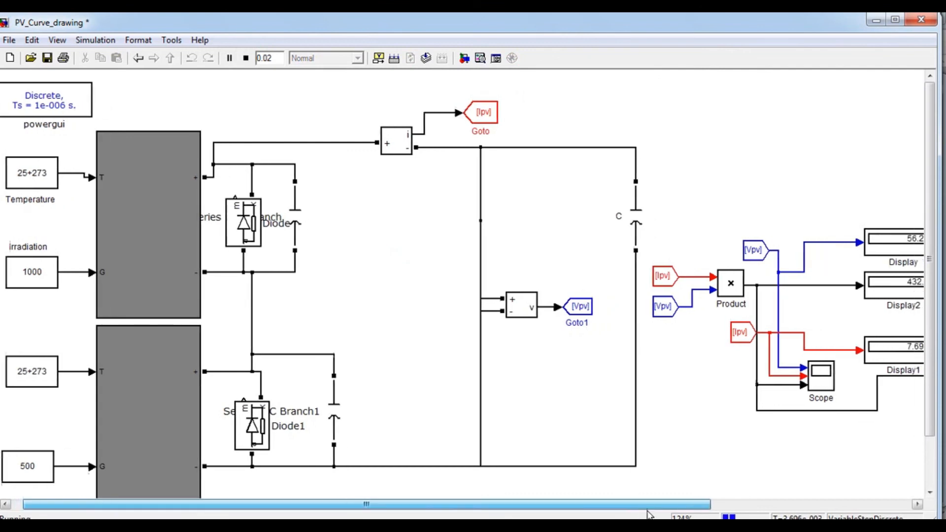
pyautogui.hscroll(3)
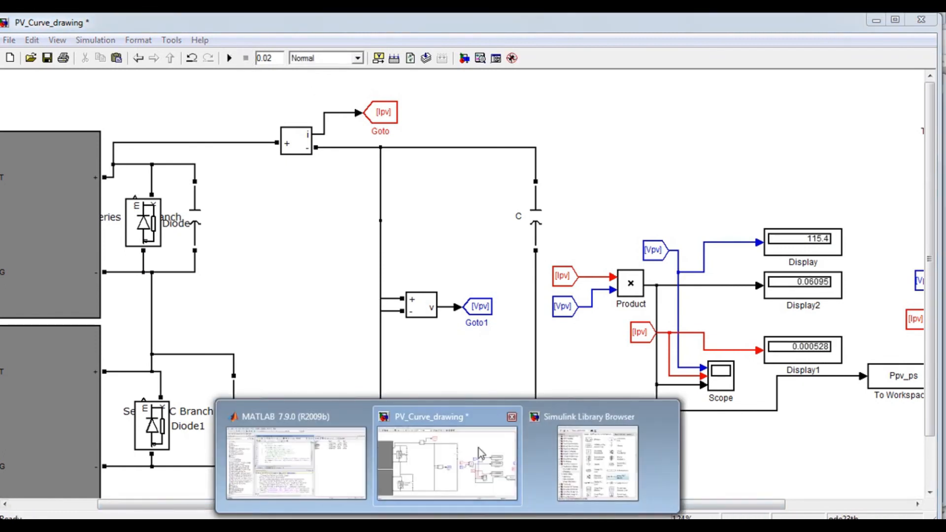
pyautogui.click(296, 462)
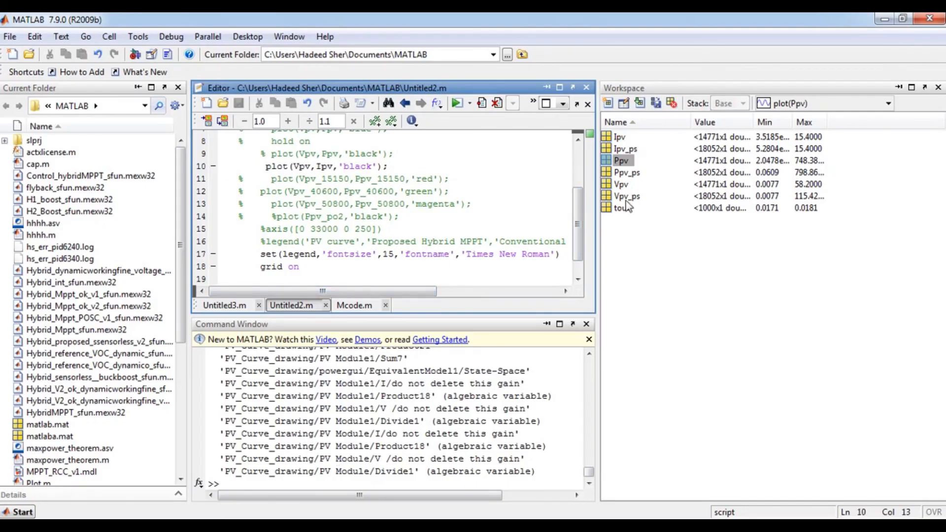
# Step: Plot Ppv_ps against Vpv_ps in black, maximize the two-peak figure, then close it
pyautogui.click(627, 196)
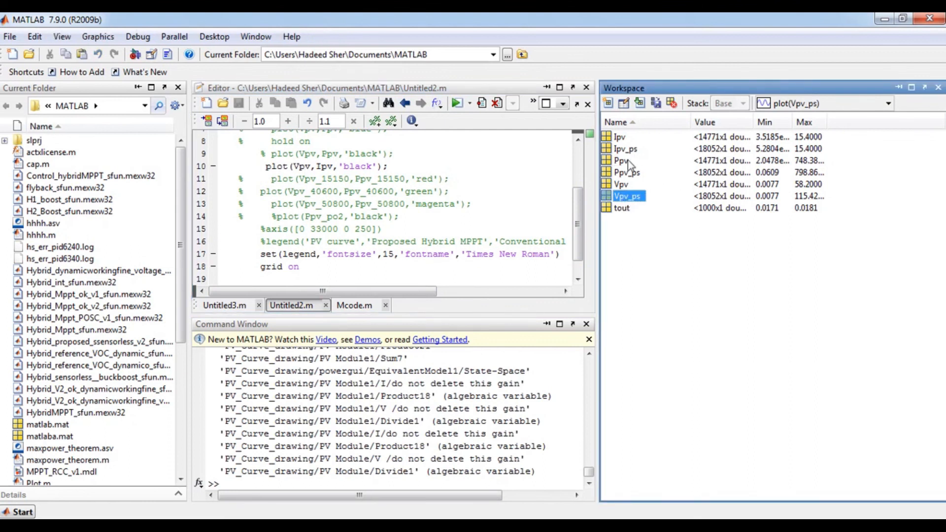
pyautogui.click(625, 148)
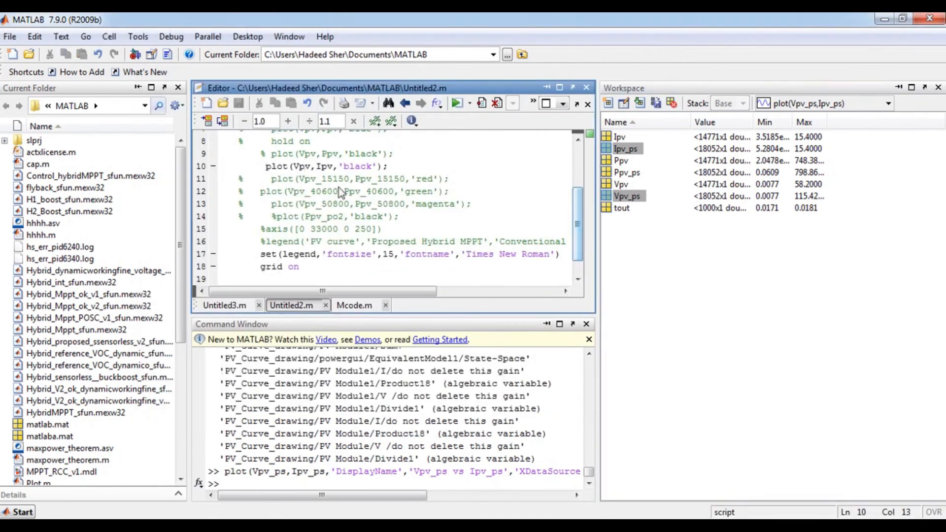
pyautogui.click(314, 167)
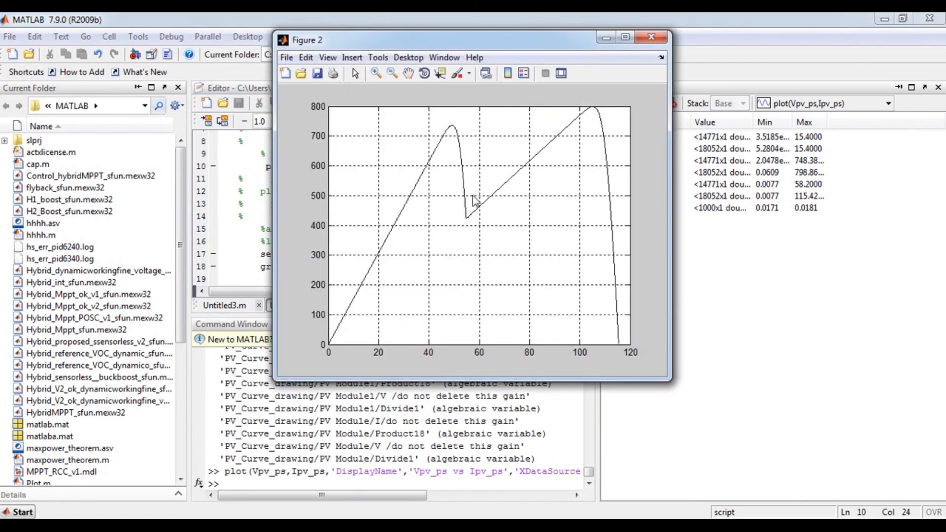
pyautogui.click(625, 37)
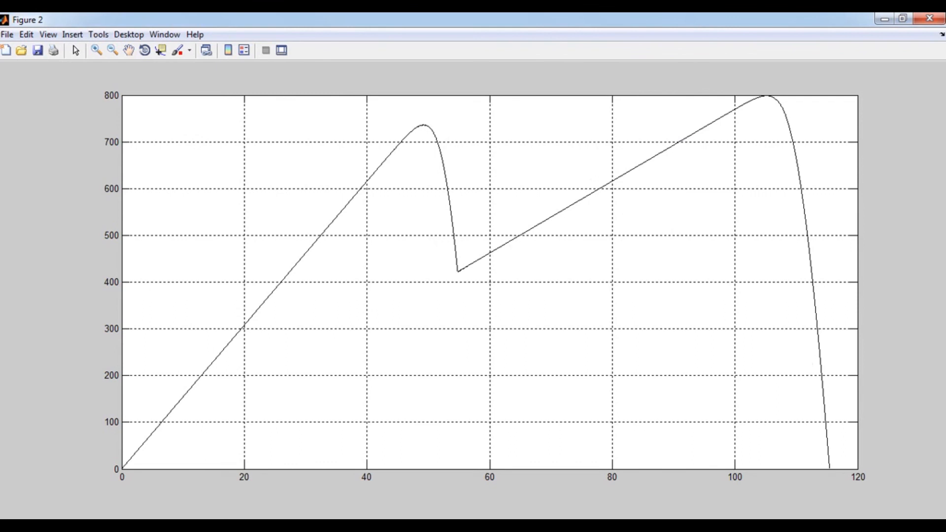
pyautogui.moveTo(557, 211)
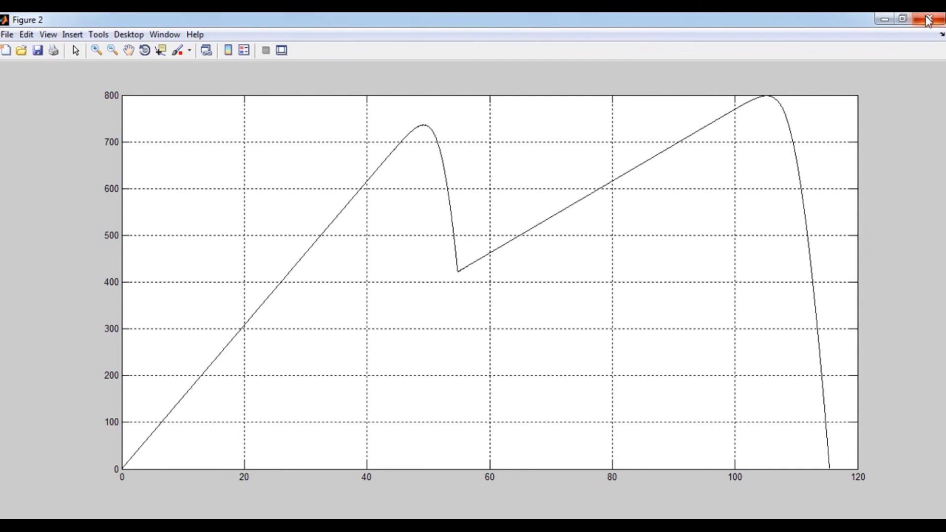
pyautogui.click(928, 18)
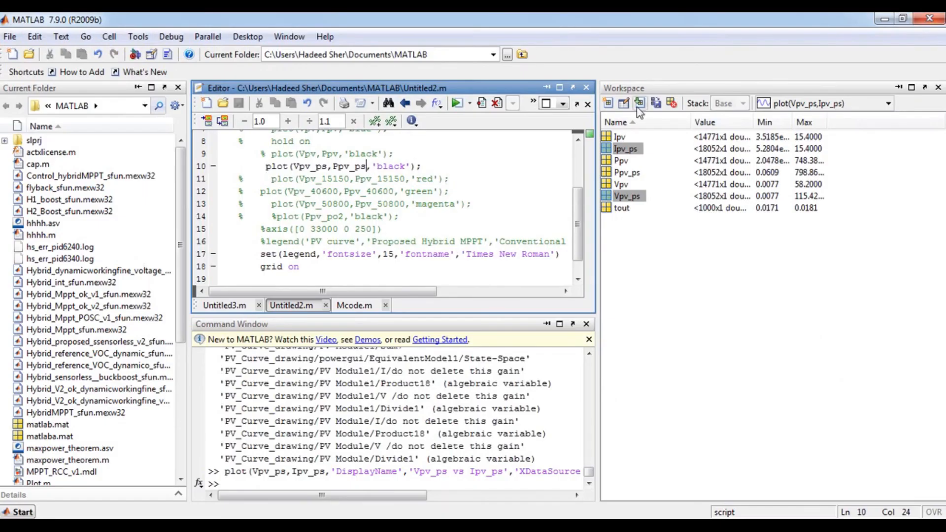
# Step: Scroll up and down through the Untitled2.m plotting script in the editor
pyautogui.scroll(3)
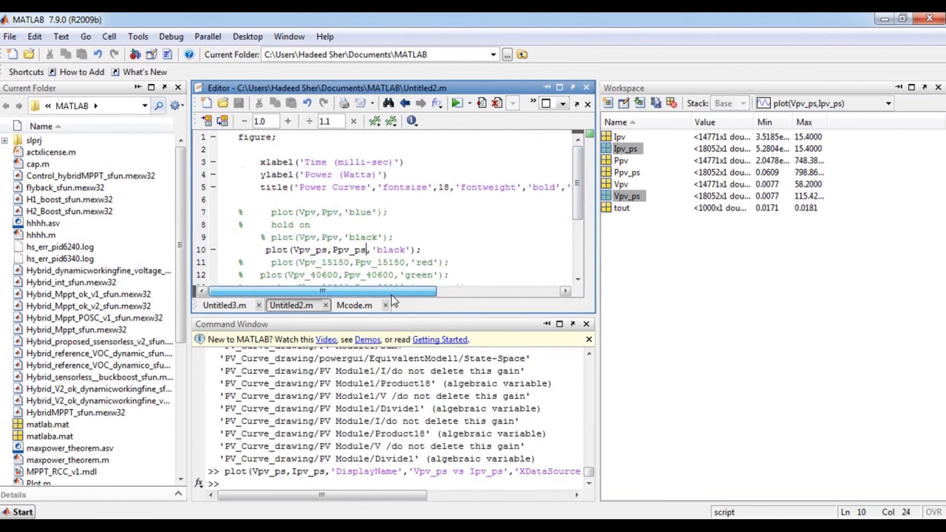
pyautogui.scroll(-3)
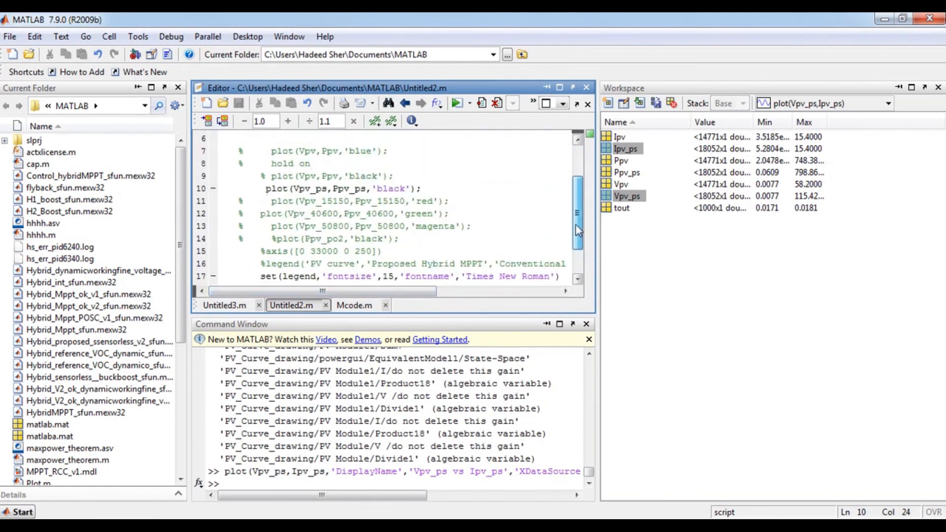
pyautogui.scroll(3)
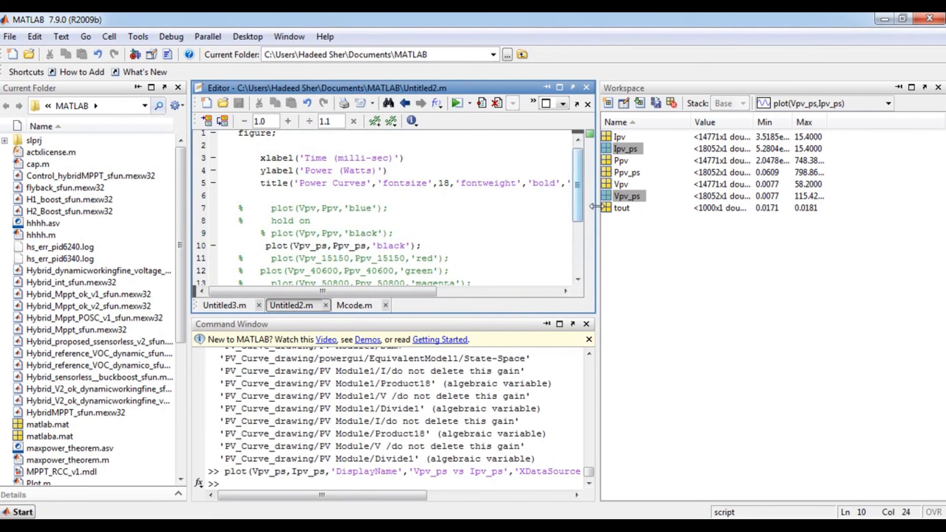
pyautogui.scroll(-3)
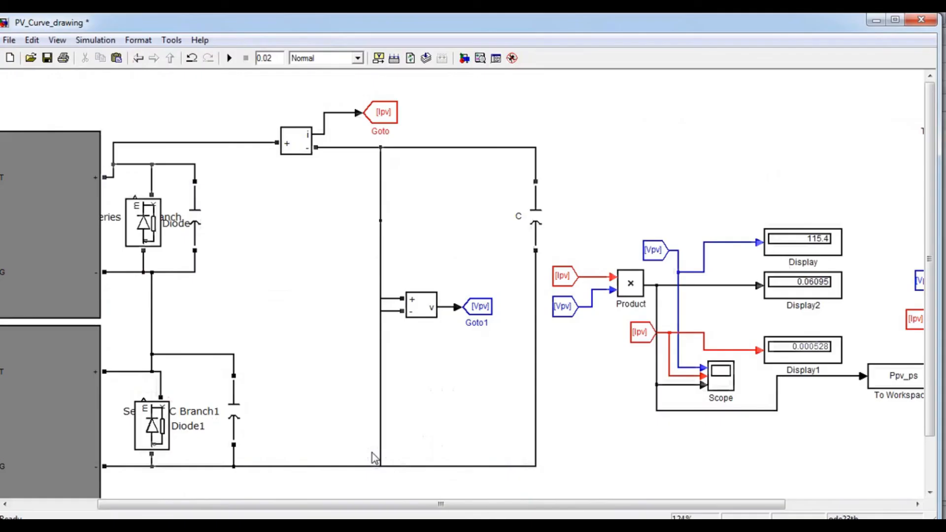
pyautogui.moveTo(537, 362)
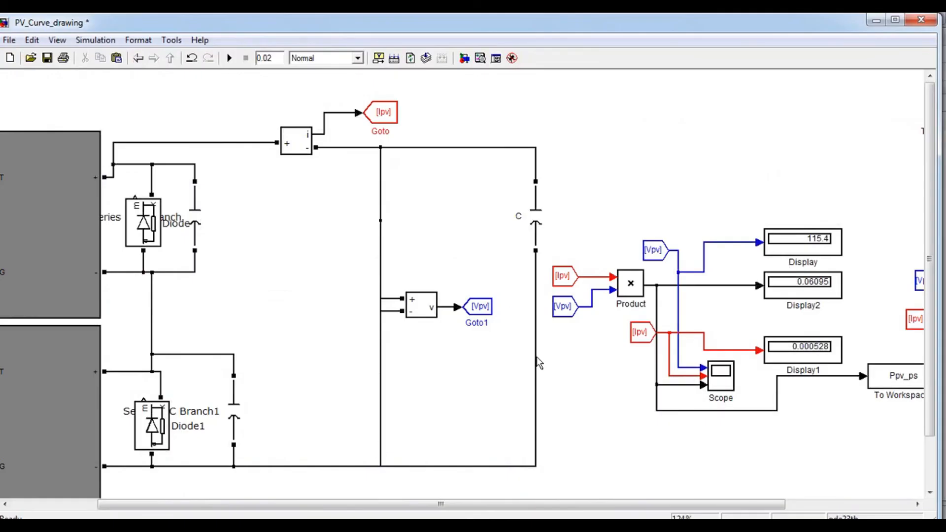